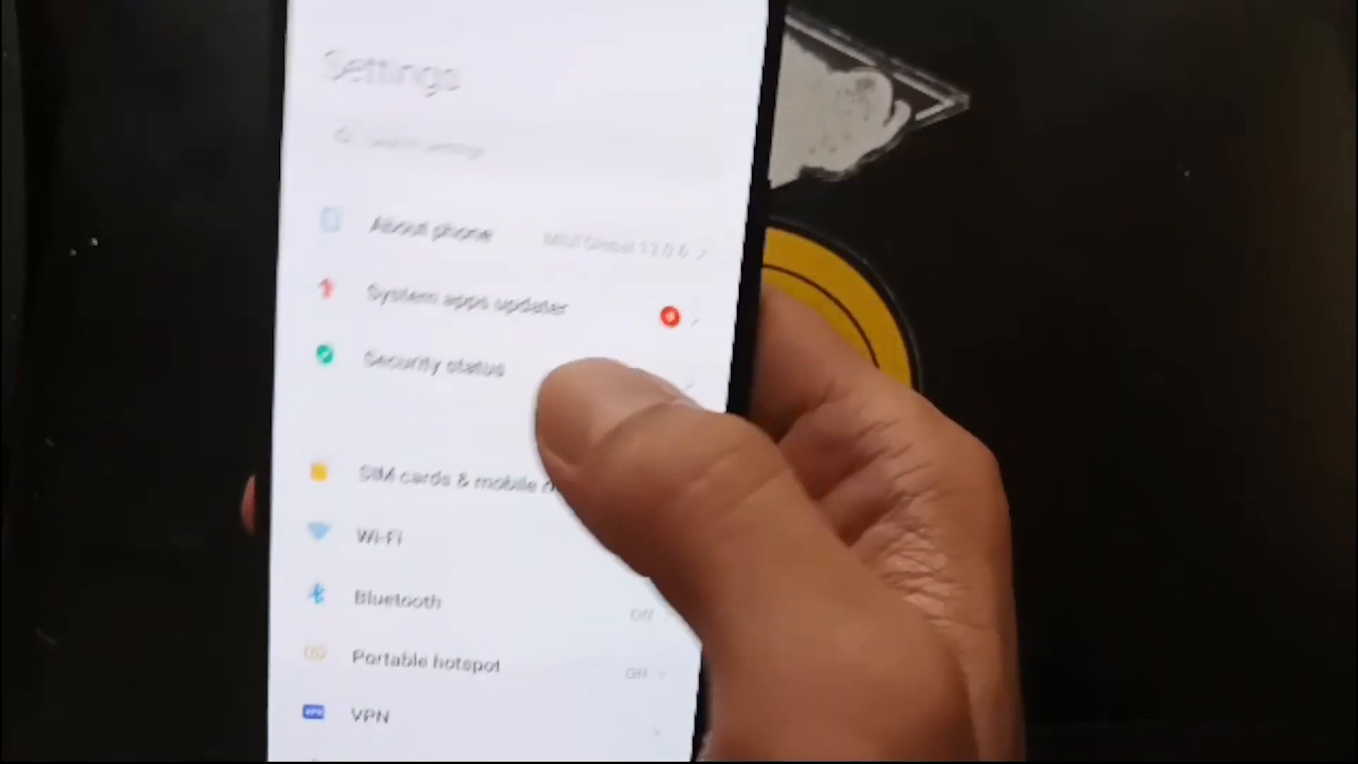
# Step: Read the MIUI and Android versions in About phone, then head to Additional settings
pyautogui.click(431, 232)
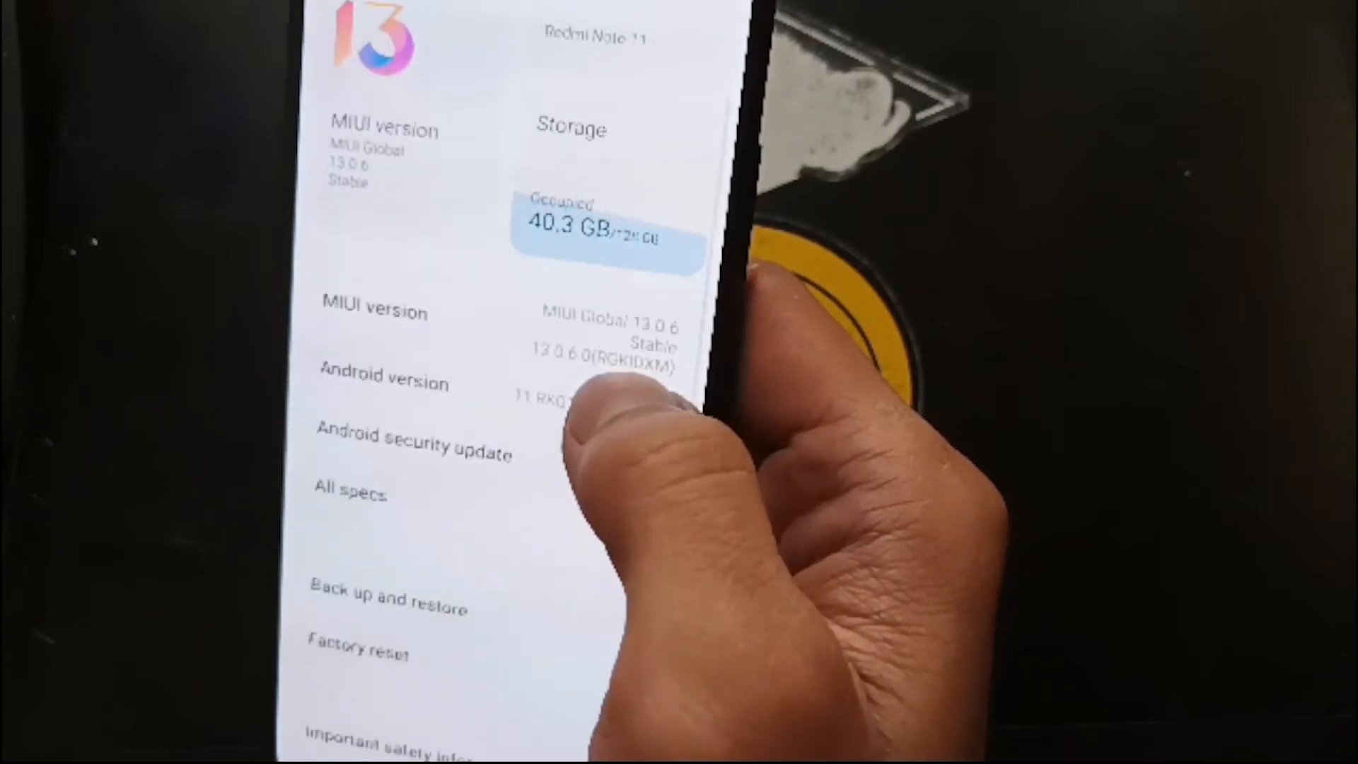
pyautogui.scroll(-3)
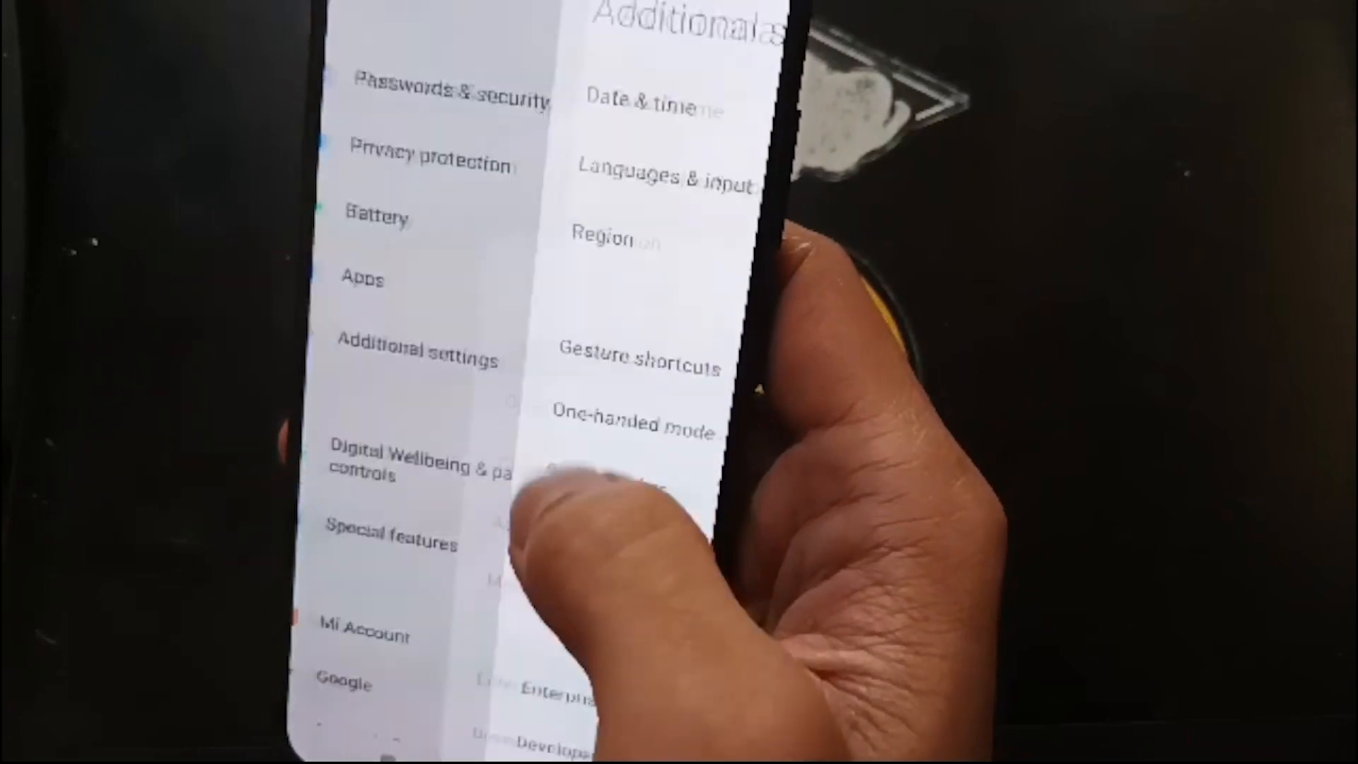
# Step: Switch on OEM unlocking in Developer options, then leave the phone for the PC desktop
pyautogui.scroll(-3)
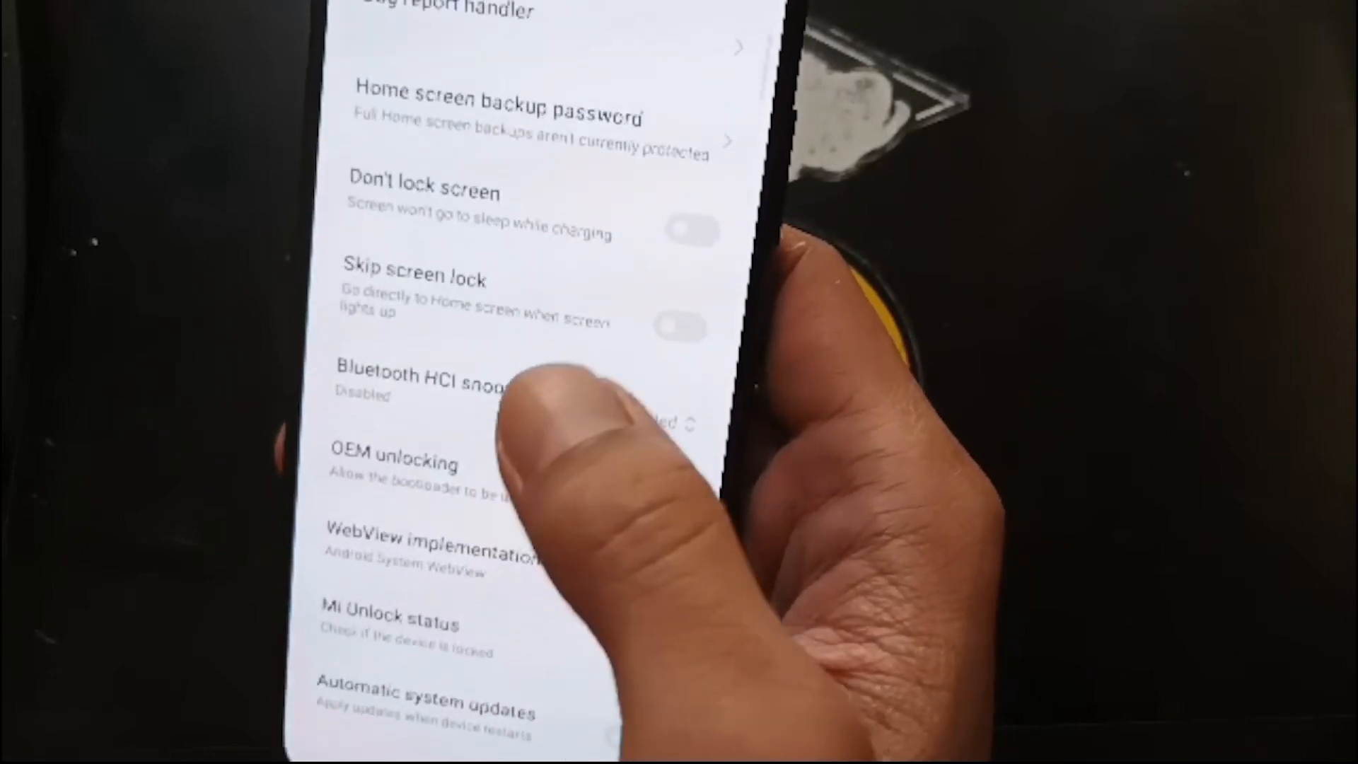
pyautogui.click(659, 437)
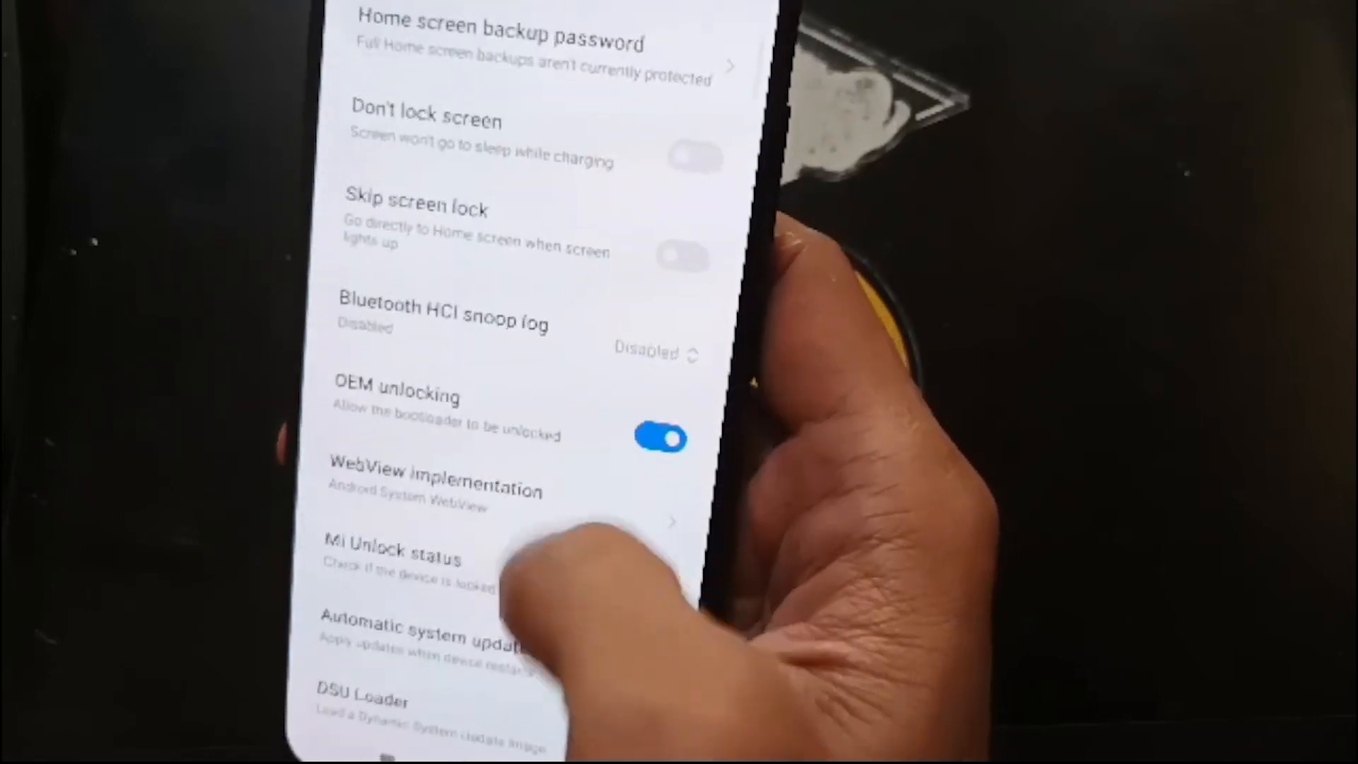
pyautogui.scroll(-3)
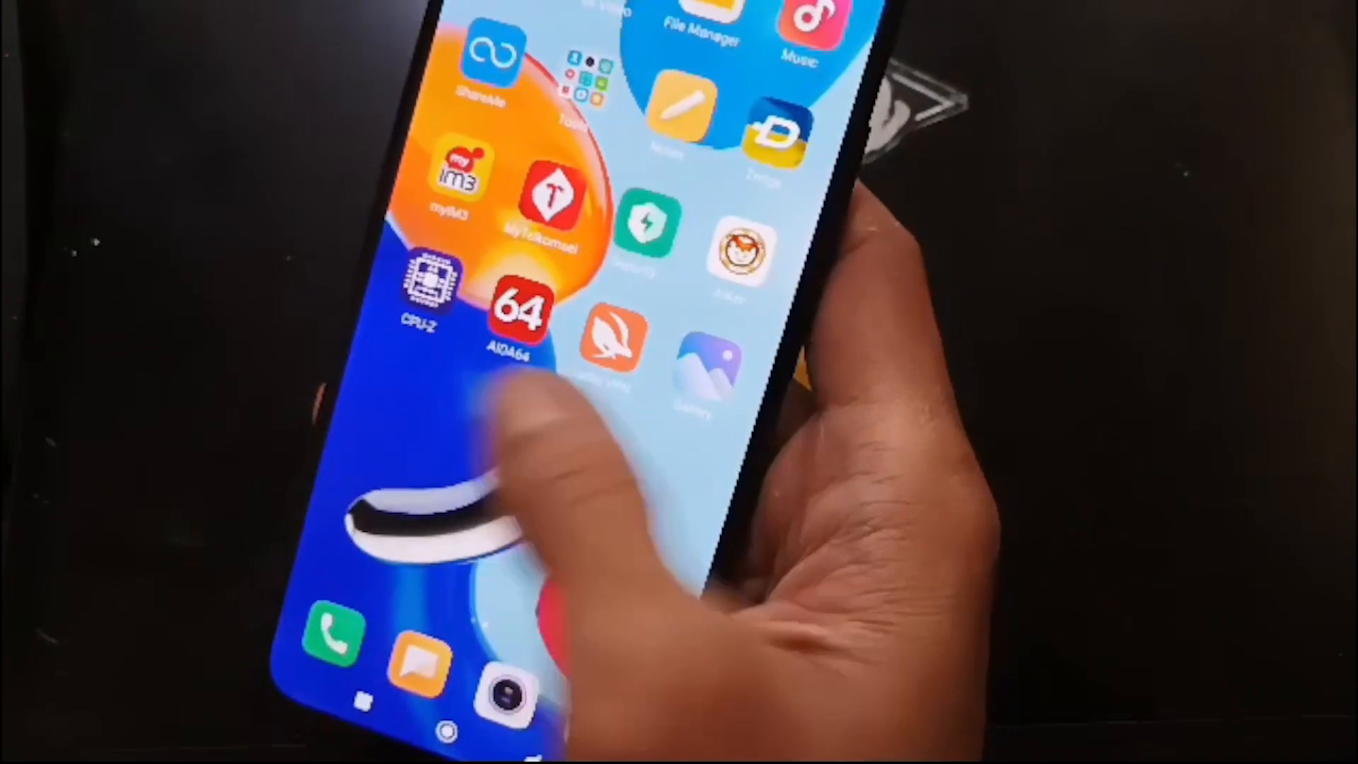
pyautogui.hscroll(-3)
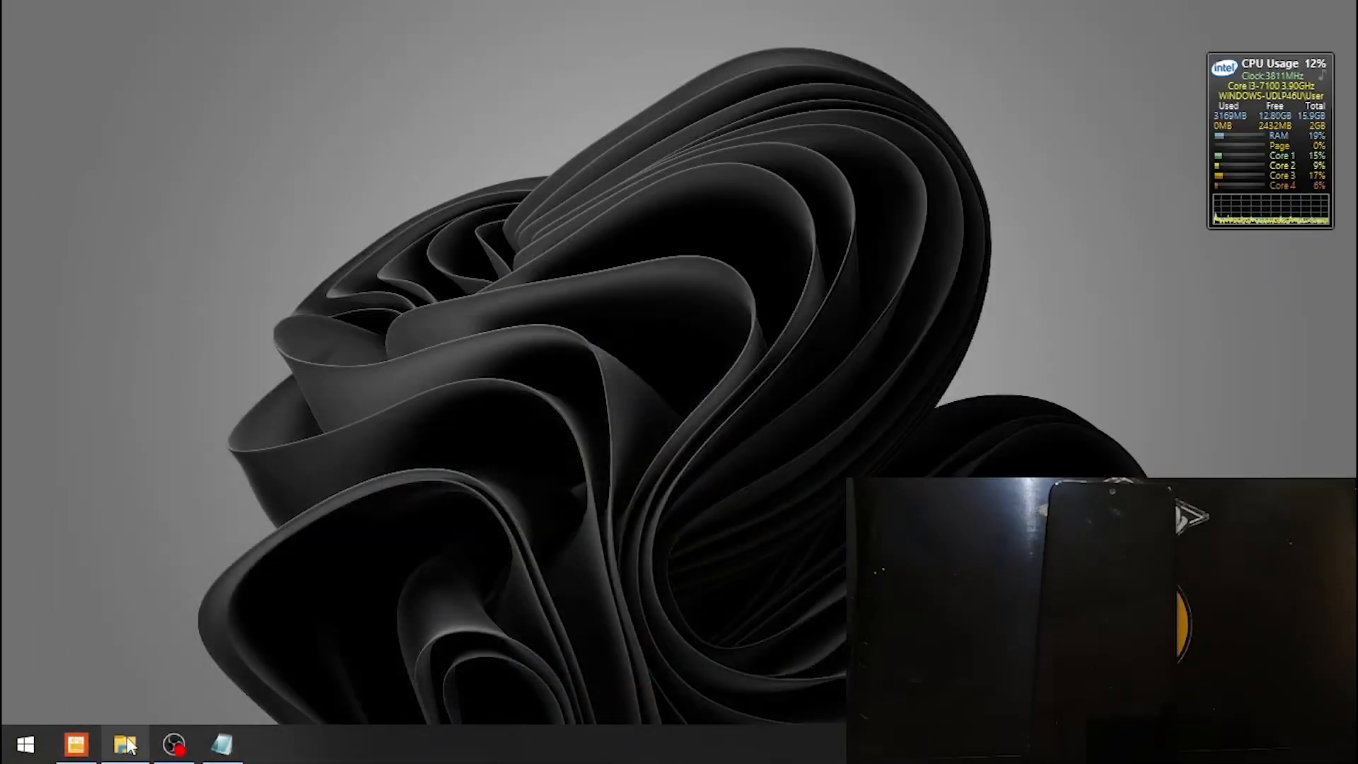
# Step: Launch Mi Unlock and start unlocking the phone connected in fastboot
pyautogui.click(123, 744)
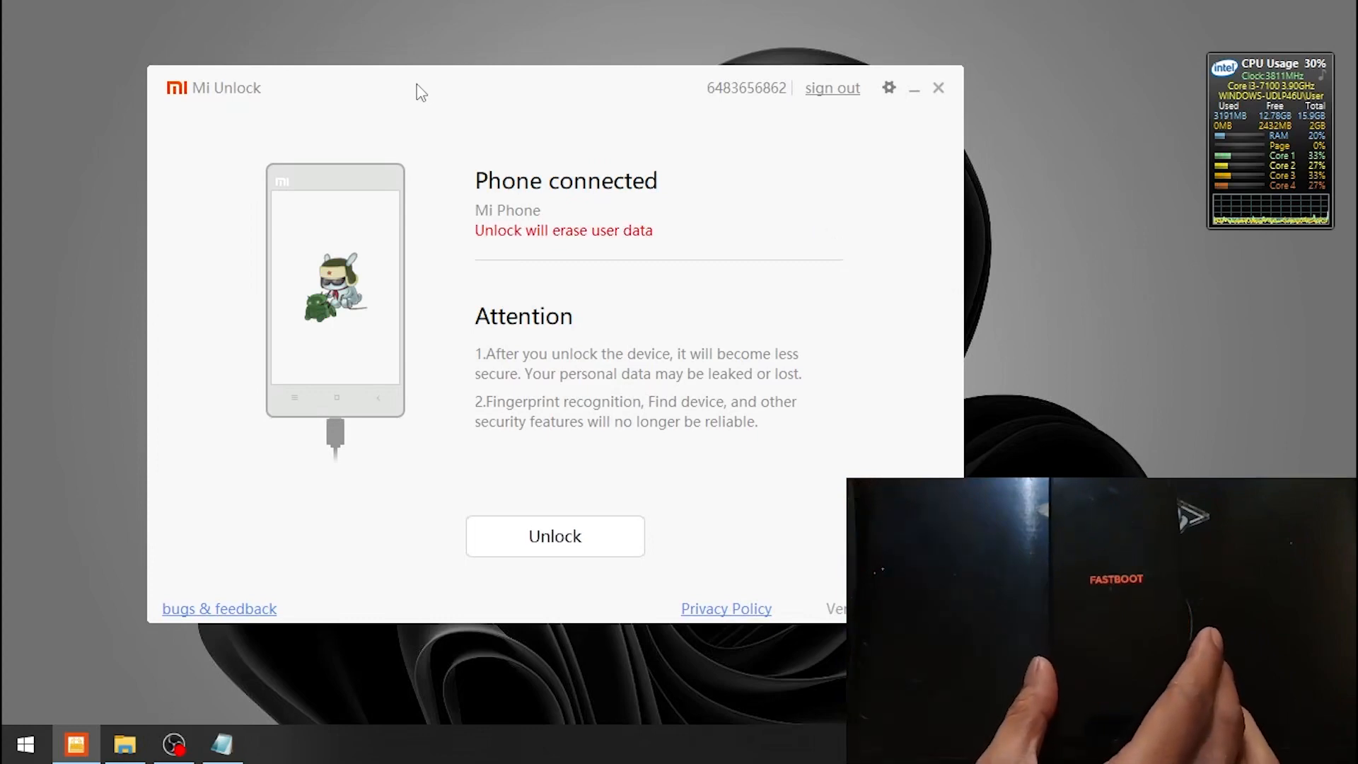
pyautogui.moveTo(450, 104)
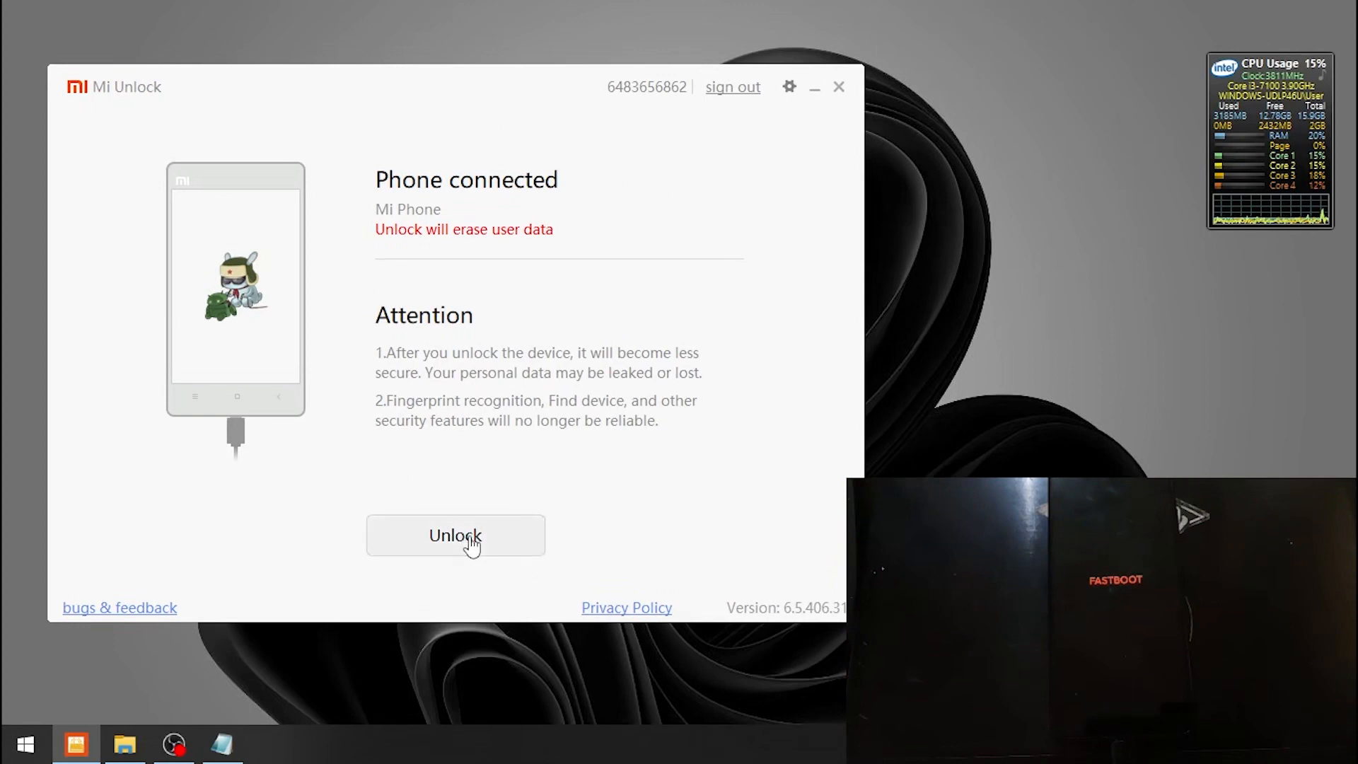
pyautogui.moveTo(571, 149)
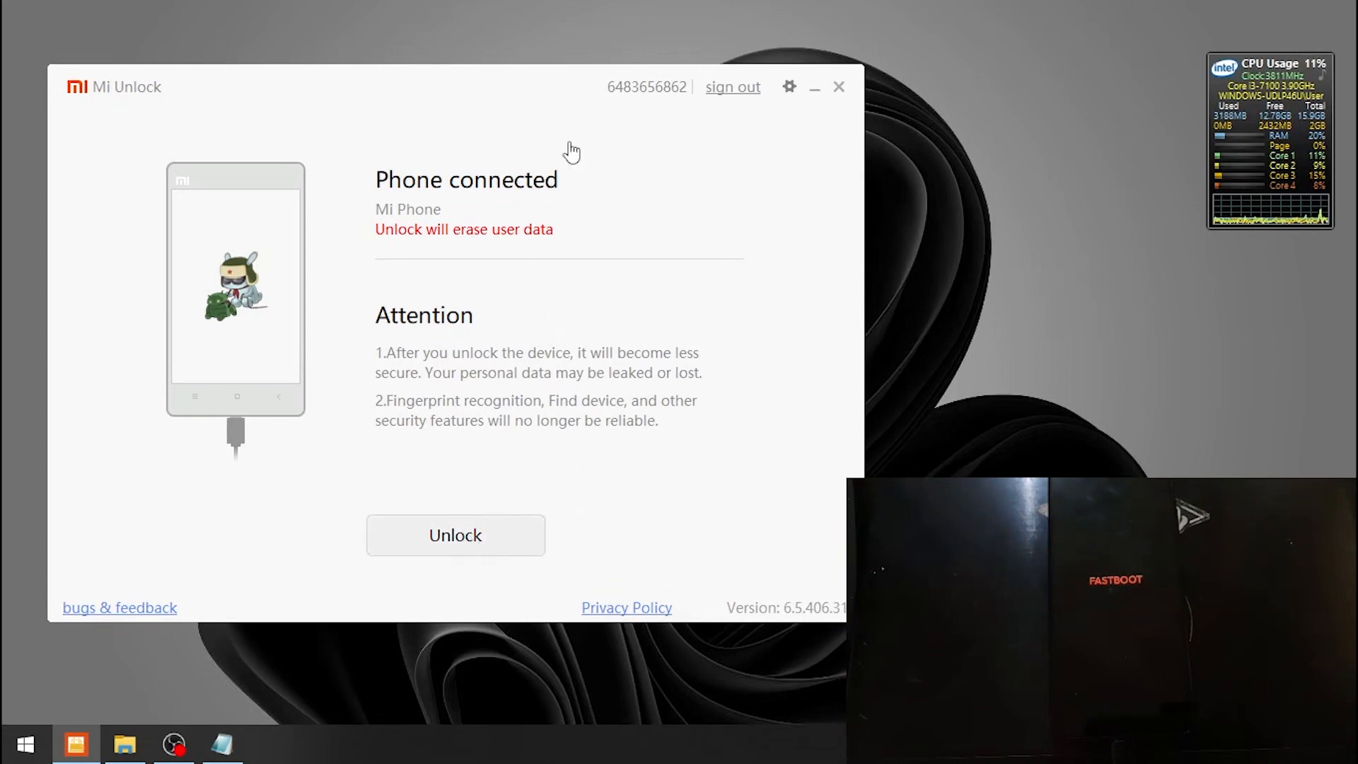
pyautogui.click(455, 535)
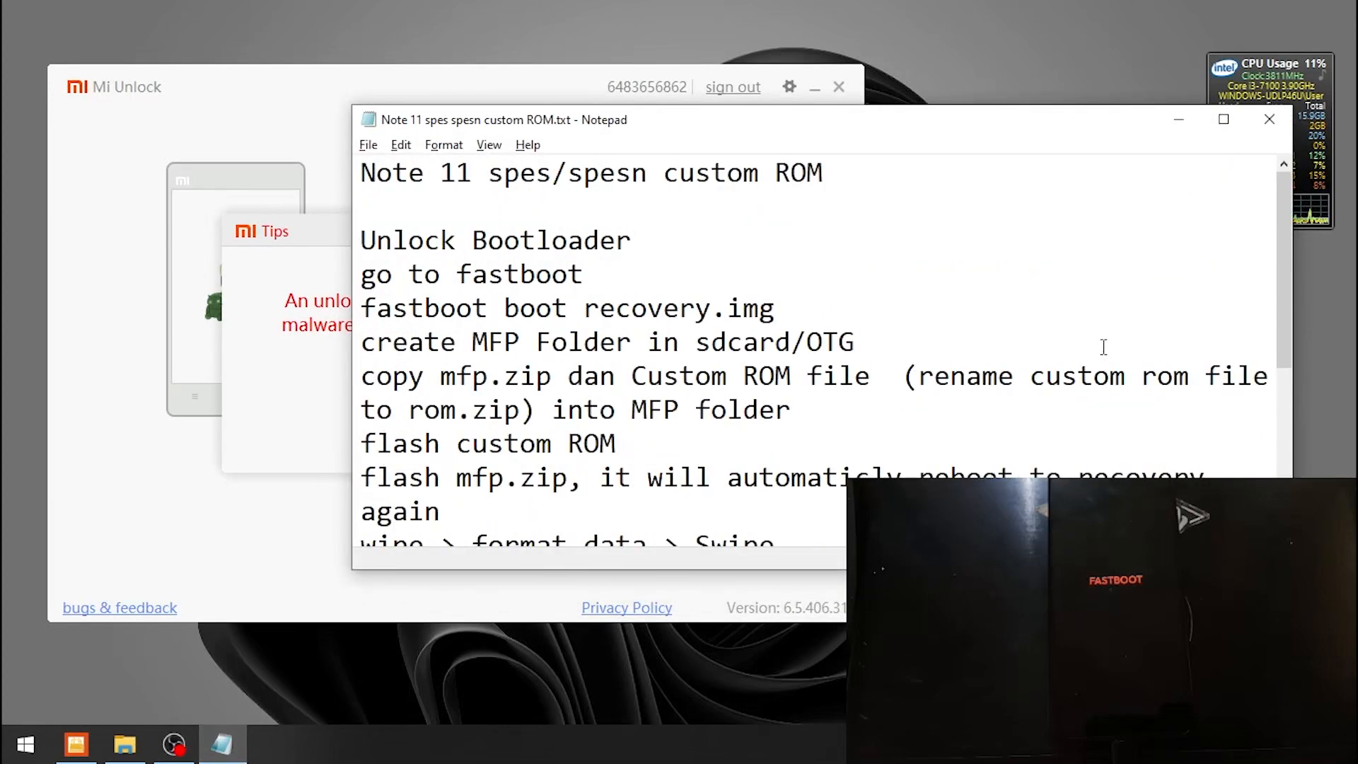
# Step: Scroll through the 'Note 11 spes spesn custom ROM.txt' steps in Notepad
pyautogui.scroll(-3)
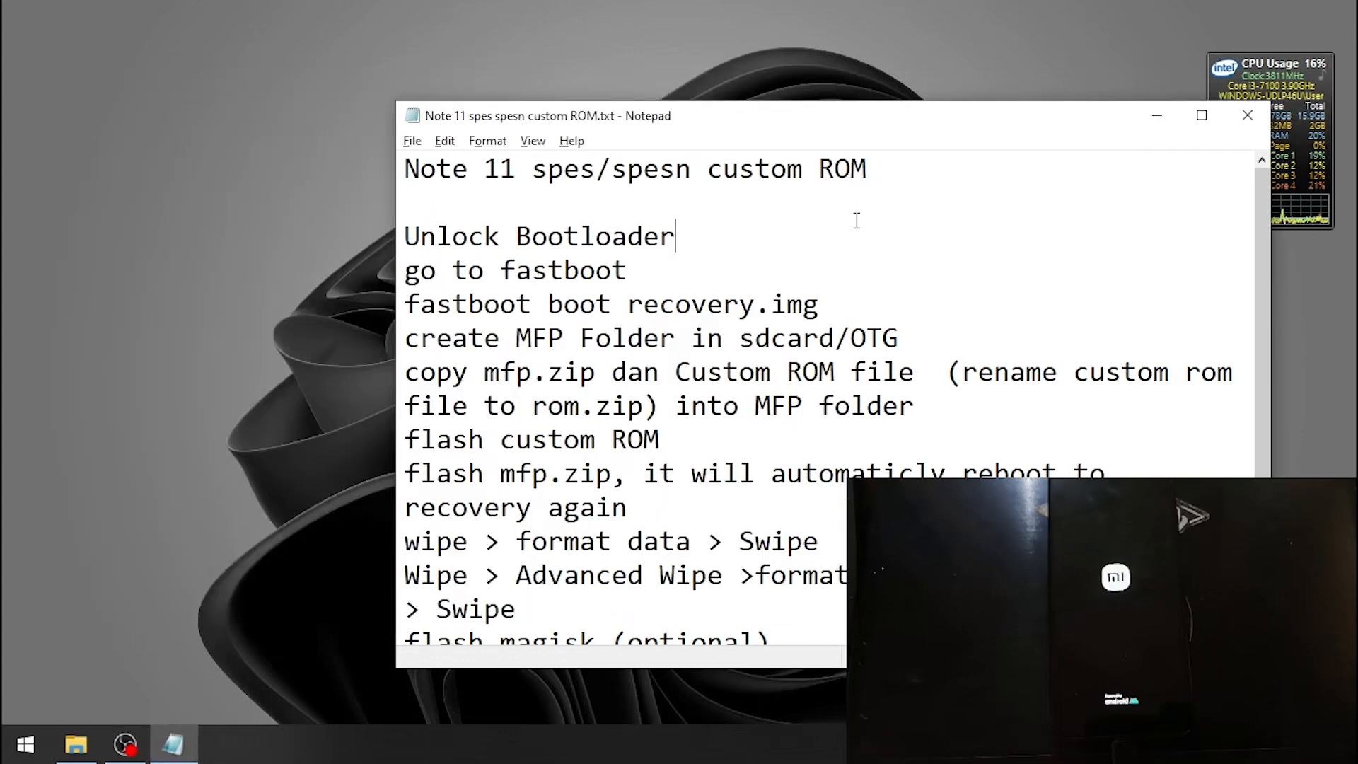
pyautogui.moveTo(304, 566)
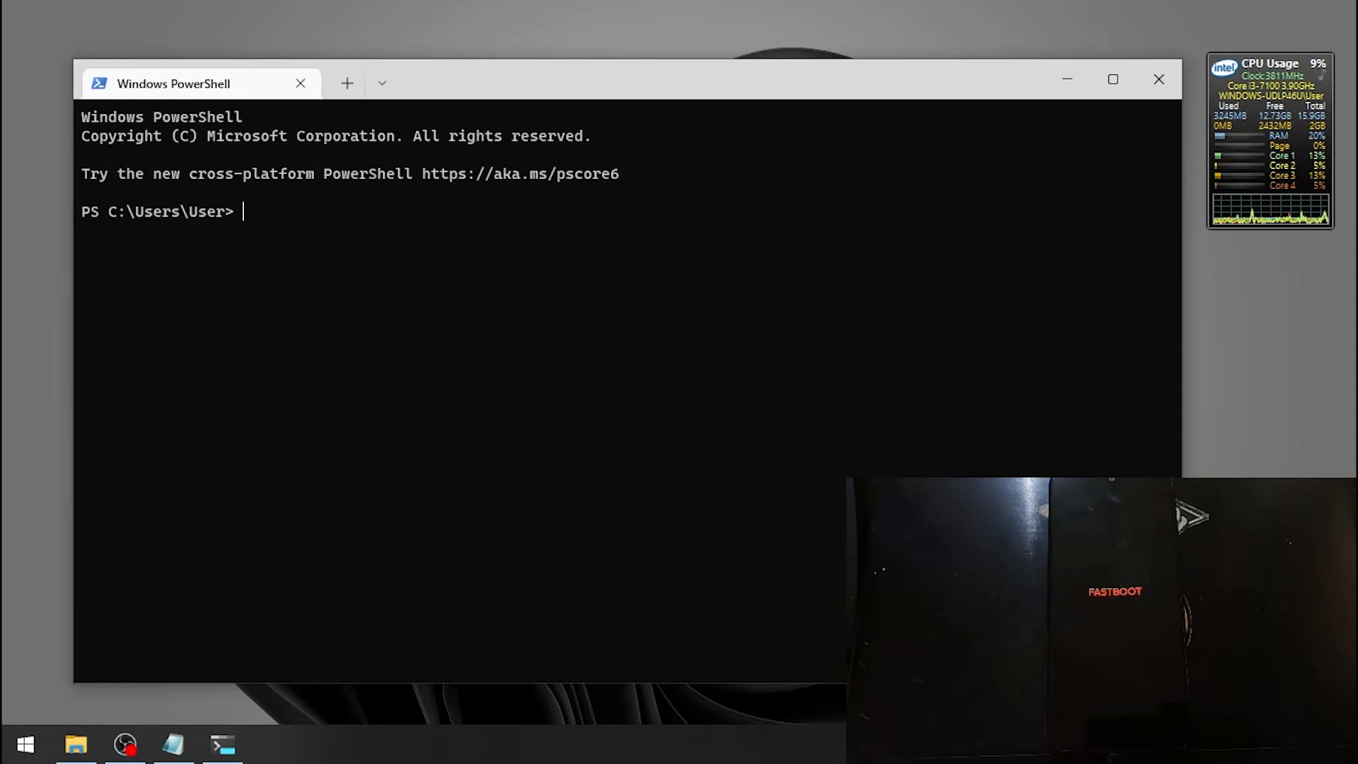
# Step: Run 'fastboot getvar all' and 'fastboot oem device-info', confirming Device unlocked: true
pyautogui.write('fastboot ge')
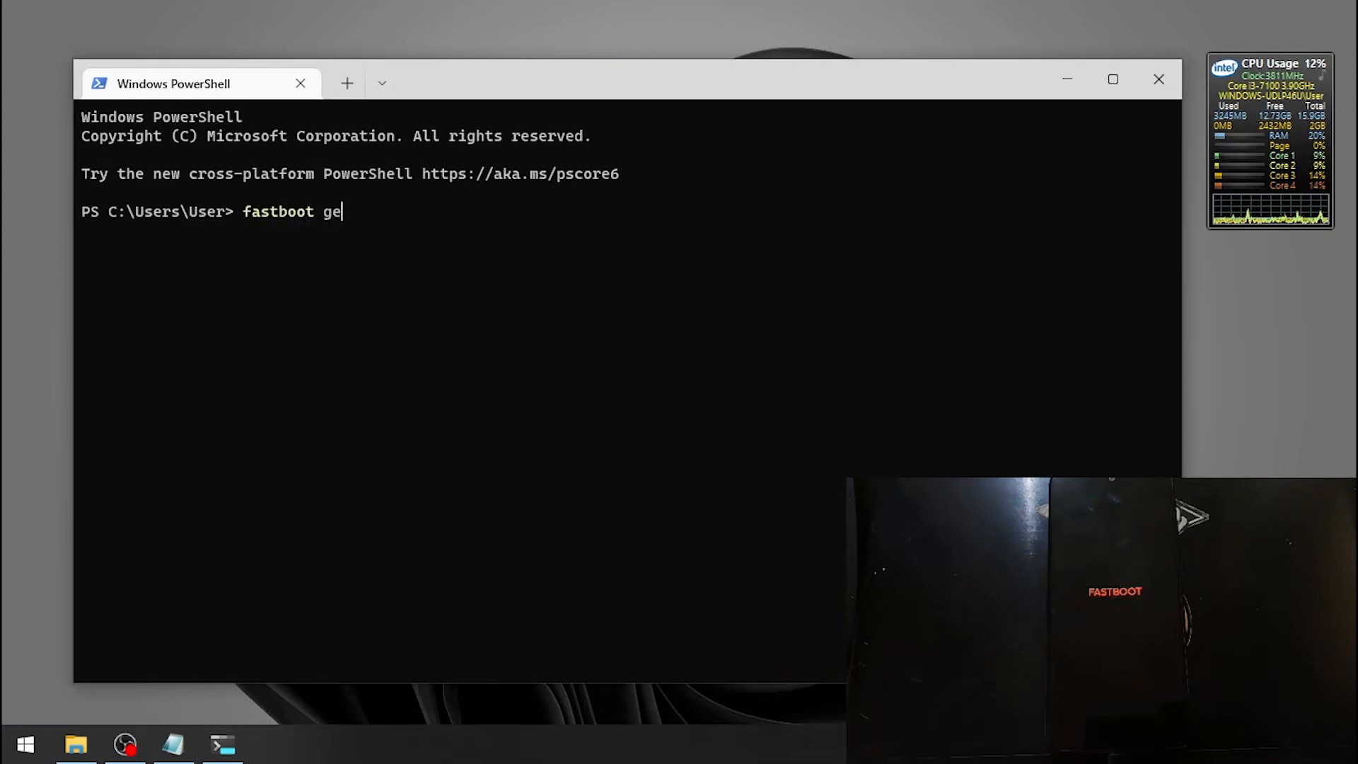
pyautogui.write('tvar all')
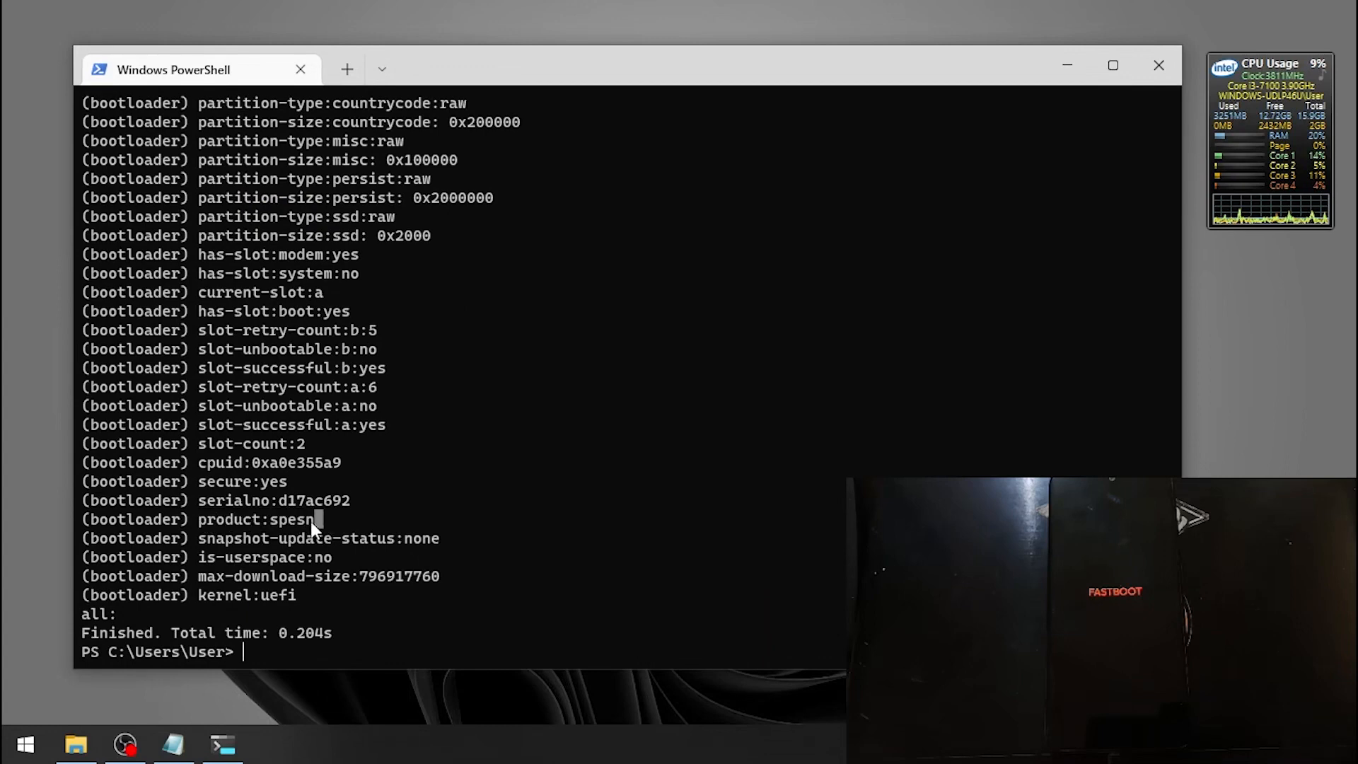
pyautogui.moveTo(509, 457)
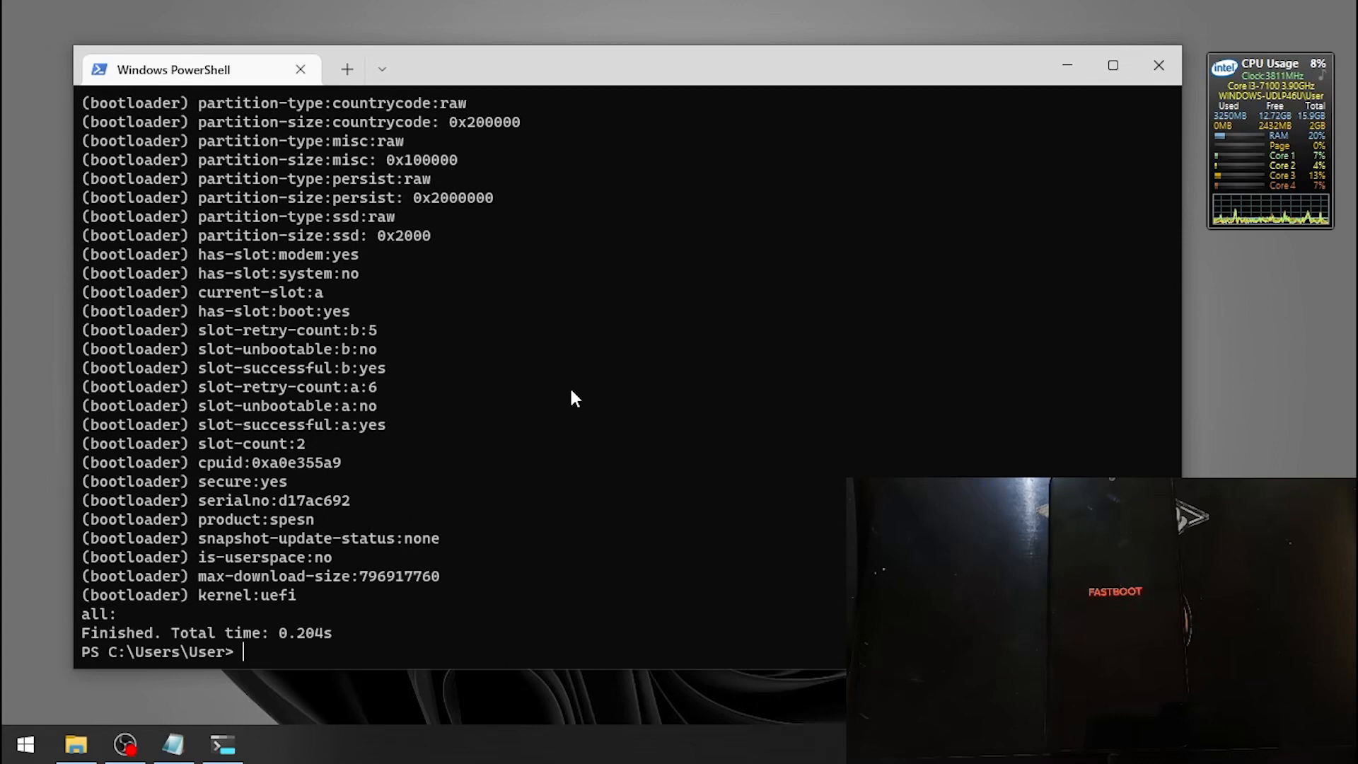
pyautogui.write('fastboot o')
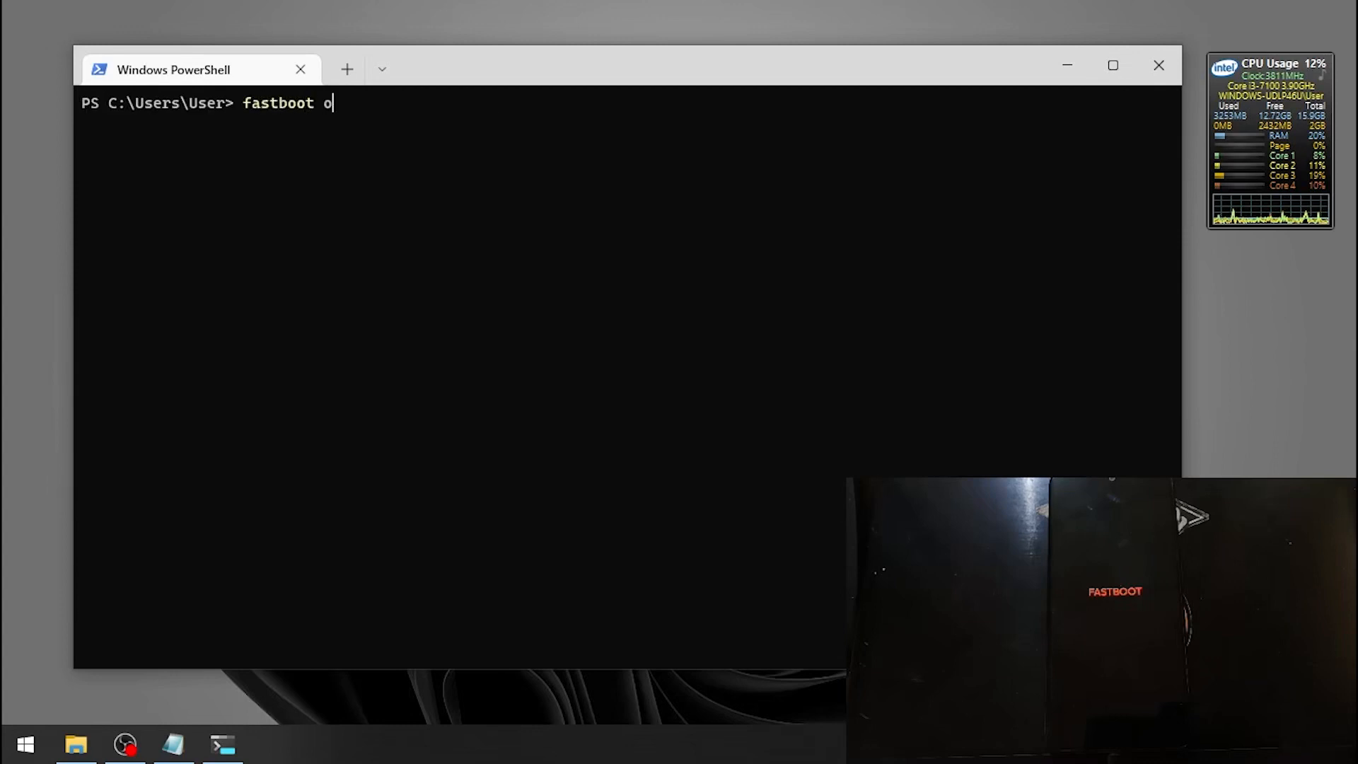
pyautogui.write('em device-info')
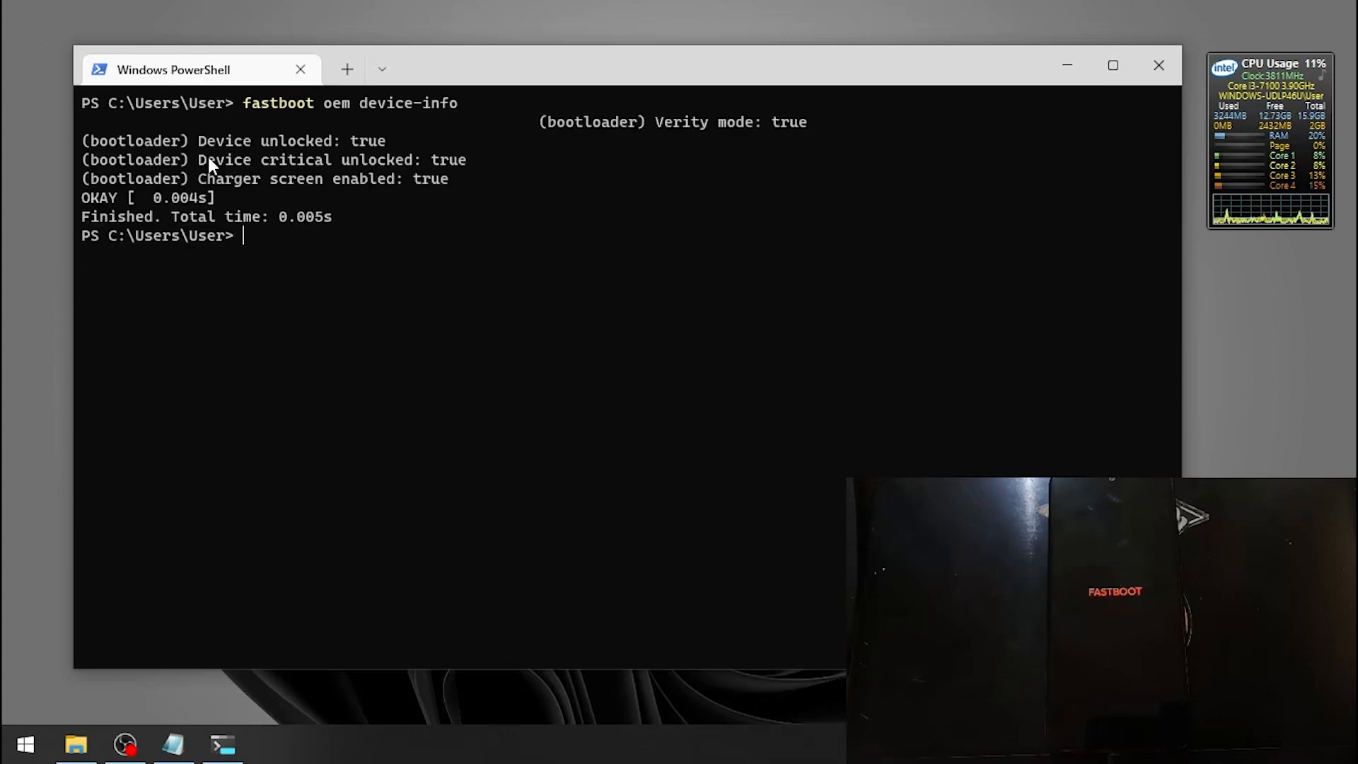
pyautogui.doubleClick(291, 140)
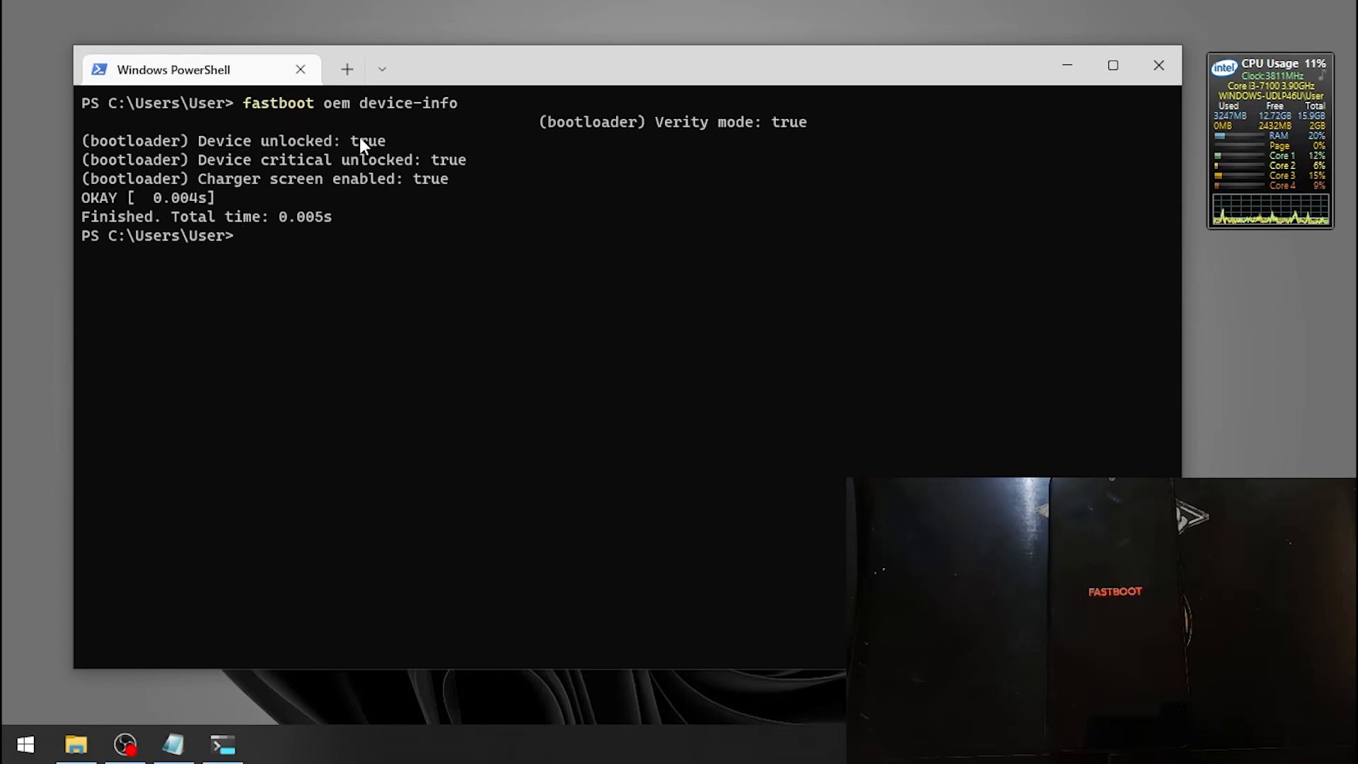
pyautogui.moveTo(199, 69); pyautogui.dragTo(251, 79)
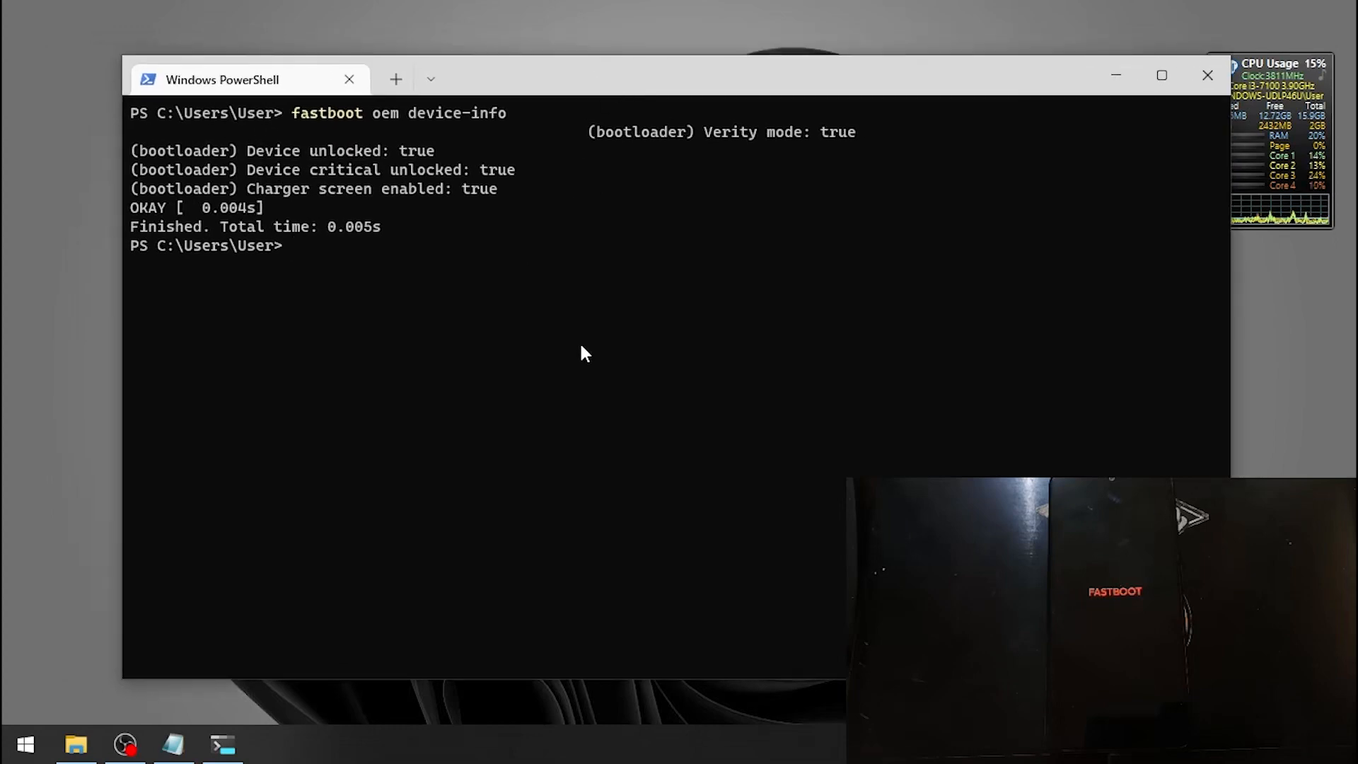
# Step: Browse to the Note 11 Spesn folder and select a TWRP recovery image
pyautogui.click(173, 744)
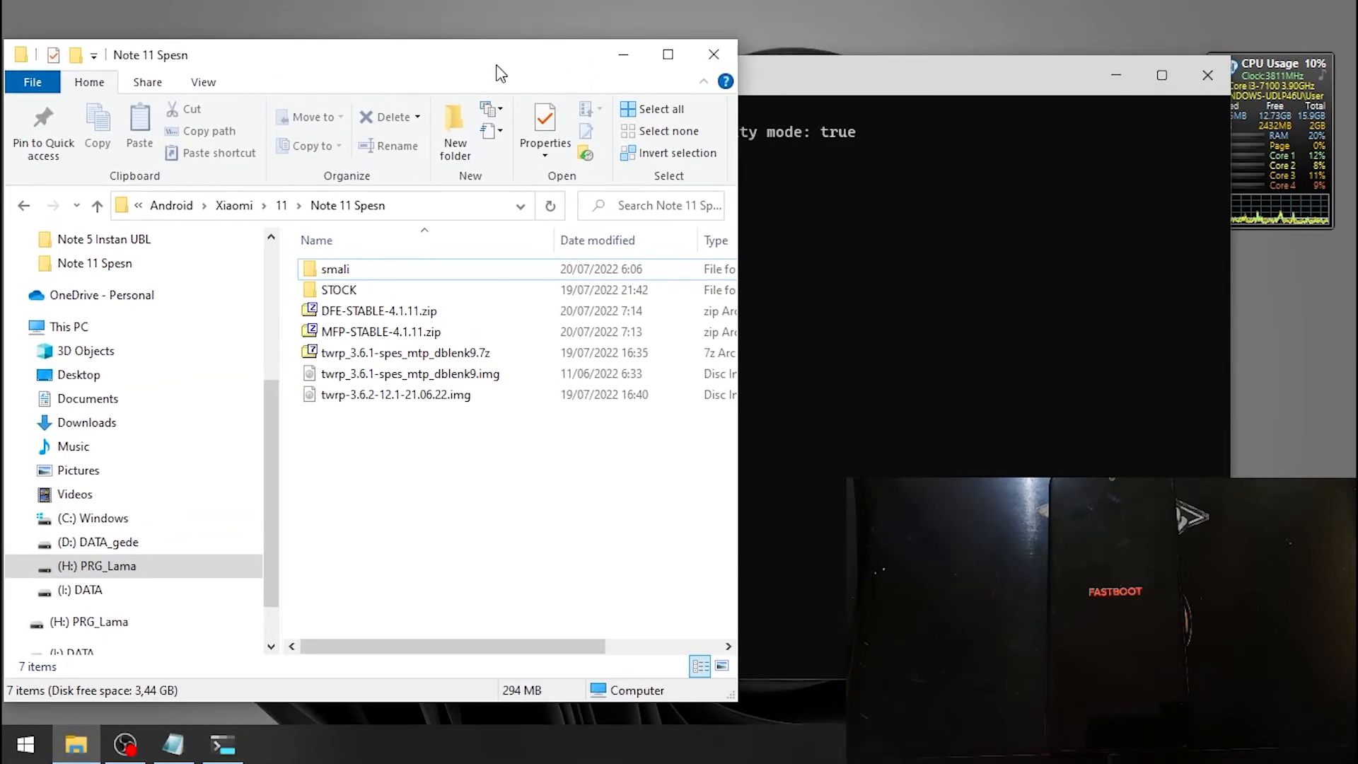
pyautogui.click(222, 744)
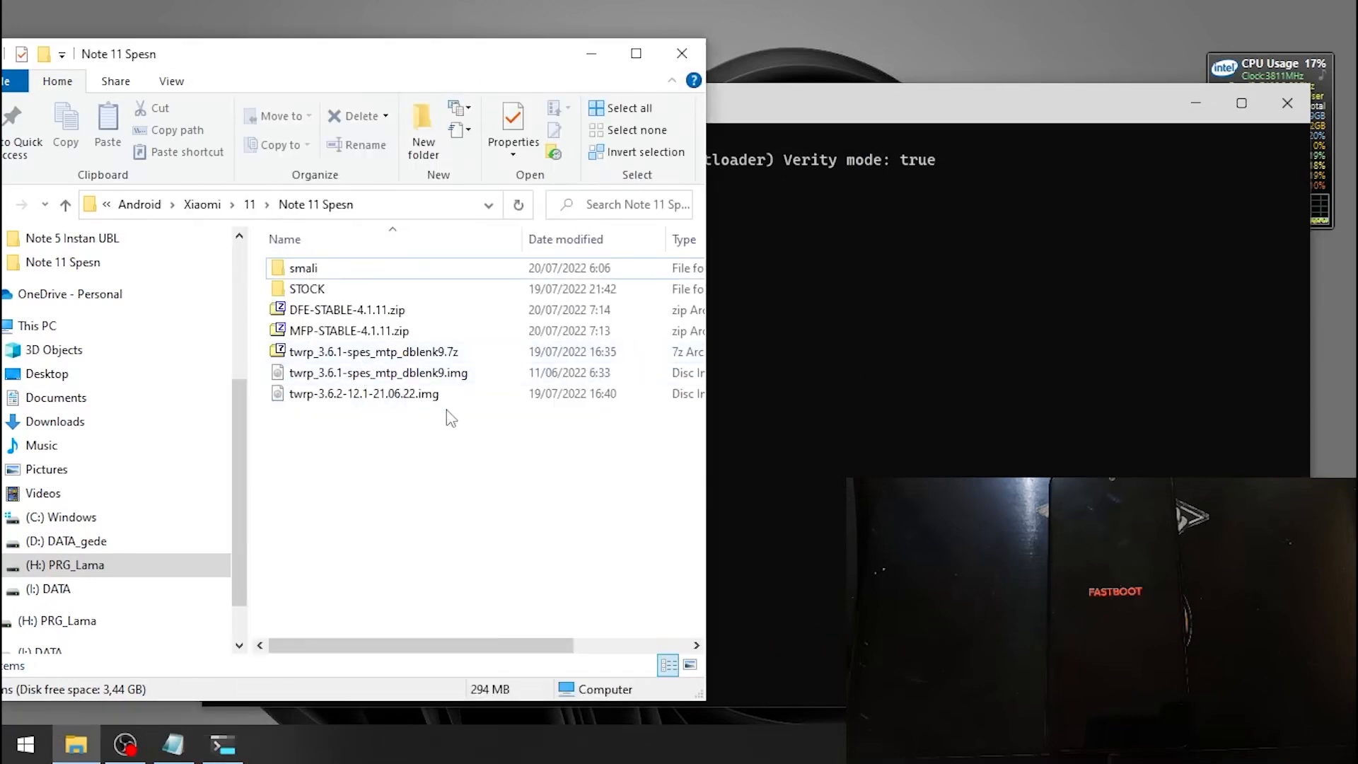
pyautogui.click(378, 373)
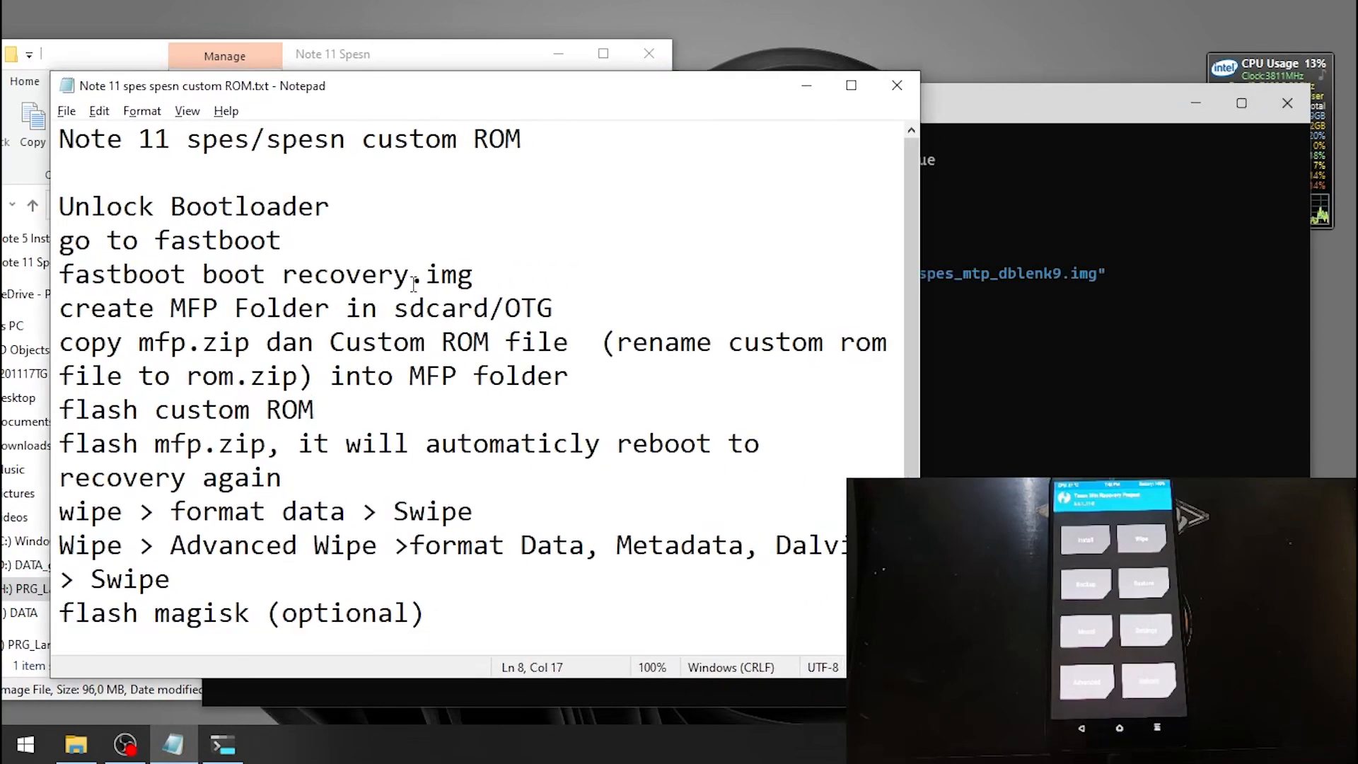
# Step: View the MicroSD MFP folder holding the PixelOS ROM and DFE-STABLE-4.1.11.zip
pyautogui.doubleClick(194, 308)
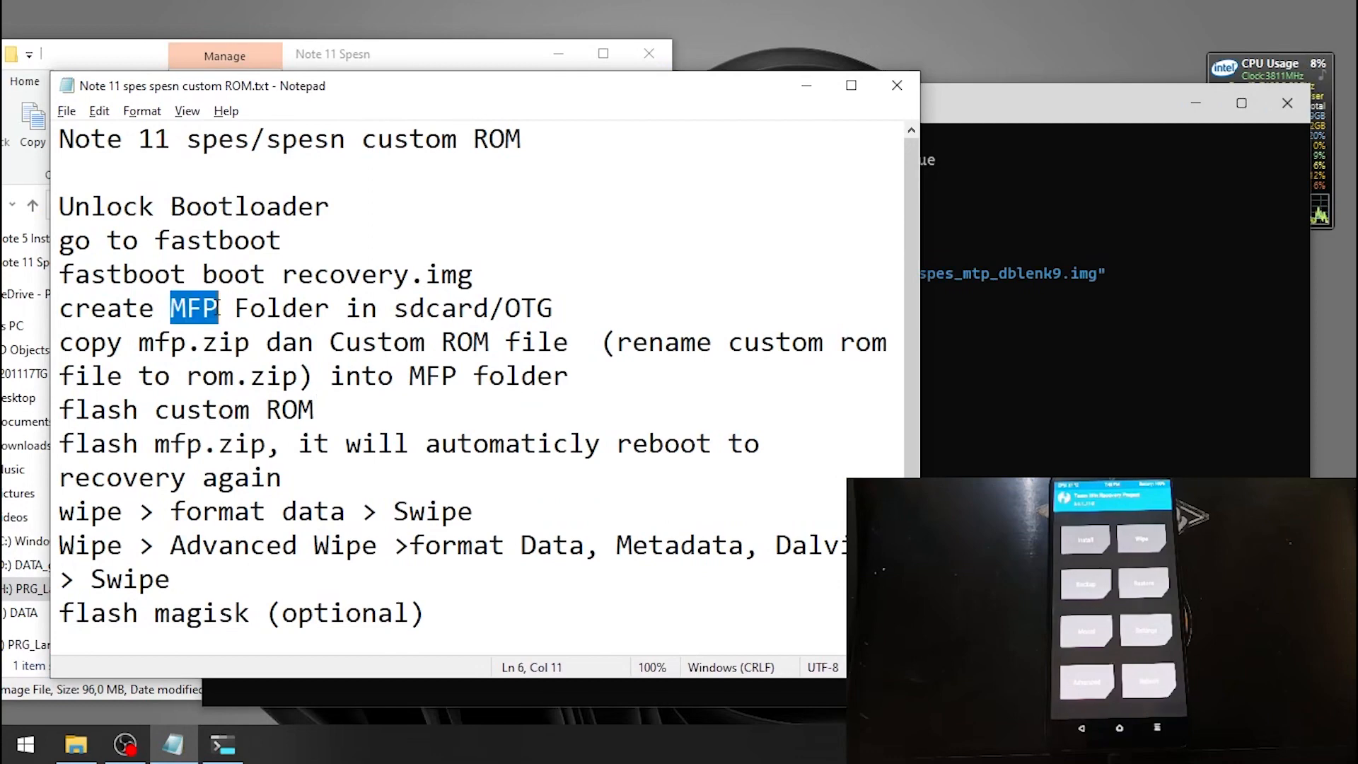
pyautogui.click(554, 308)
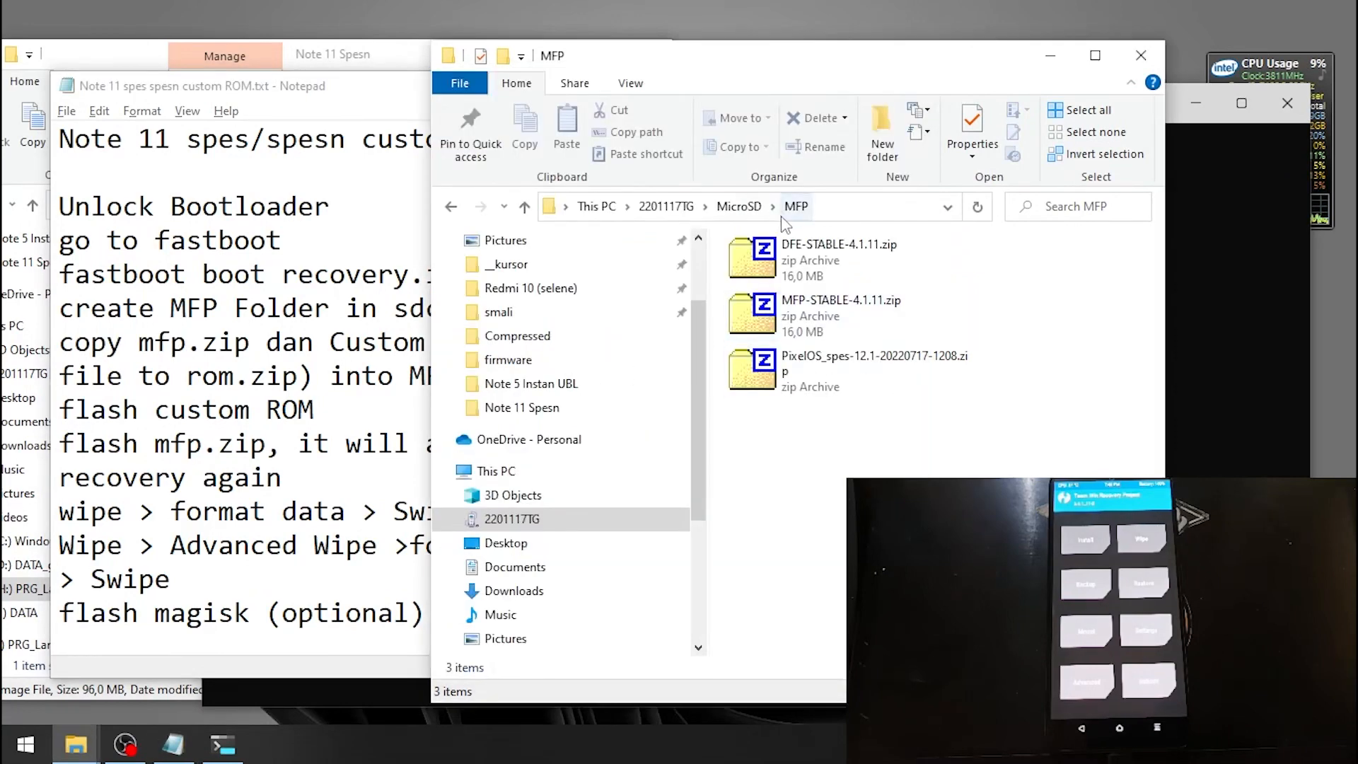
pyautogui.click(848, 359)
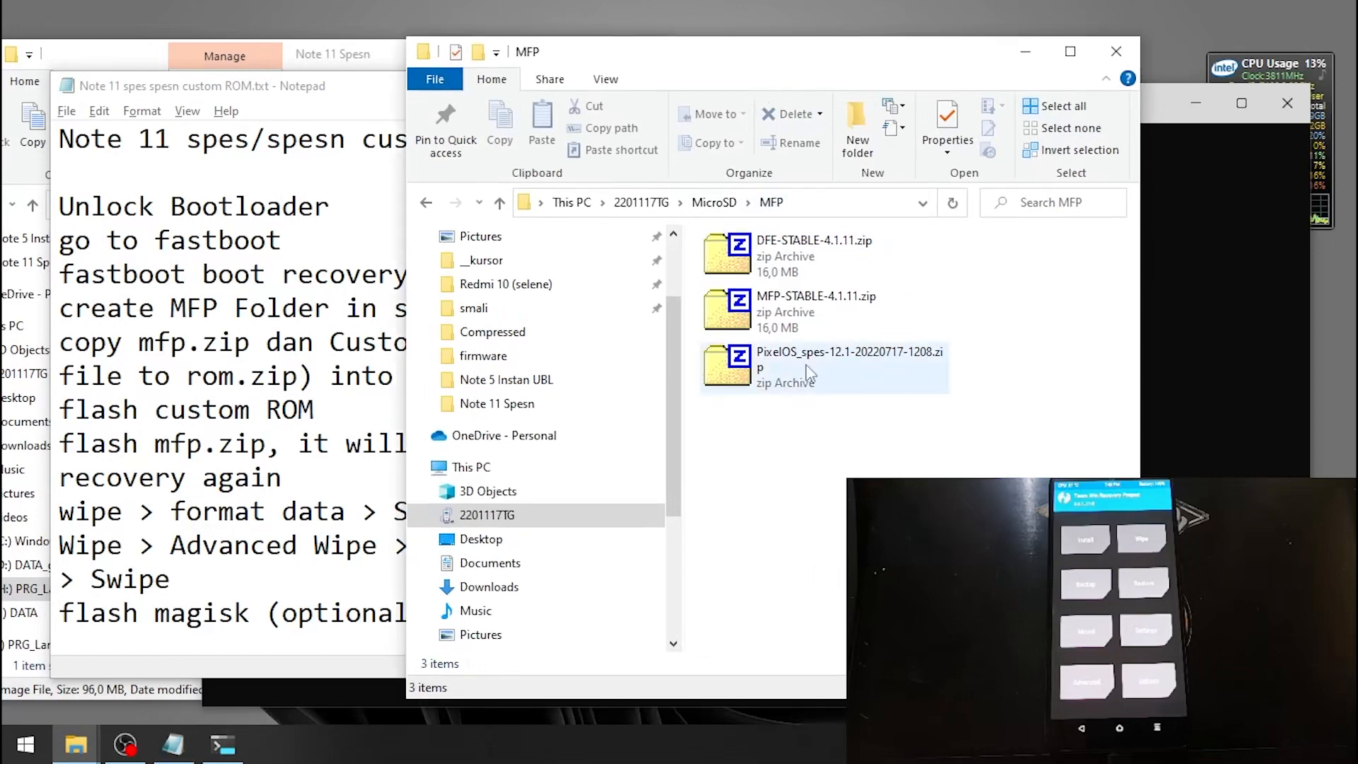
pyautogui.click(814, 256)
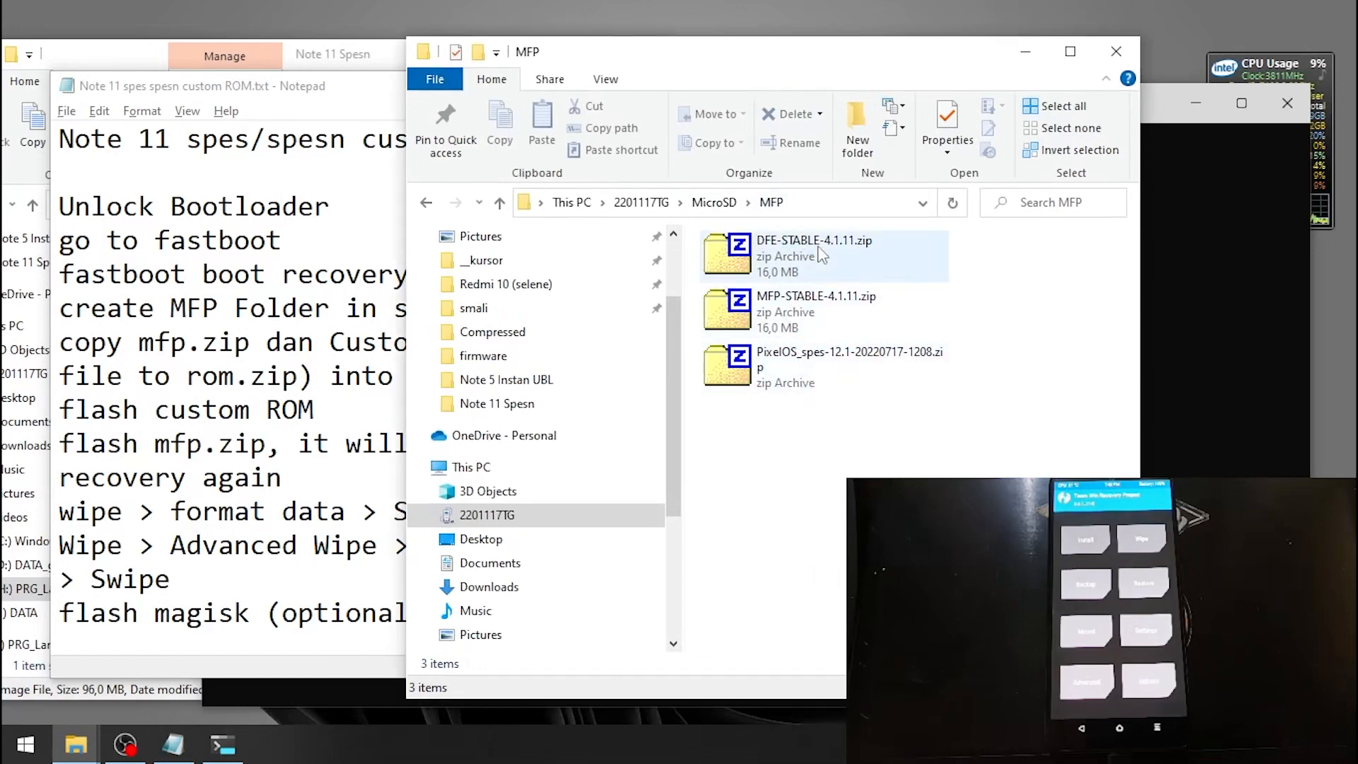
# Step: Select 'rom.zip' in the notes' renaming step and bring up Cut/Copy options
pyautogui.click(201, 85)
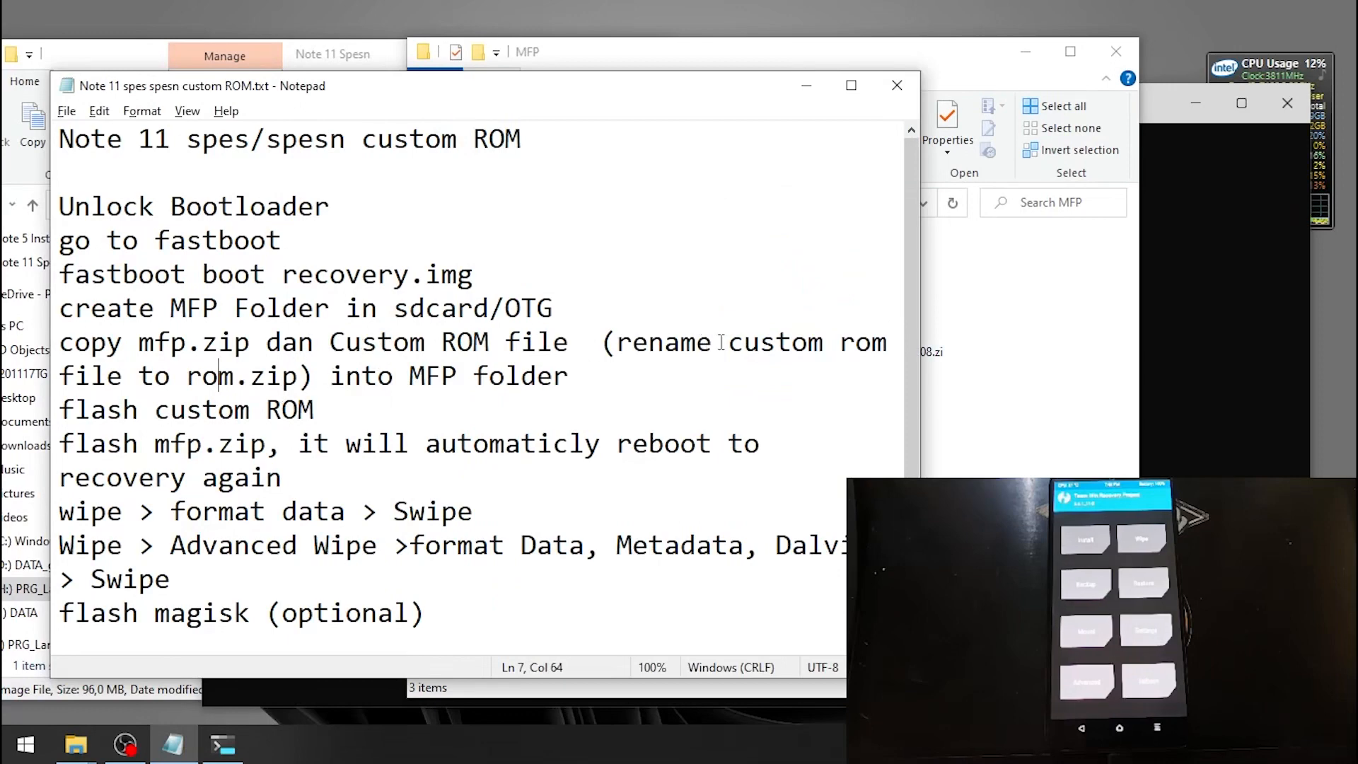
pyautogui.moveTo(201, 375); pyautogui.dragTo(269, 376)
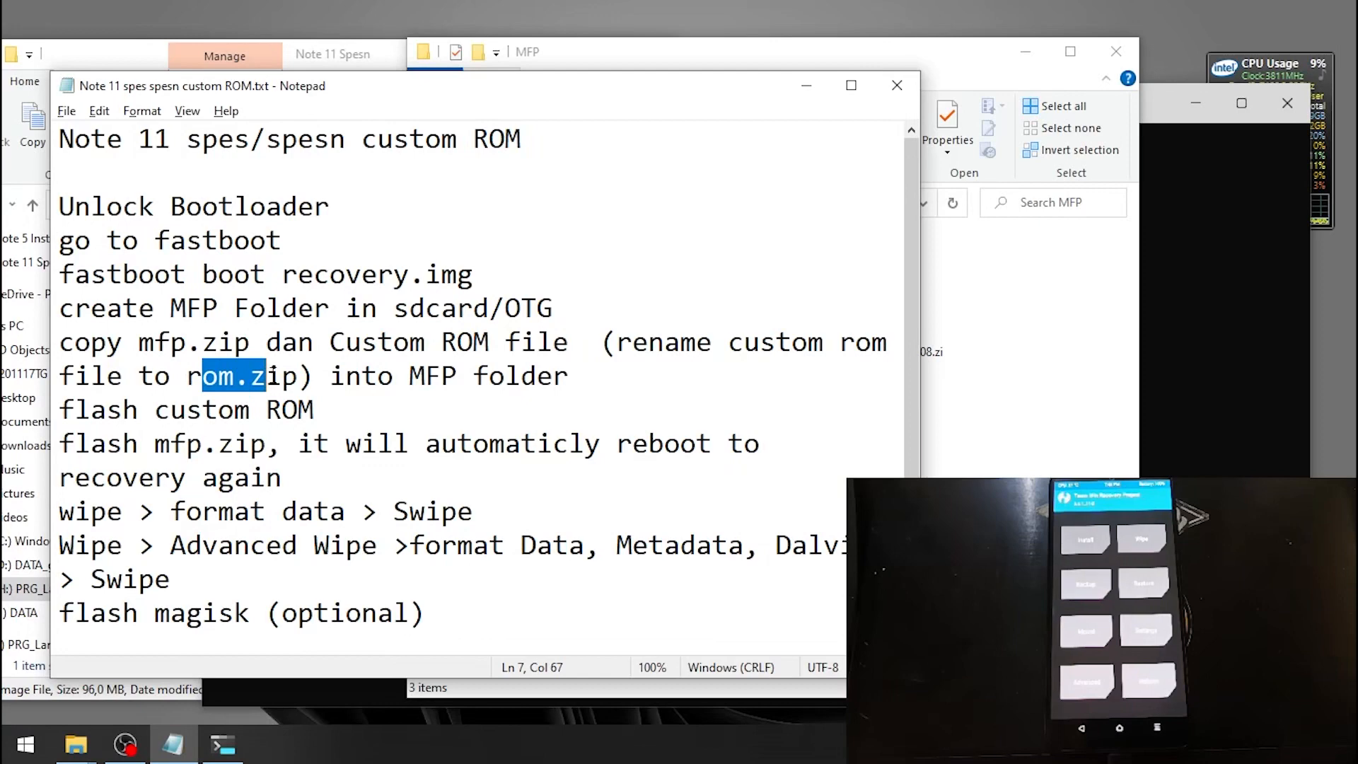
pyautogui.rightClick(242, 375)
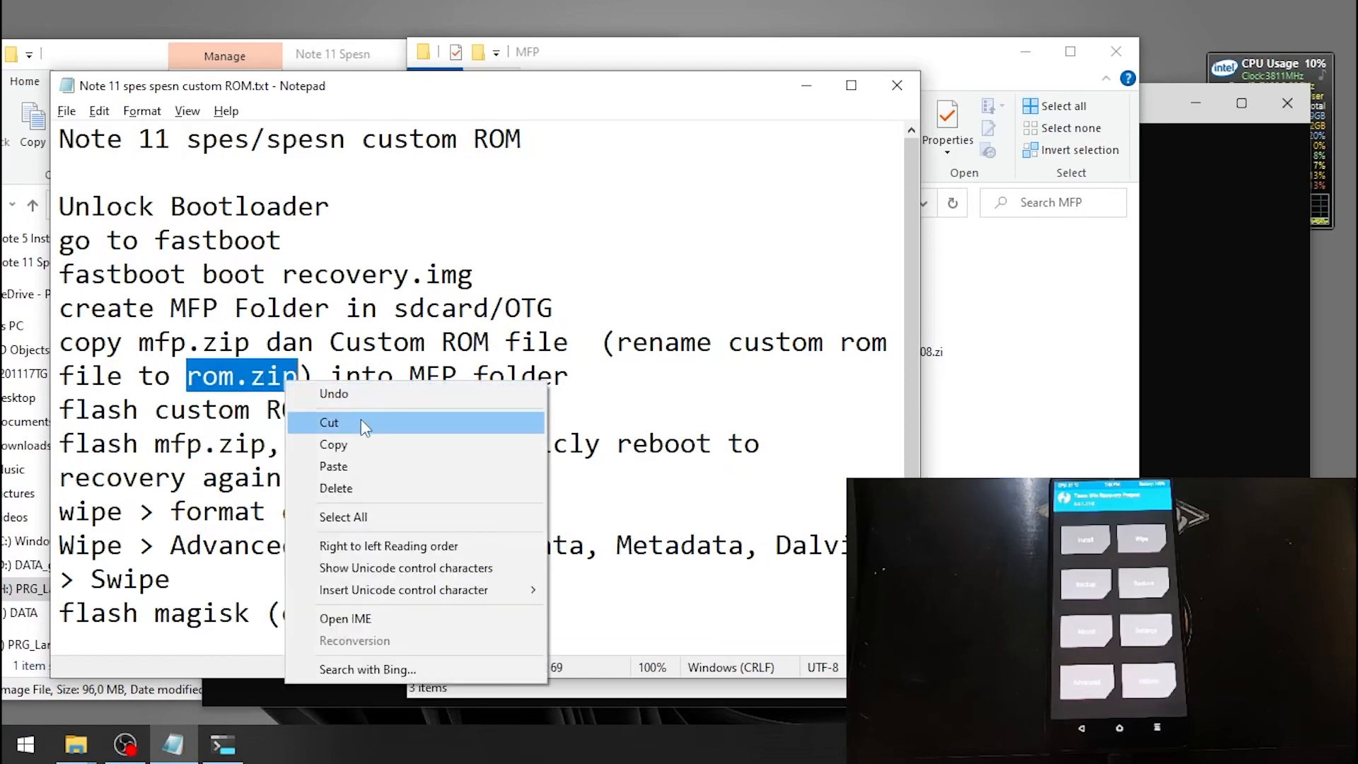
pyautogui.rightClick(849, 359)
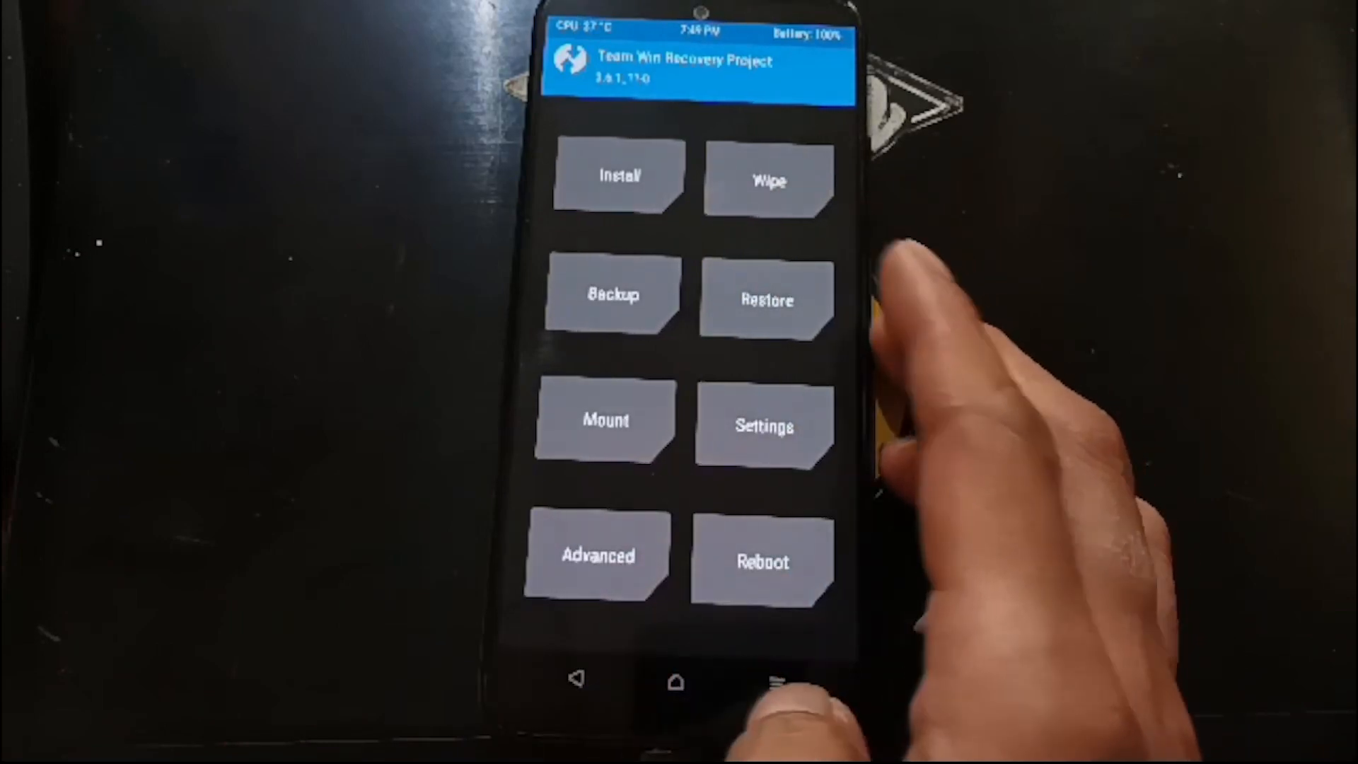
# Step: Flash rom.zip from the Micro SD card's MFP folder in TWRP
pyautogui.click(619, 177)
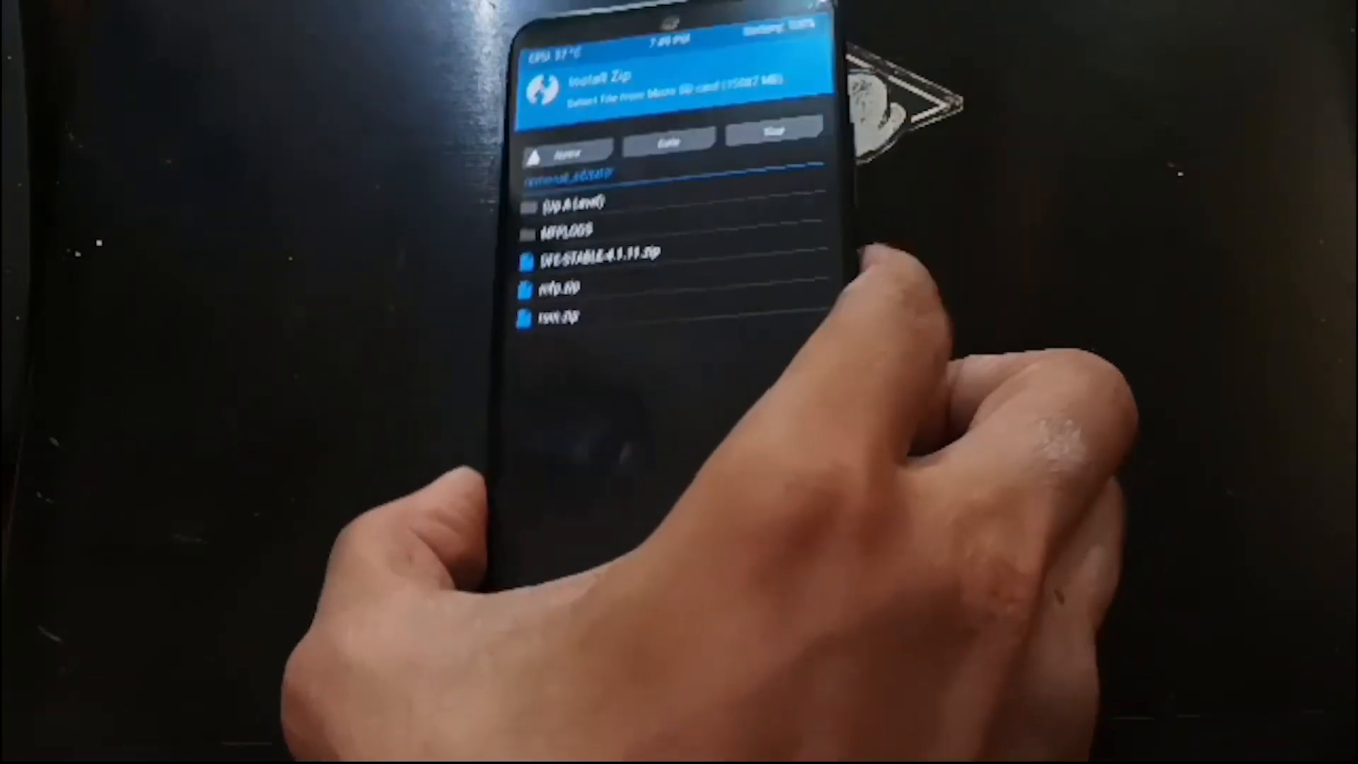
pyautogui.click(559, 288)
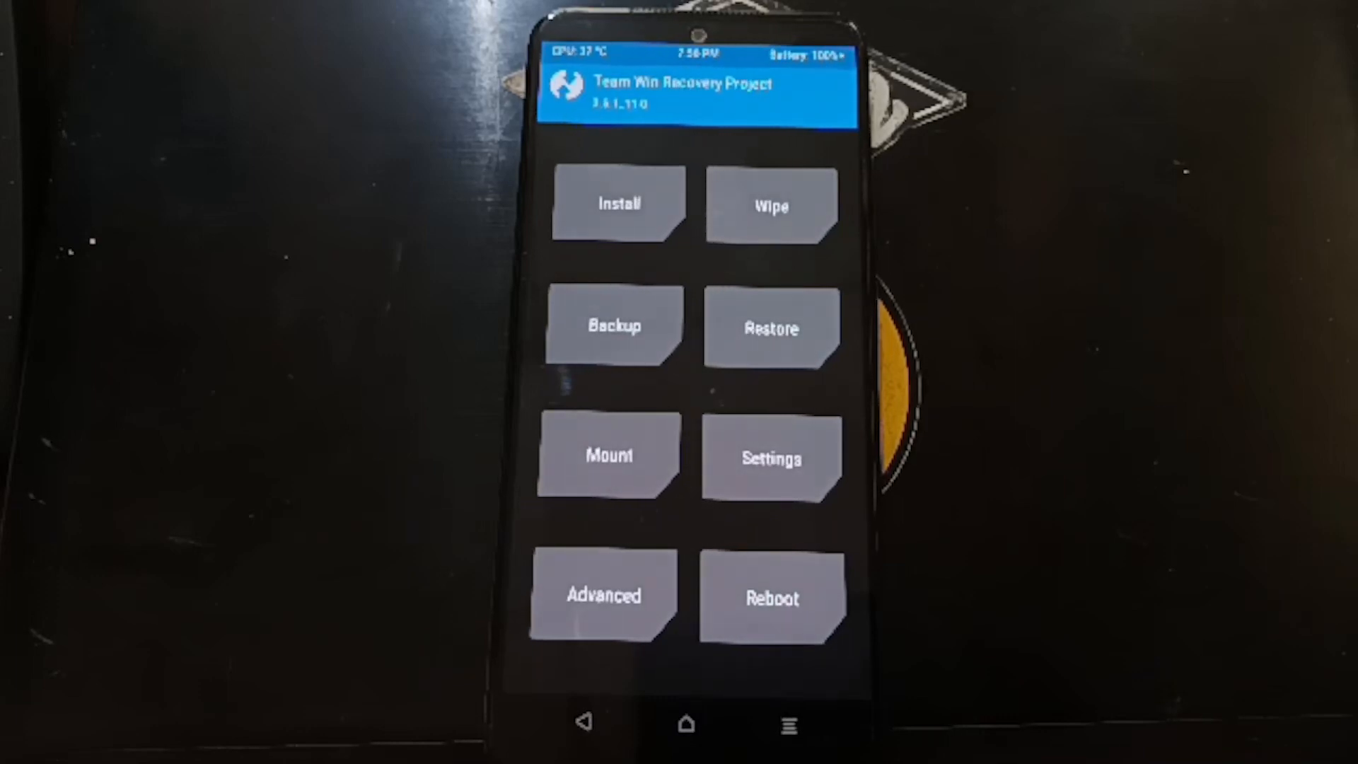
# Step: Format Data by typing 'yes', then set up an Advanced Wipe including Metadata
pyautogui.click(769, 205)
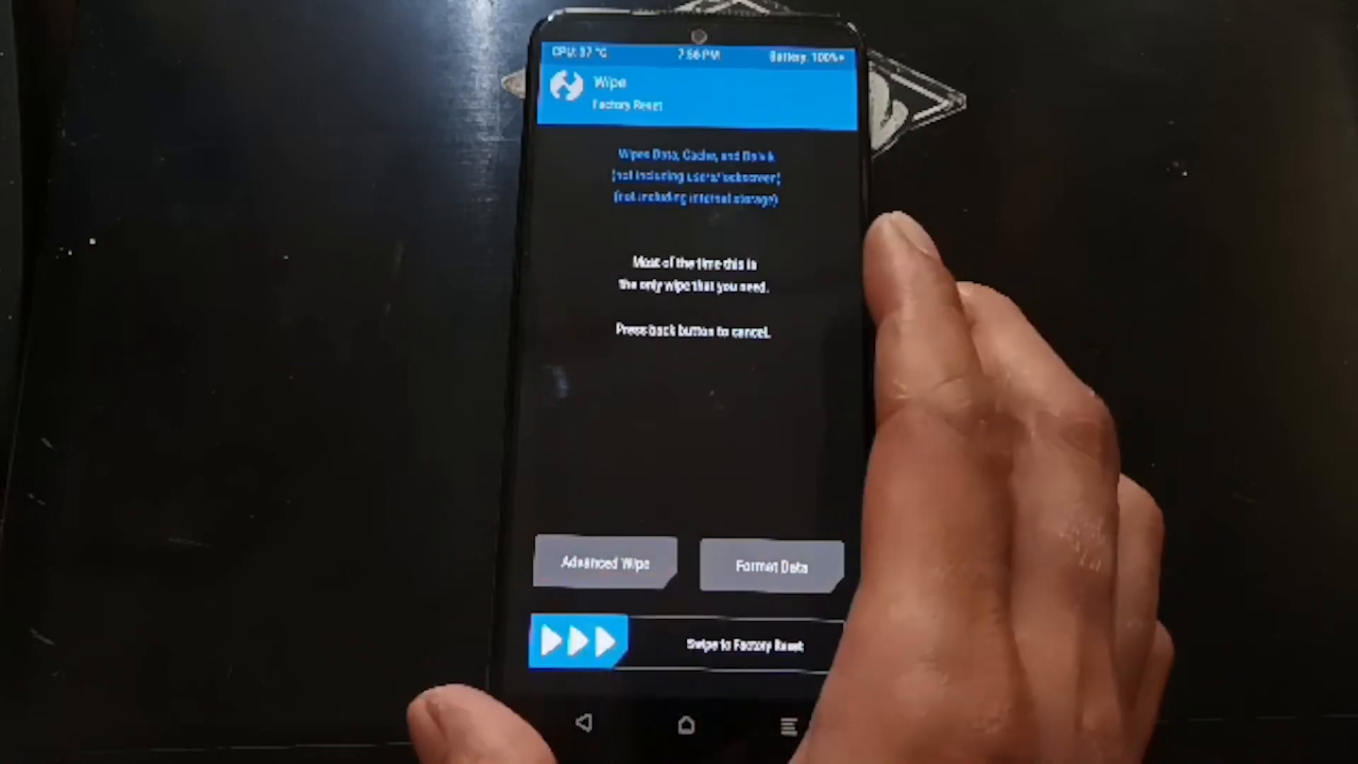
pyautogui.click(770, 564)
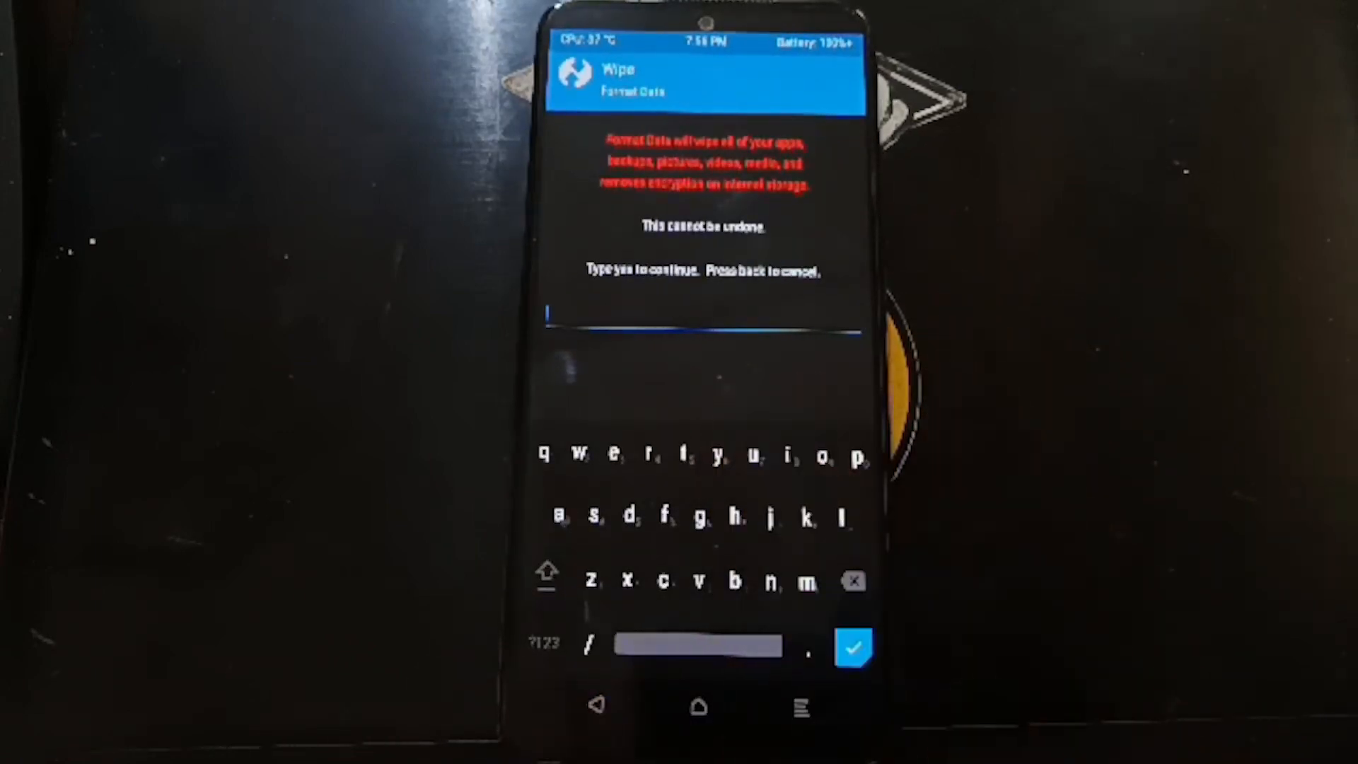
pyautogui.write('yes')
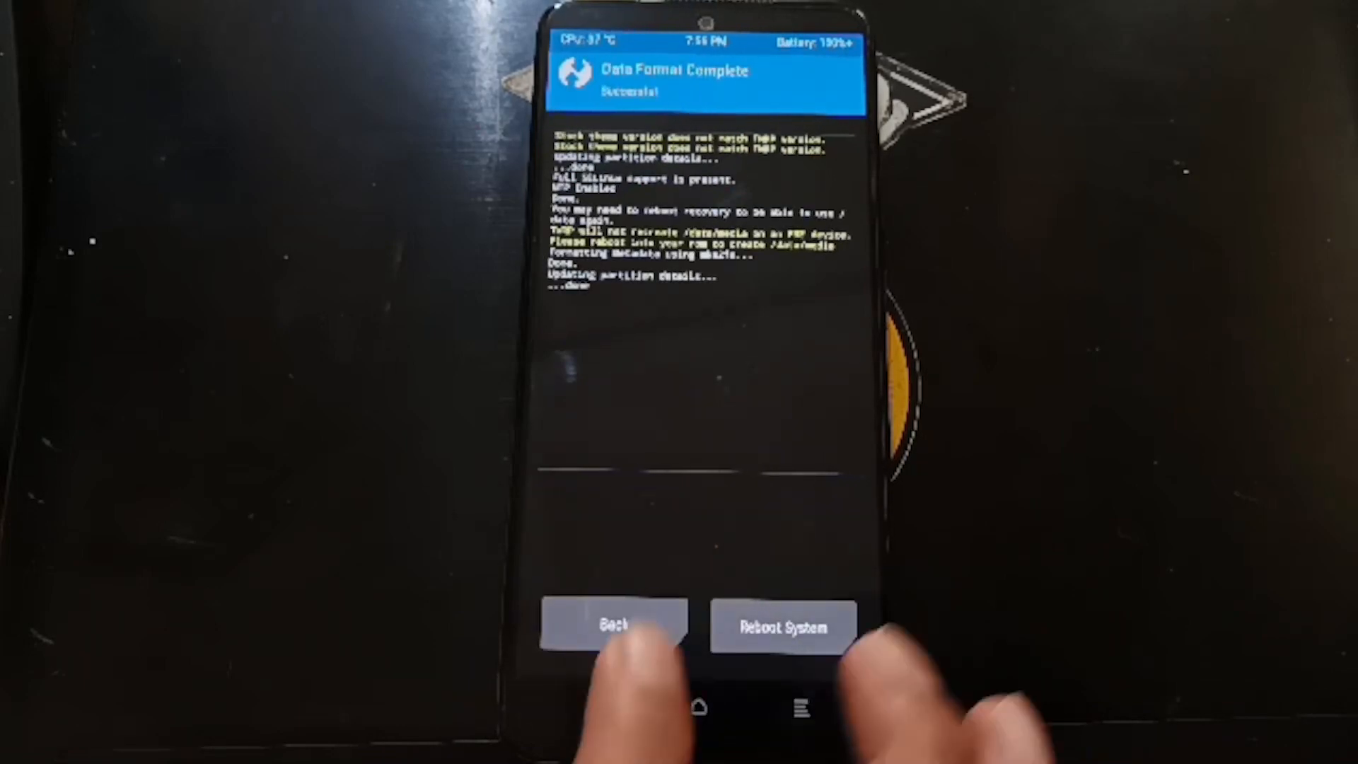
pyautogui.click(617, 625)
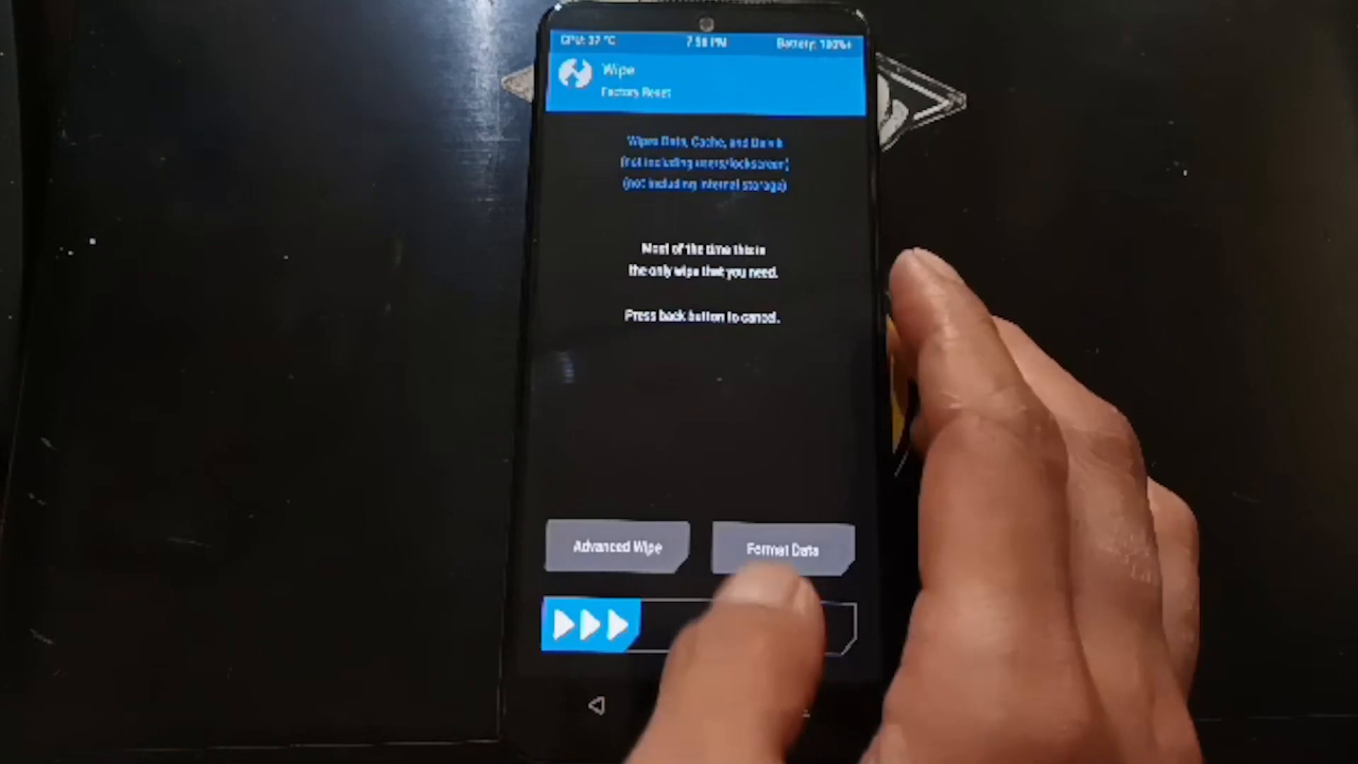
pyautogui.click(617, 548)
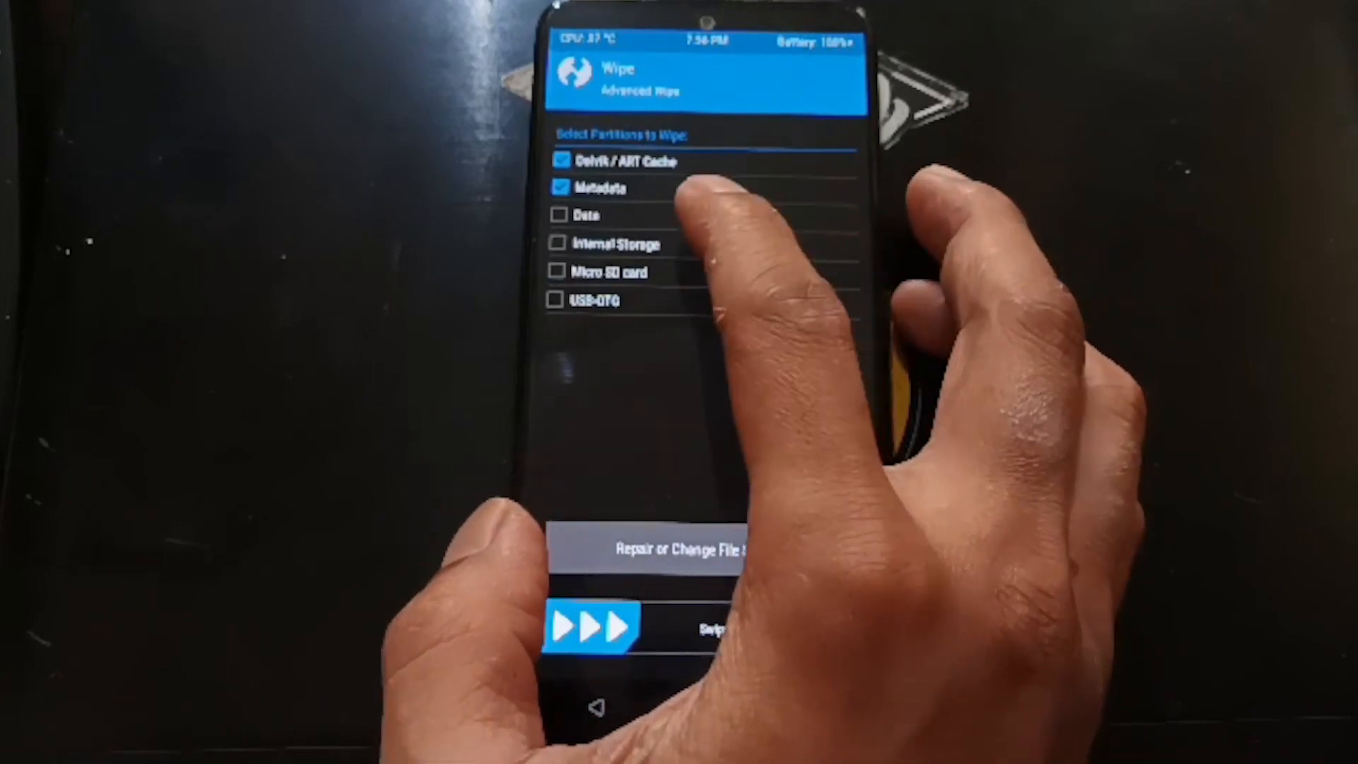
pyautogui.click(559, 215)
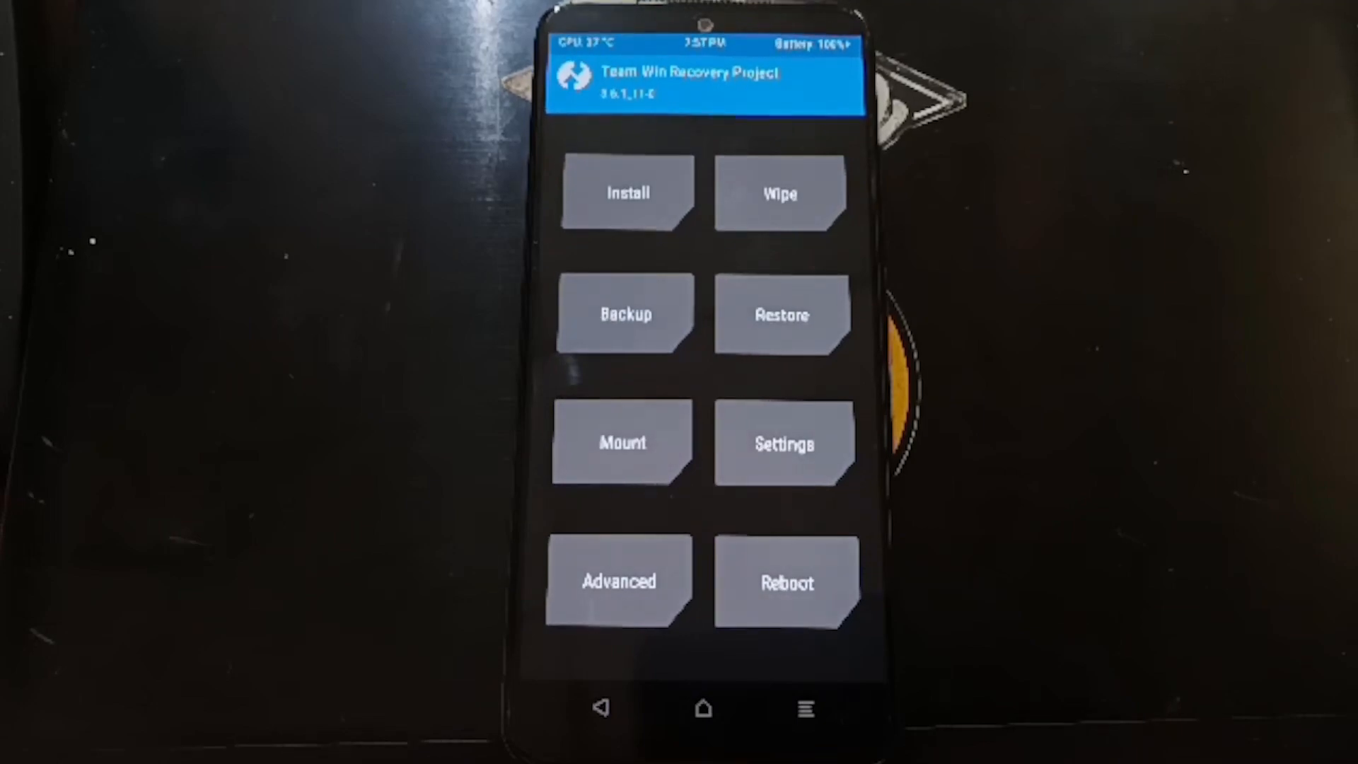
# Step: Reboot from TWRP to System to reach the Pixel welcome screen
pyautogui.click(787, 580)
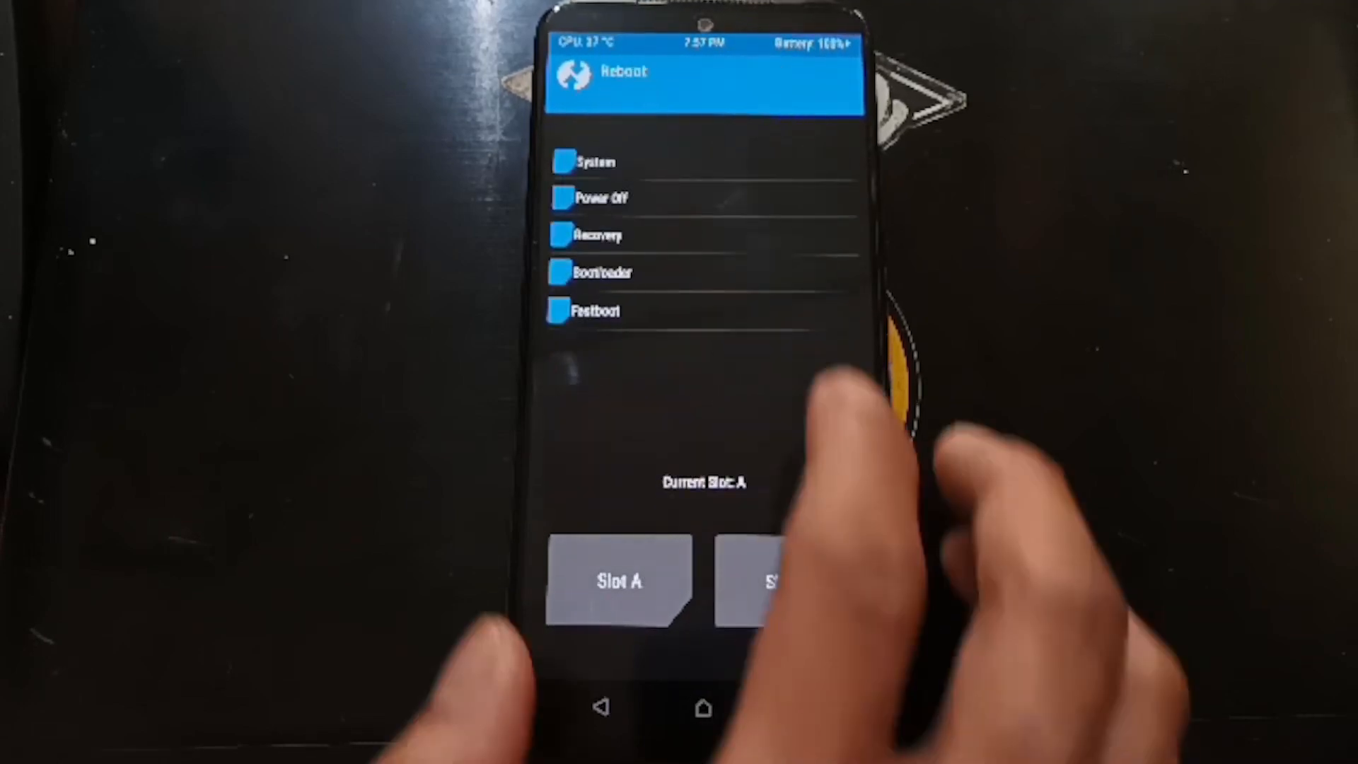
pyautogui.click(606, 162)
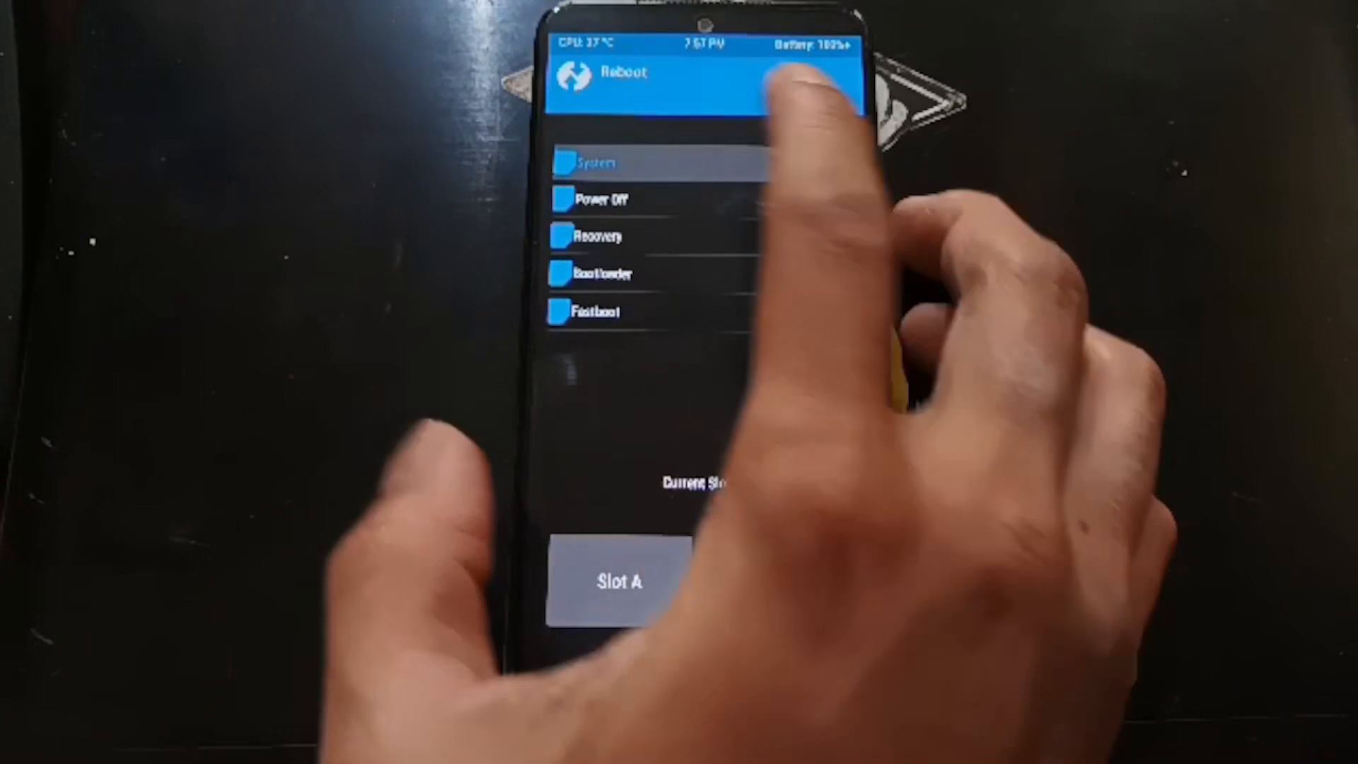
pyautogui.click(606, 162)
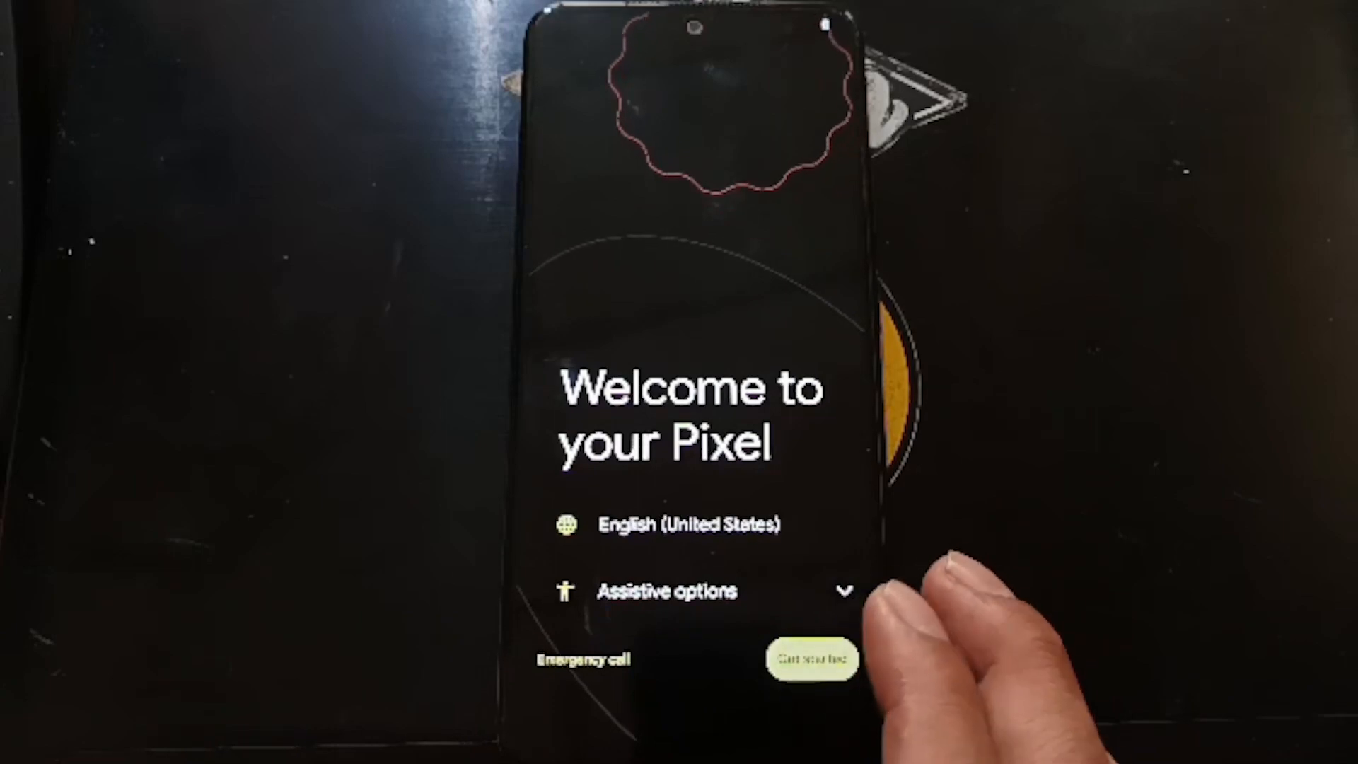
# Step: Start PixelOS setup, skip the mobile network step, and reach Developer options
pyautogui.click(811, 659)
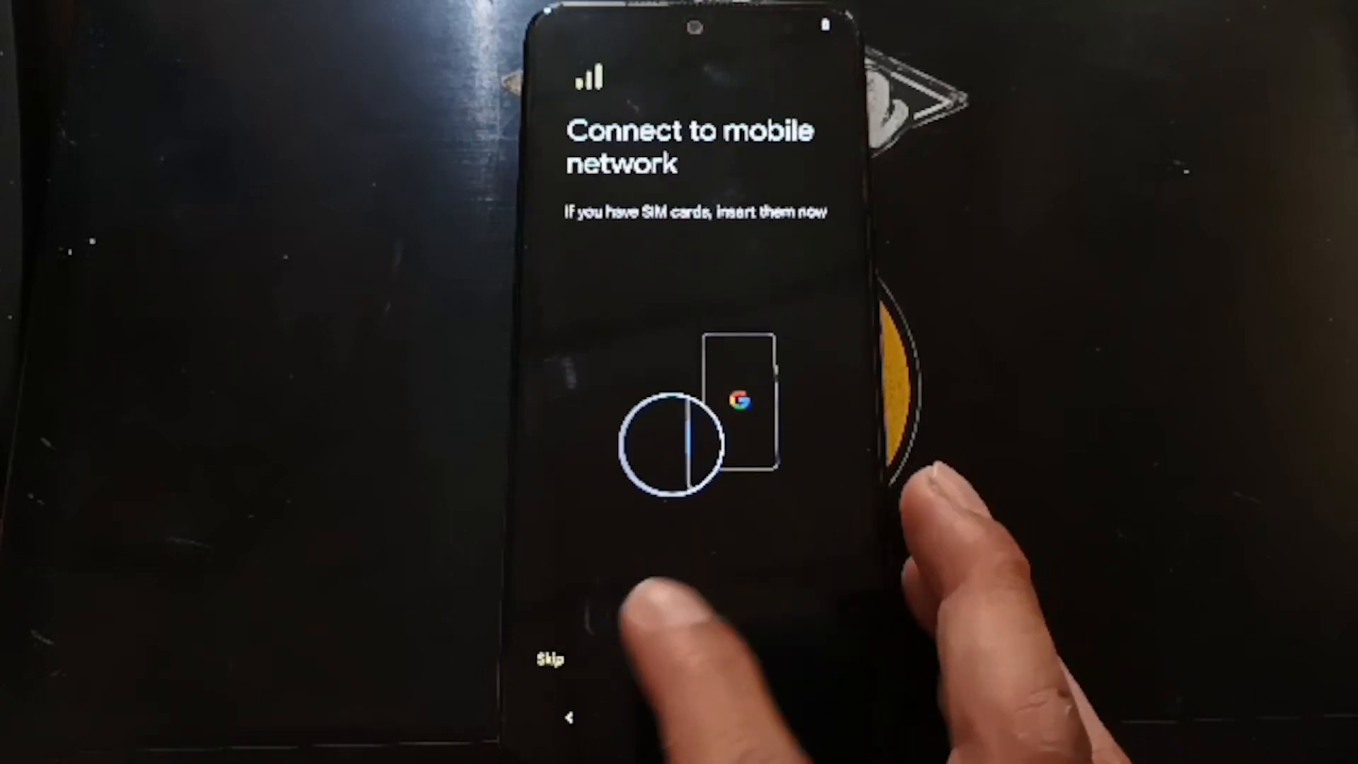
pyautogui.click(549, 660)
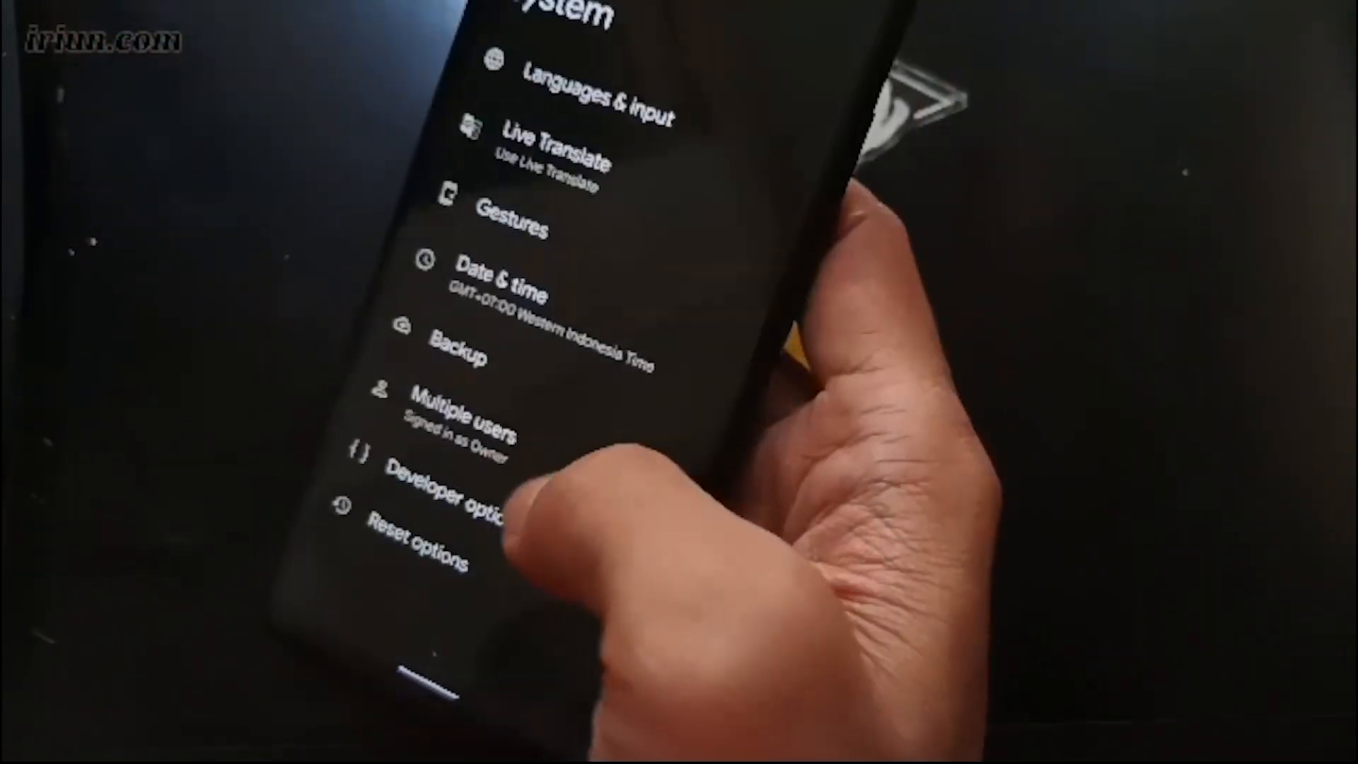
pyautogui.click(451, 476)
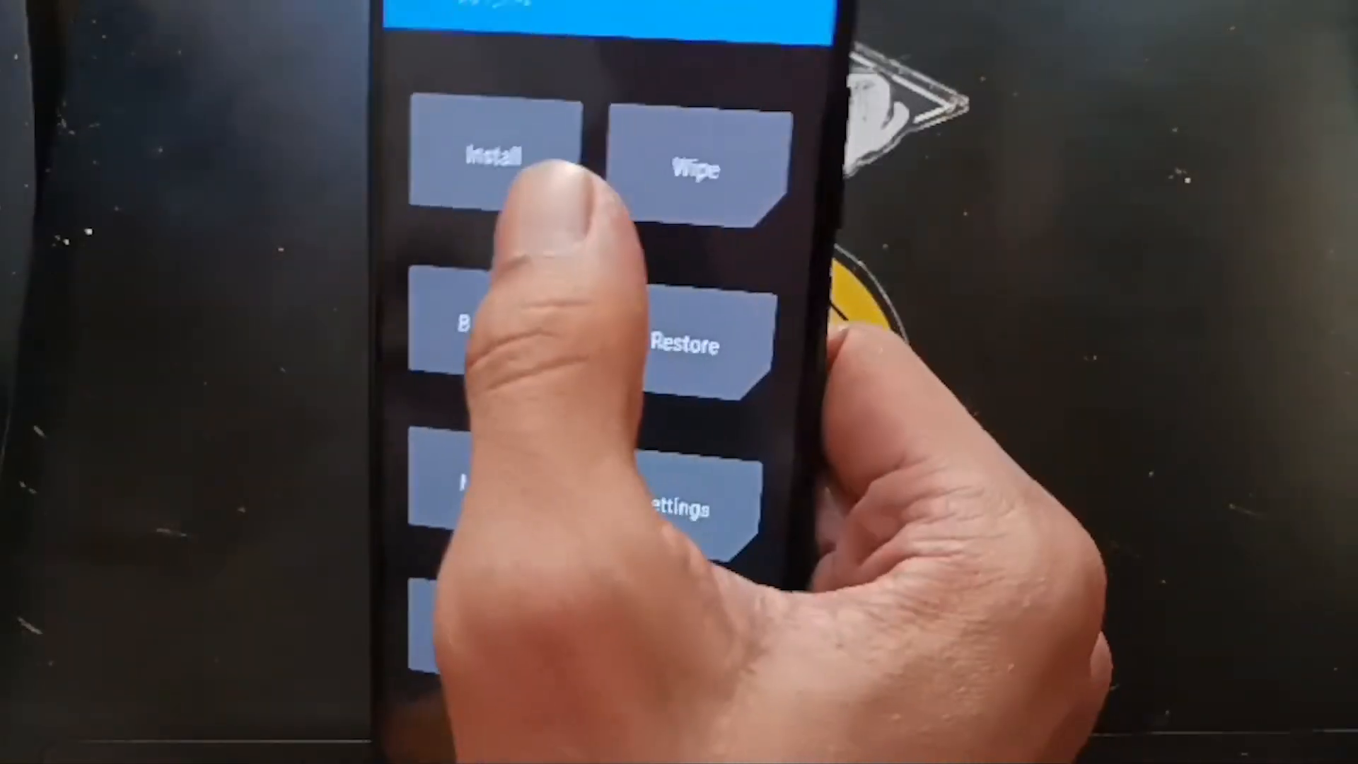
# Step: Flash Magisk-v25.1.zip from the __magisk folder in TWRP and reboot into Android
pyautogui.click(497, 160)
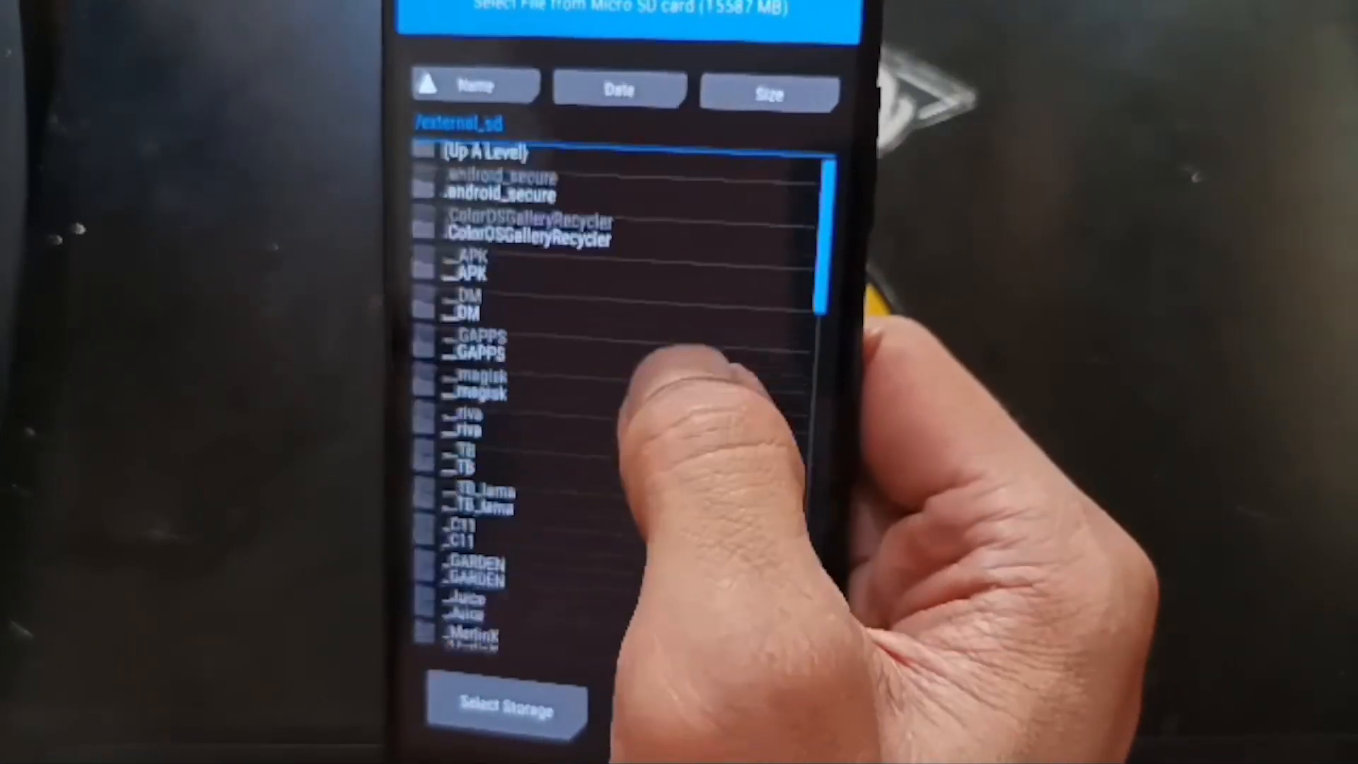
pyautogui.click(486, 383)
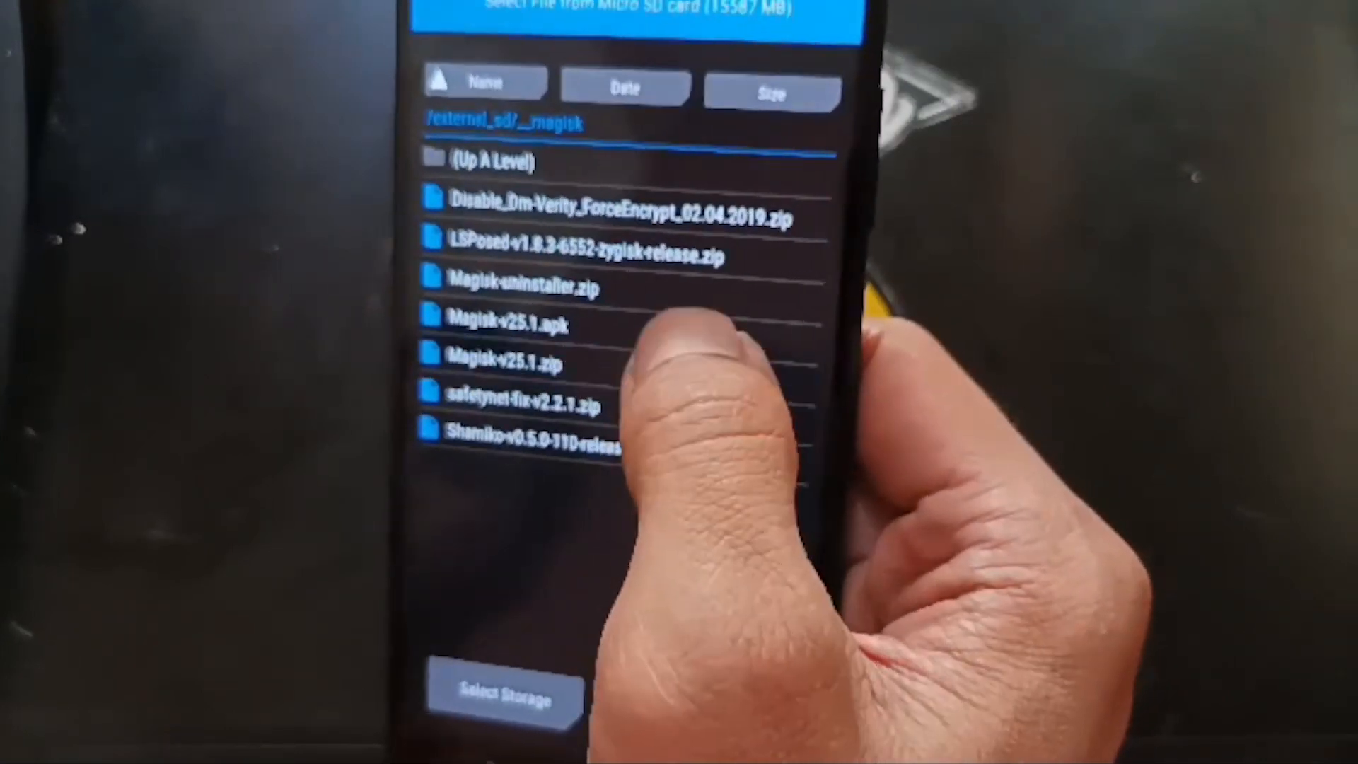
pyautogui.click(520, 363)
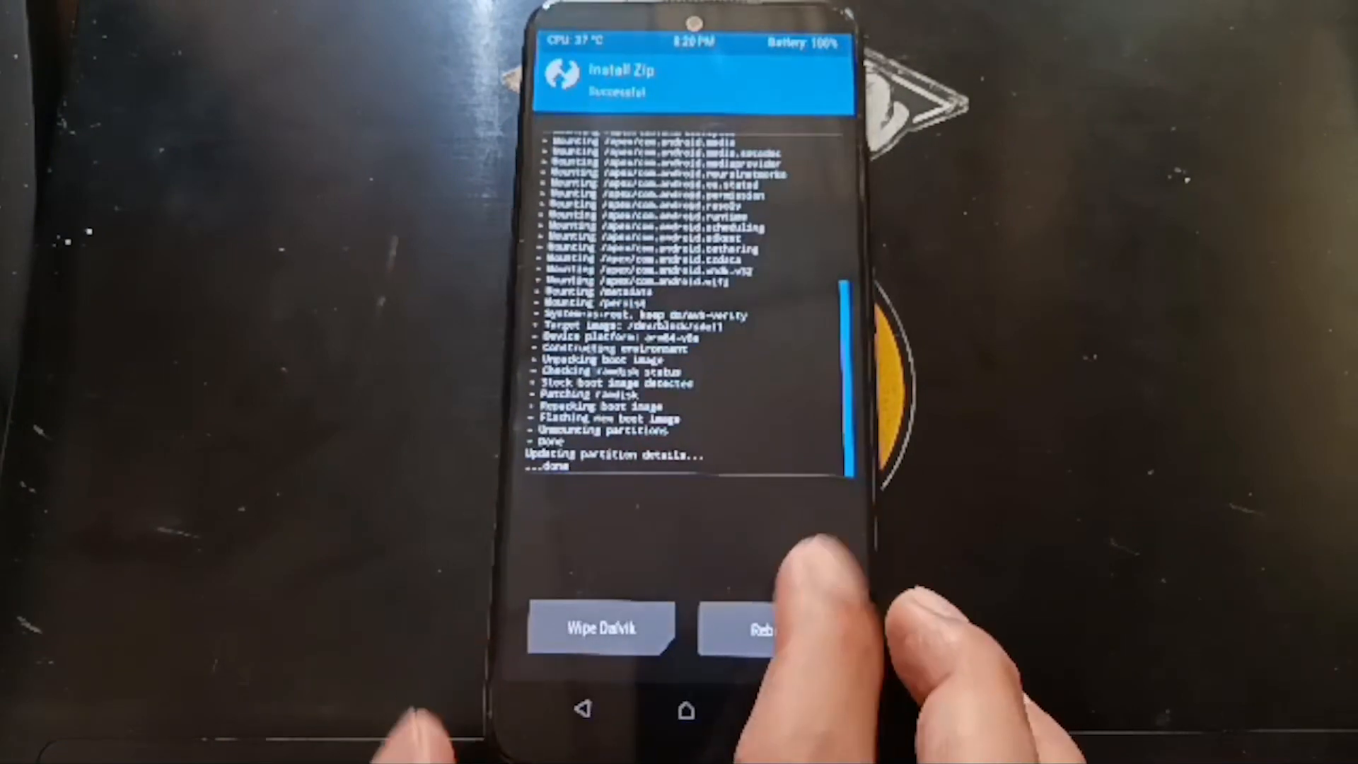
pyautogui.click(762, 626)
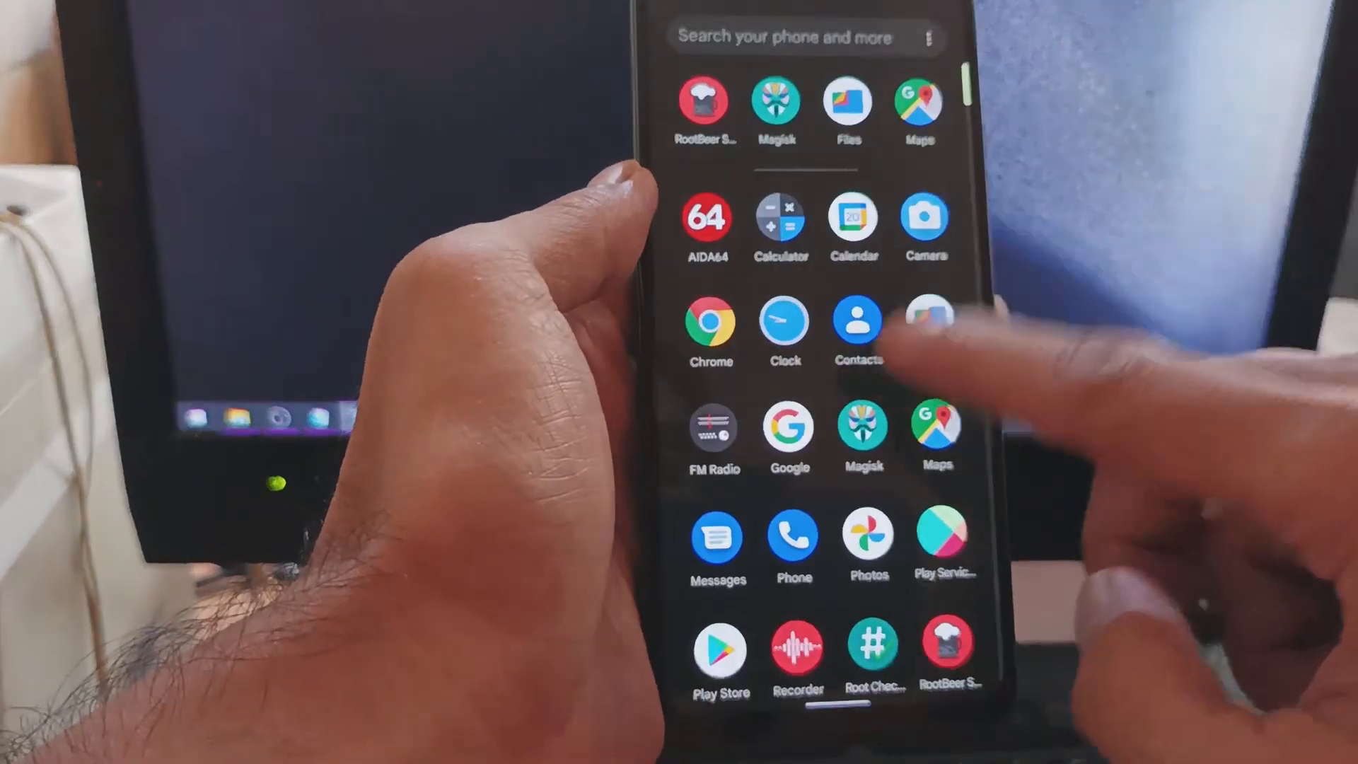
# Step: View the About phone page showing model 2201117TG
pyautogui.scroll(-3)
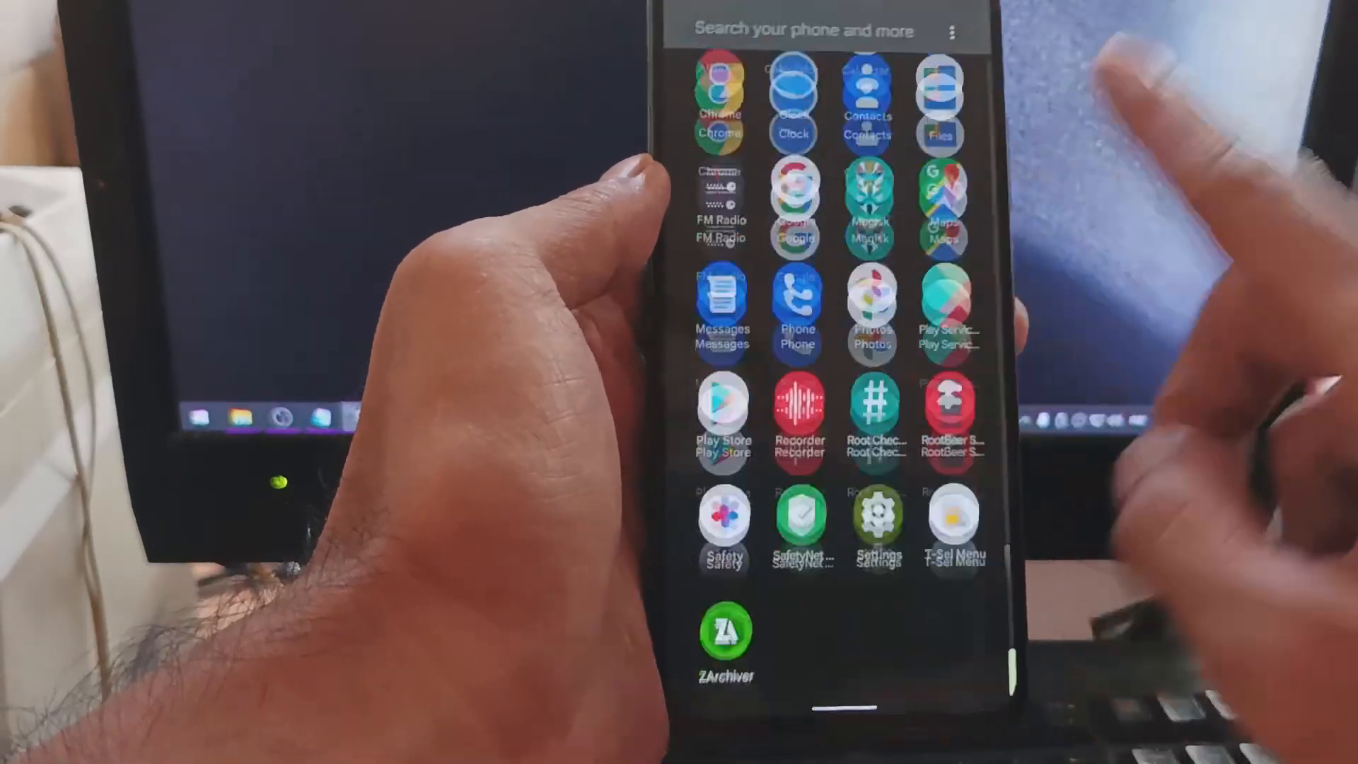
pyautogui.scroll(-3)
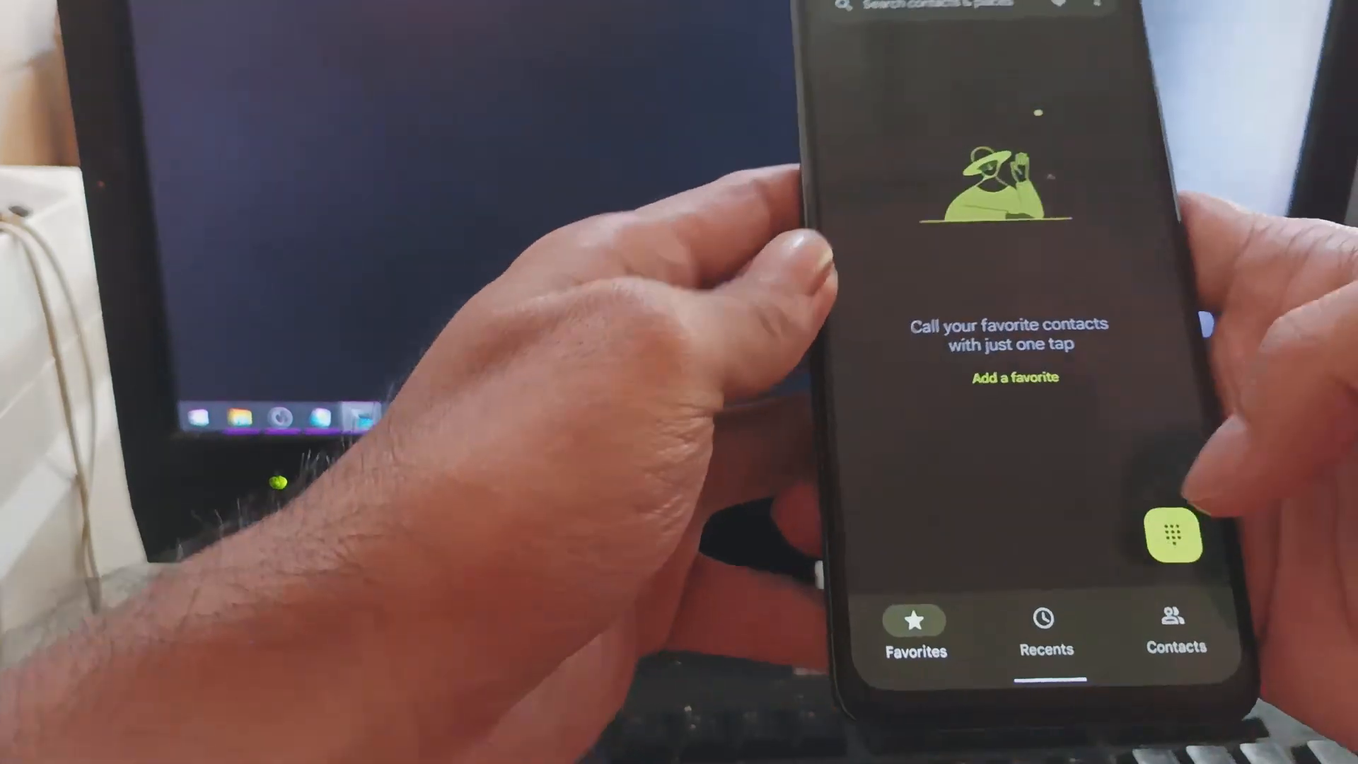
pyautogui.click(1172, 535)
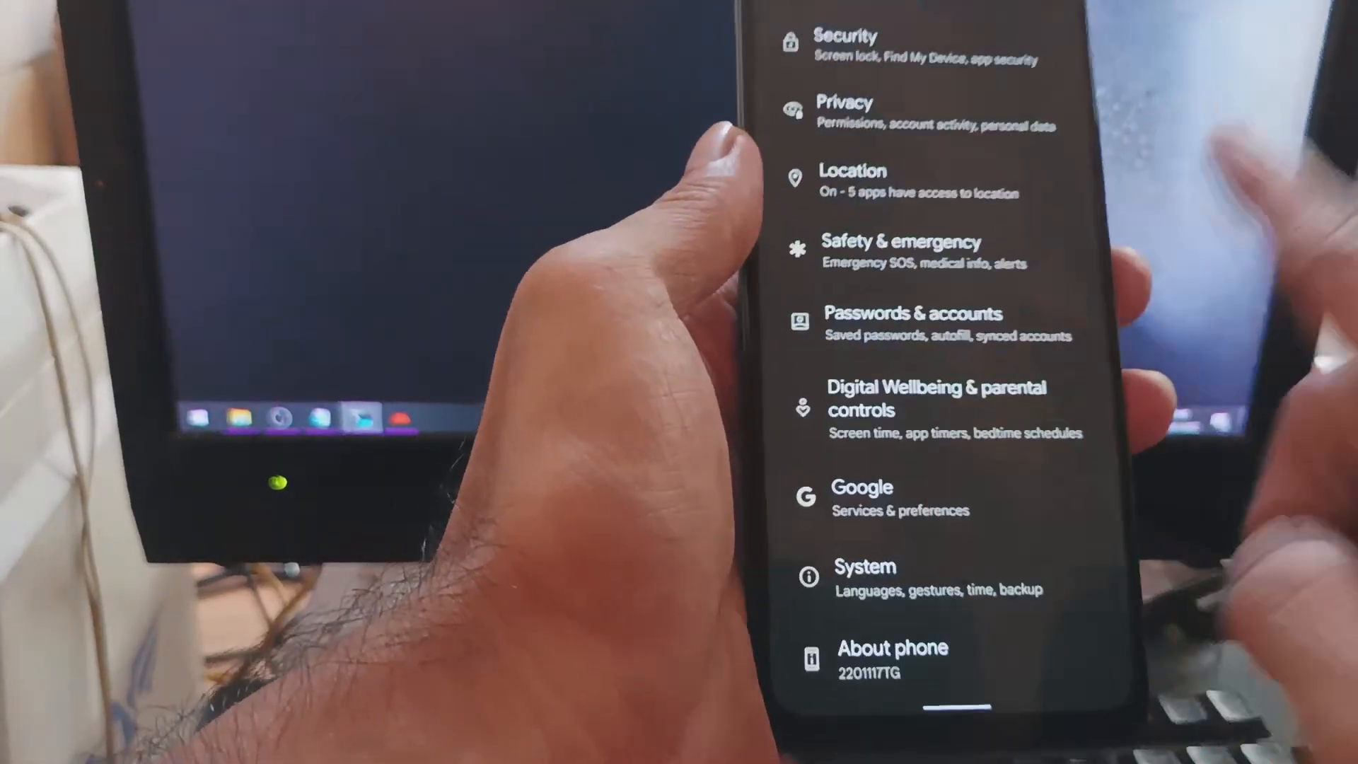
pyautogui.click(893, 648)
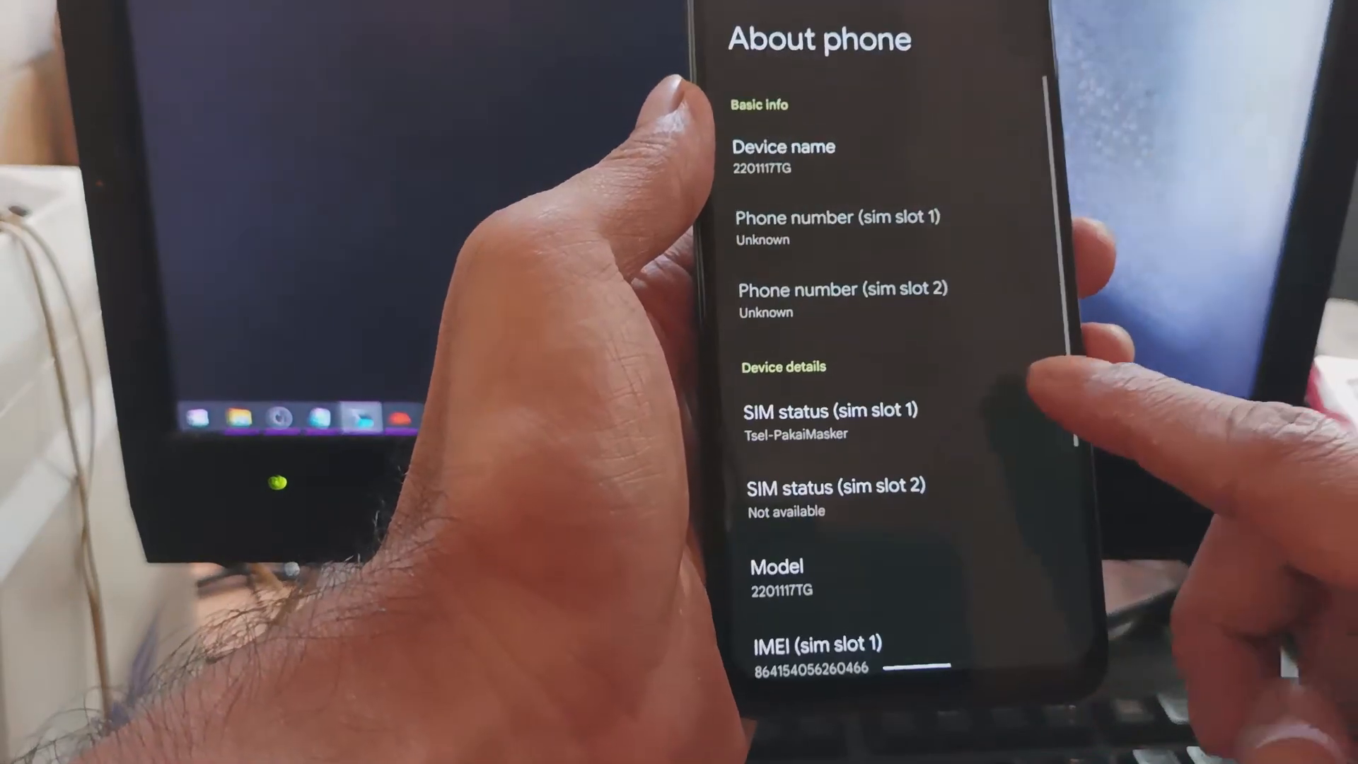
# Step: Launch Maps to view the current location, then close it
pyautogui.scroll(-3)
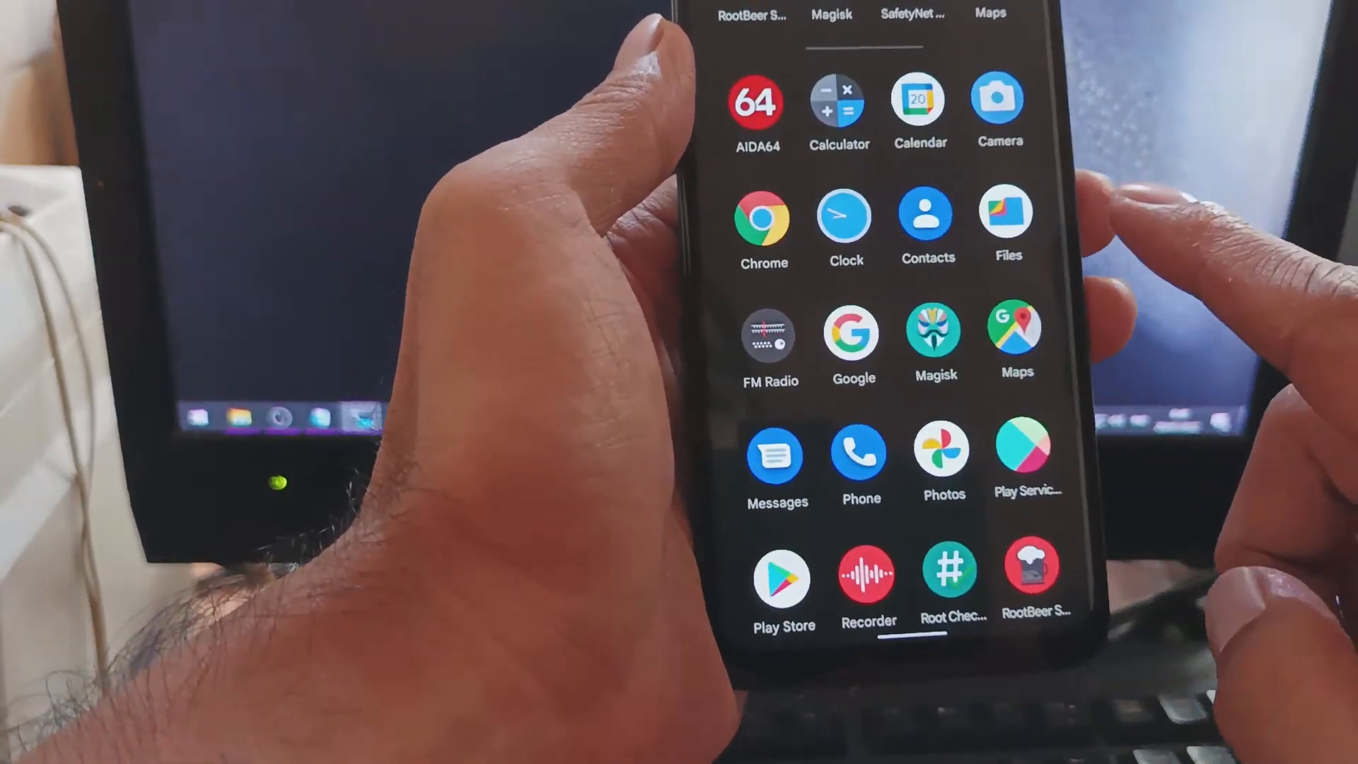
pyautogui.click(1017, 337)
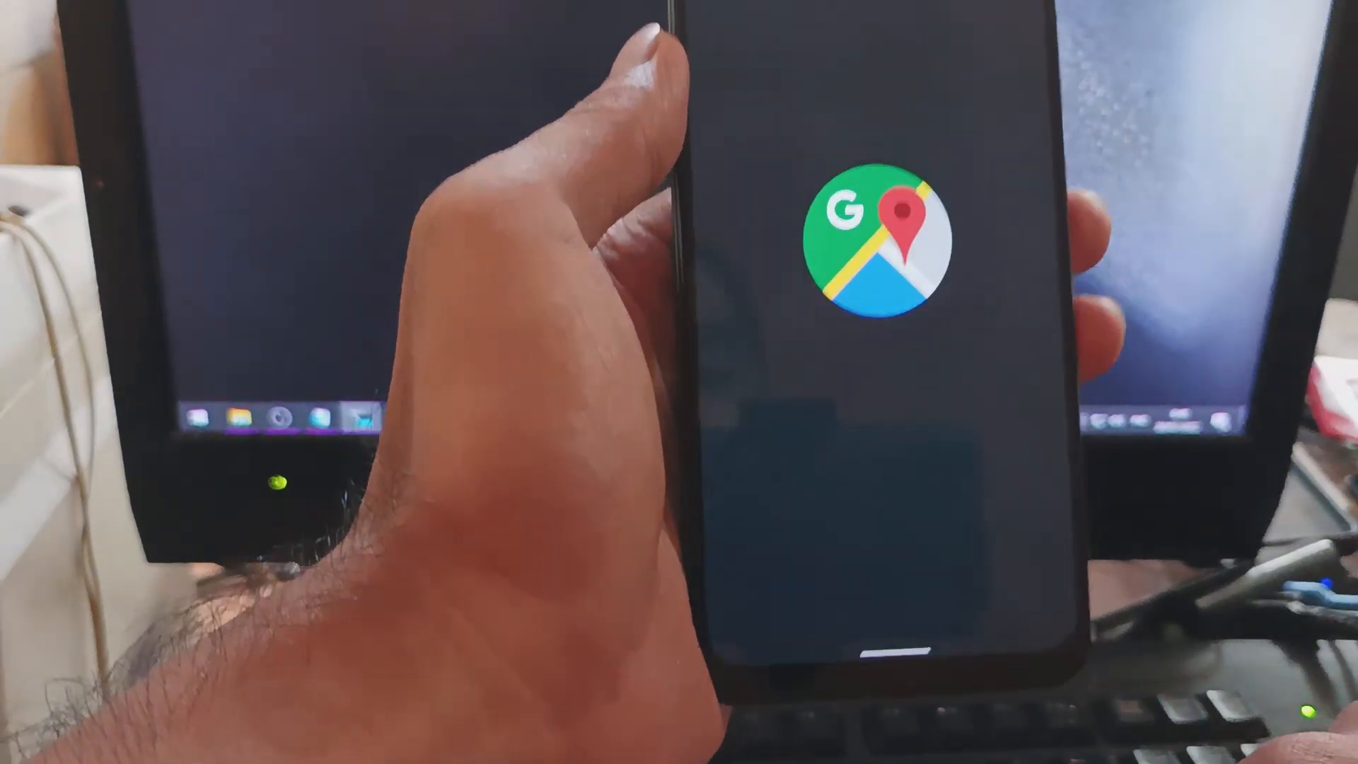
pyautogui.click(883, 243)
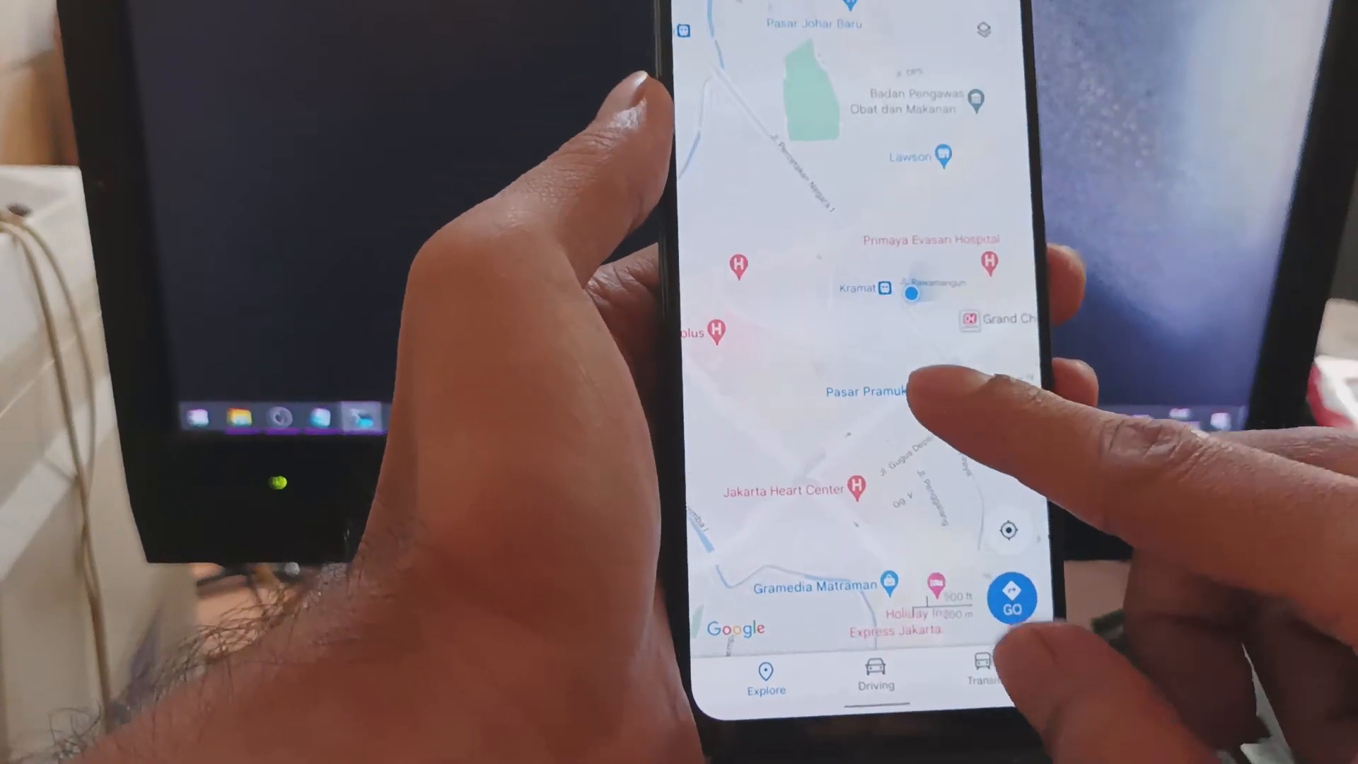
pyautogui.click(766, 680)
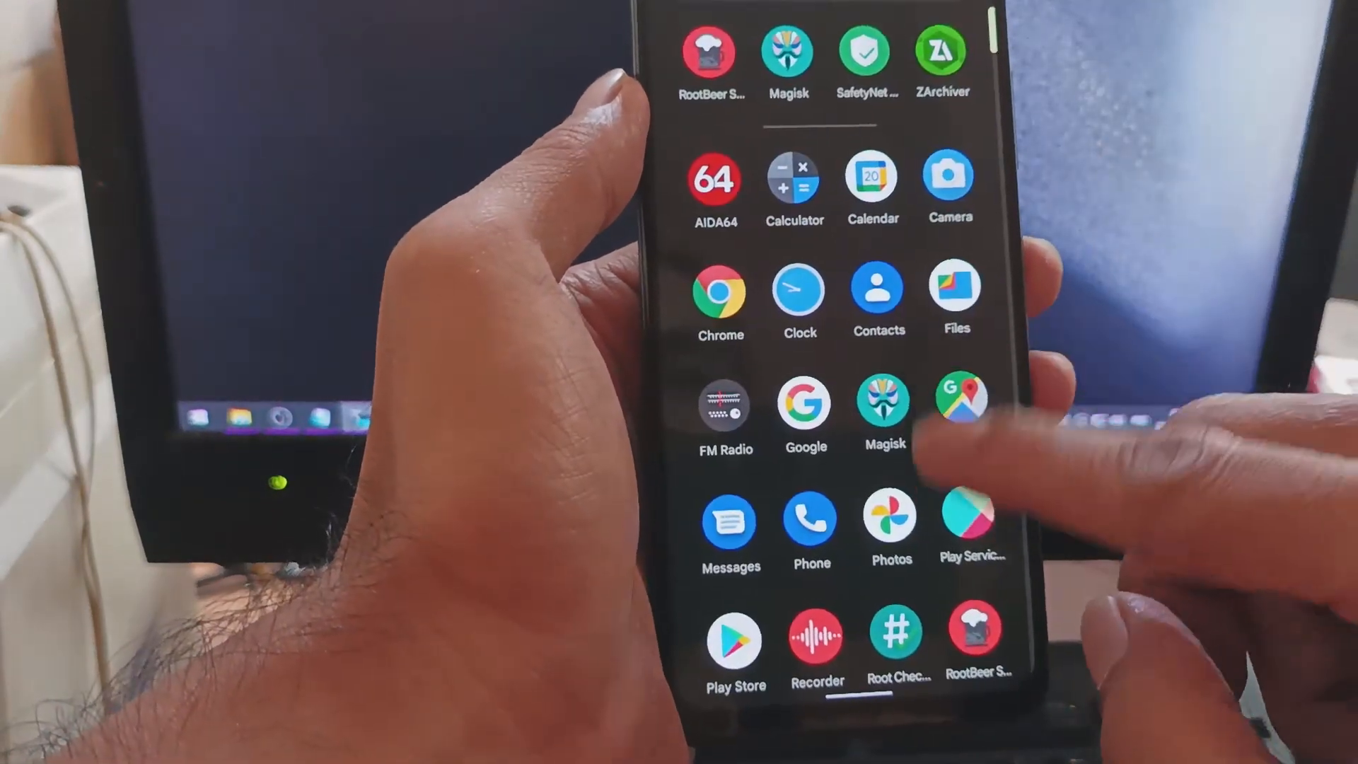
# Step: Find the Camera app in the app drawer and launch it for test shots
pyautogui.scroll(-3)
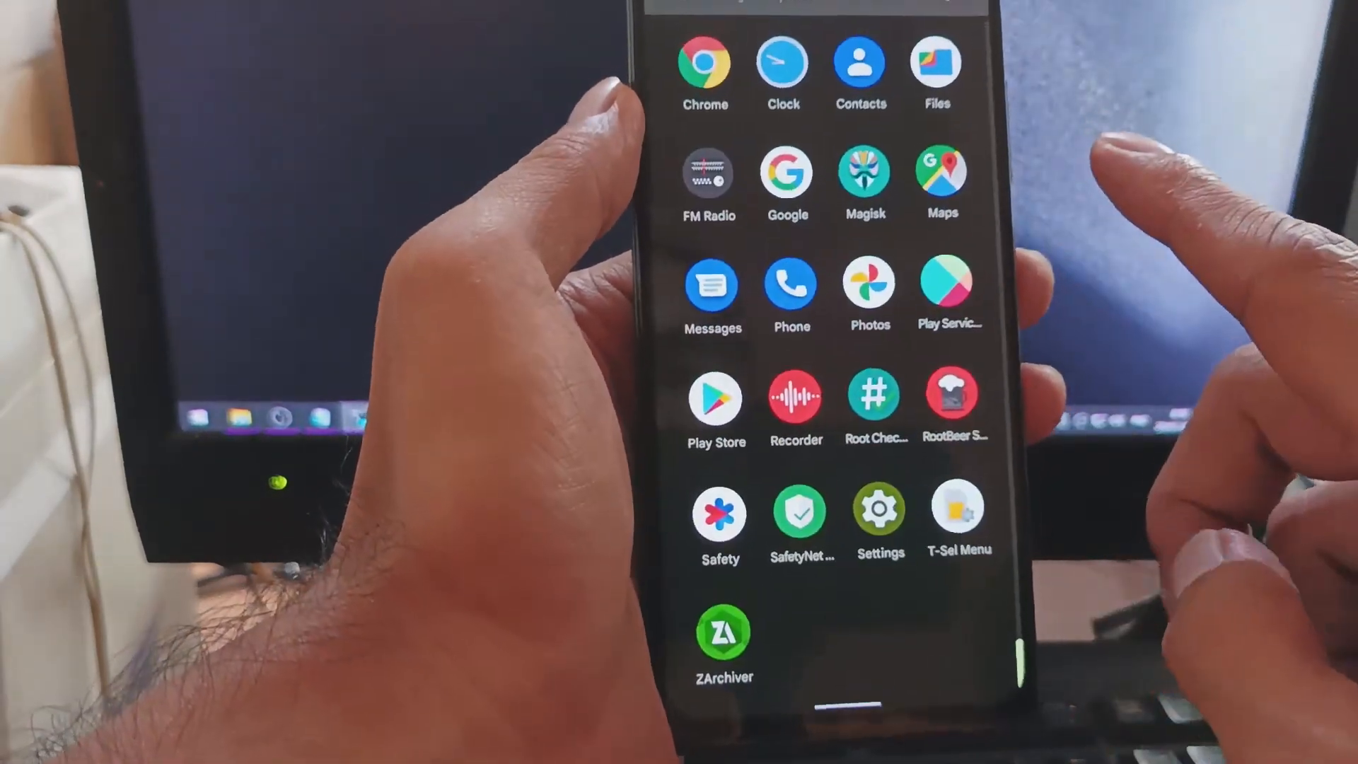
pyautogui.scroll(-3)
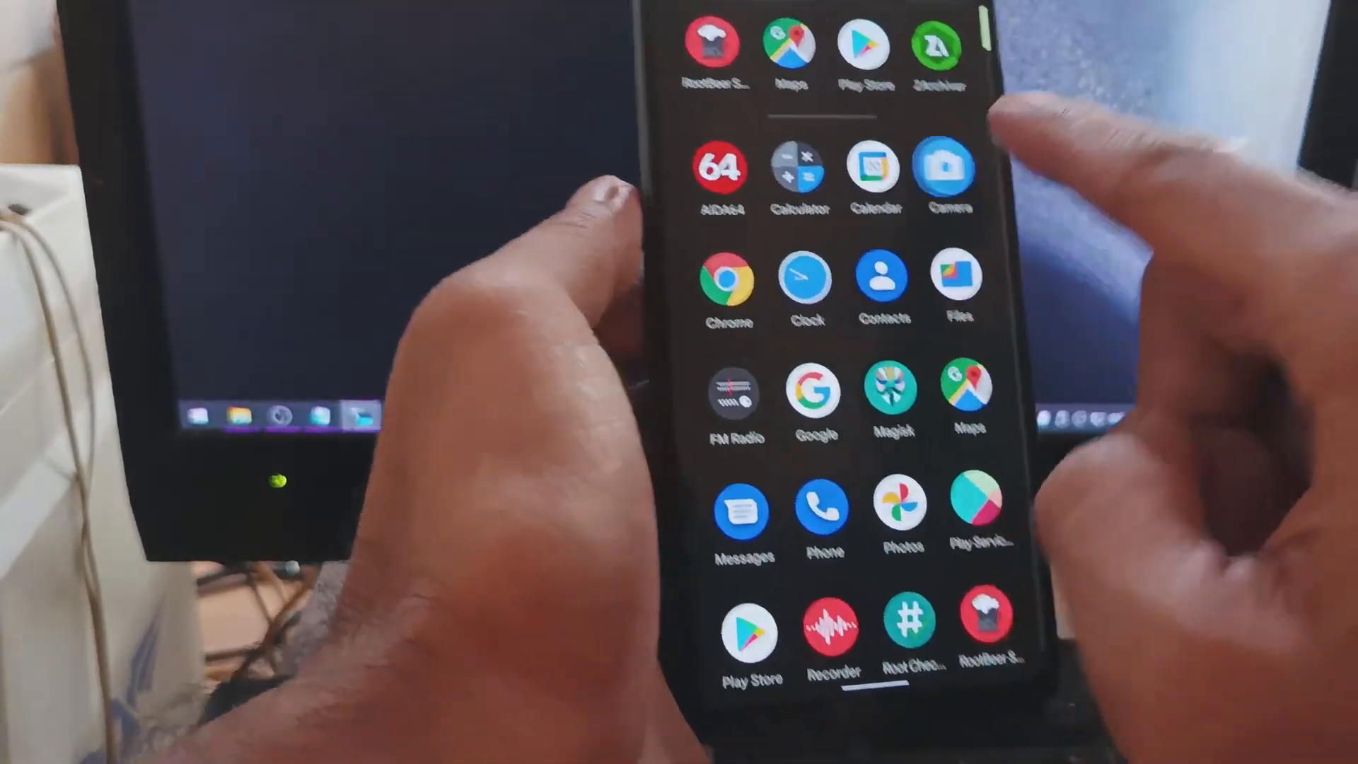
pyautogui.click(950, 167)
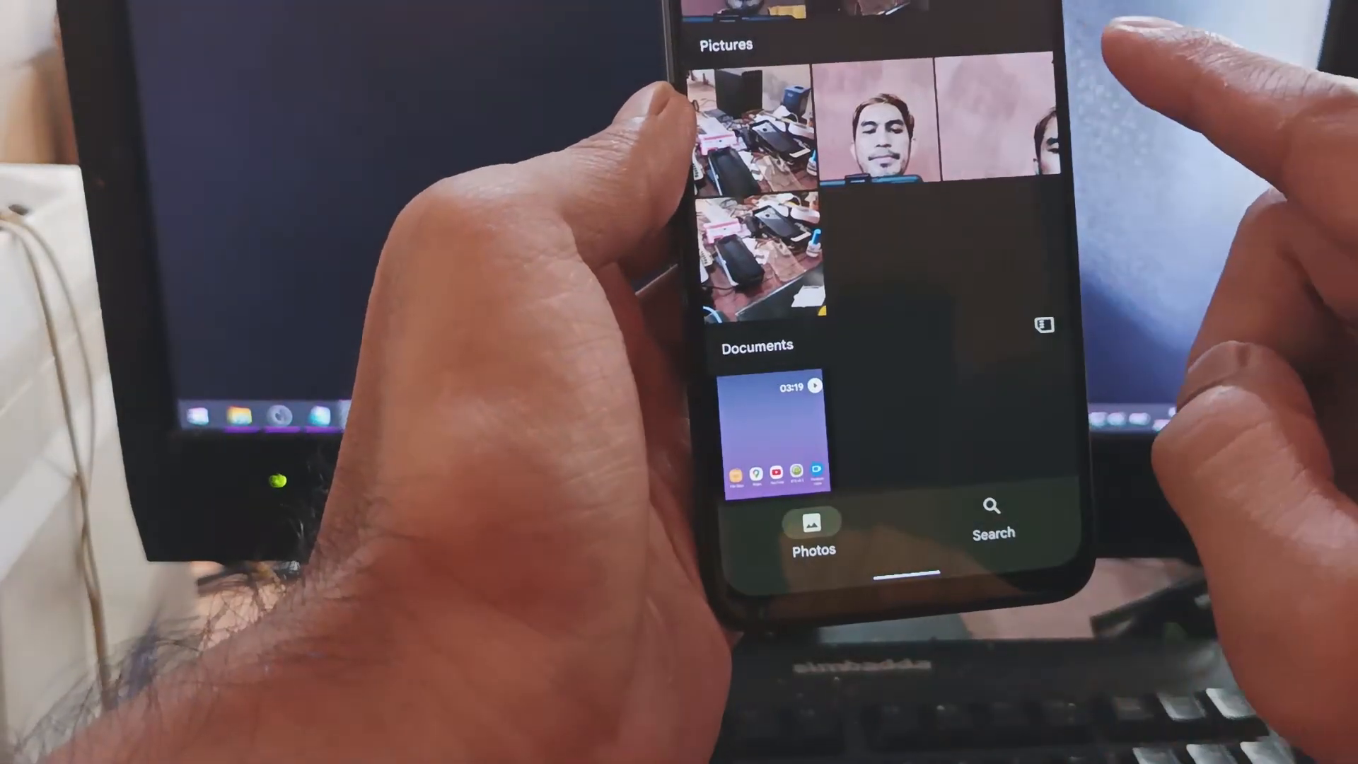
# Step: View a desk photo full-screen, dismiss the viewing tip, and return to the library
pyautogui.click(881, 121)
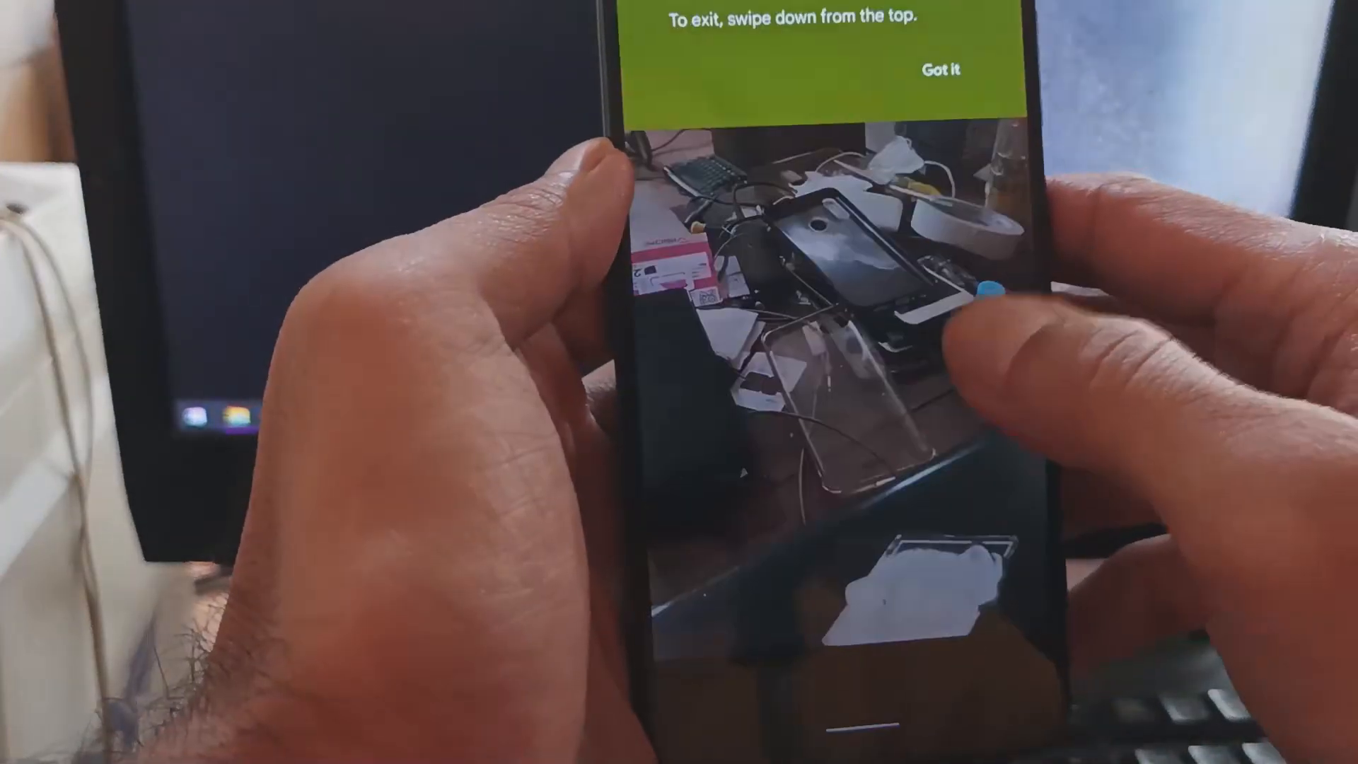
pyautogui.click(942, 69)
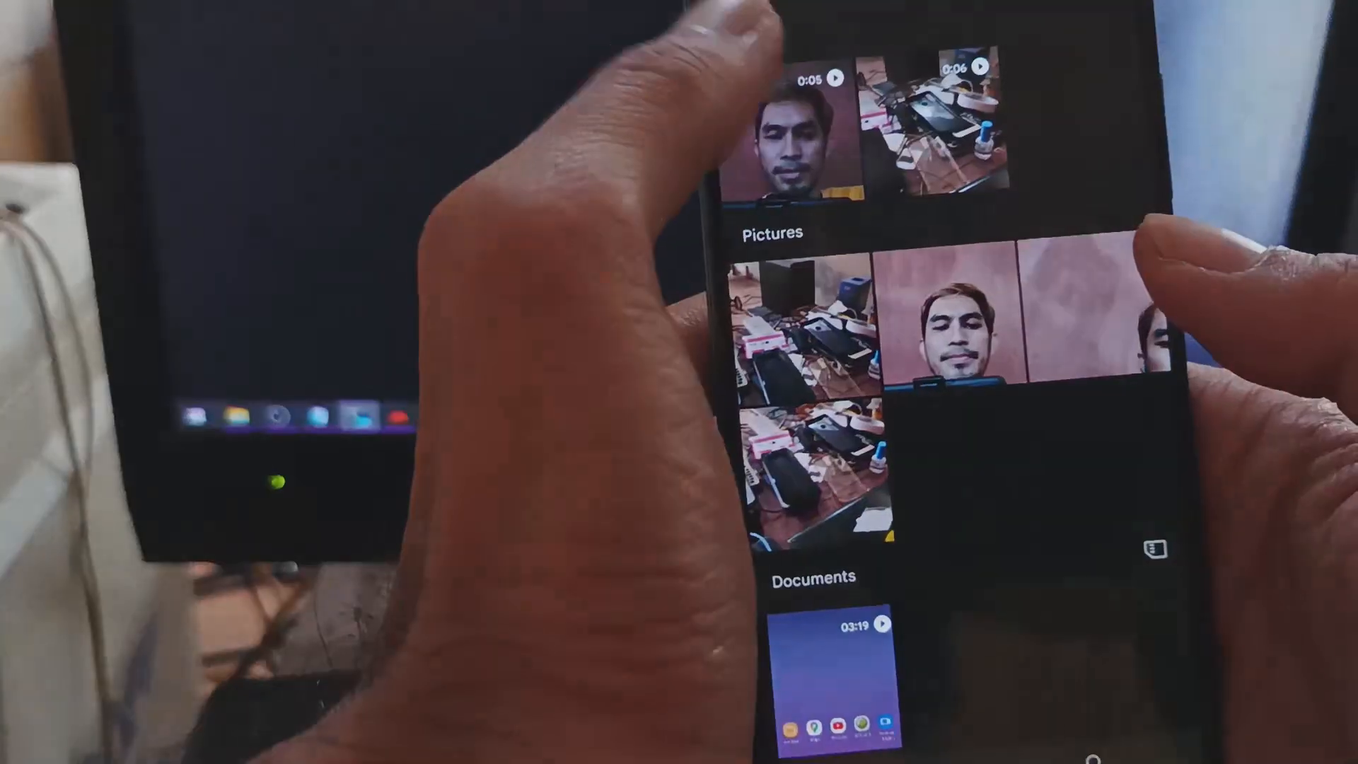
pyautogui.click(948, 338)
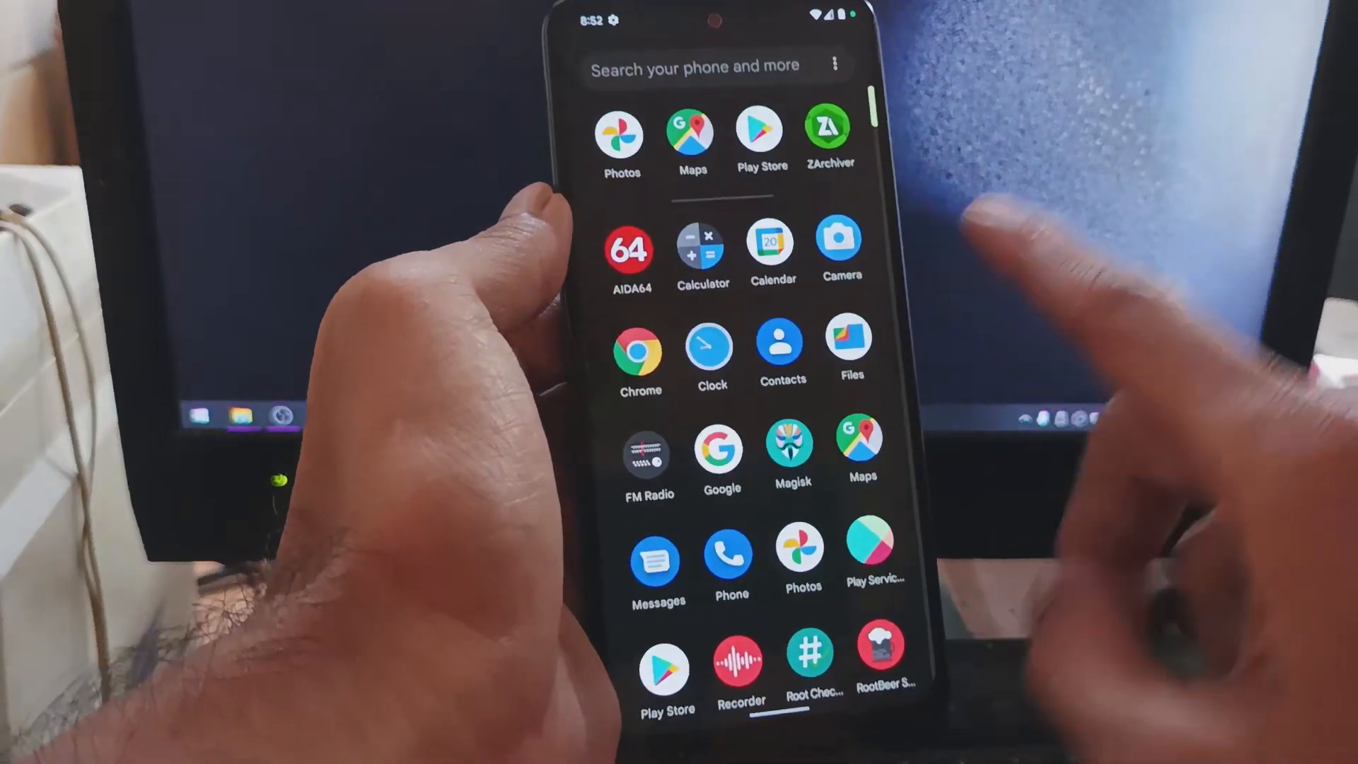
# Step: Launch Chrome, accept the terms, and decline turning on sync
pyautogui.click(638, 349)
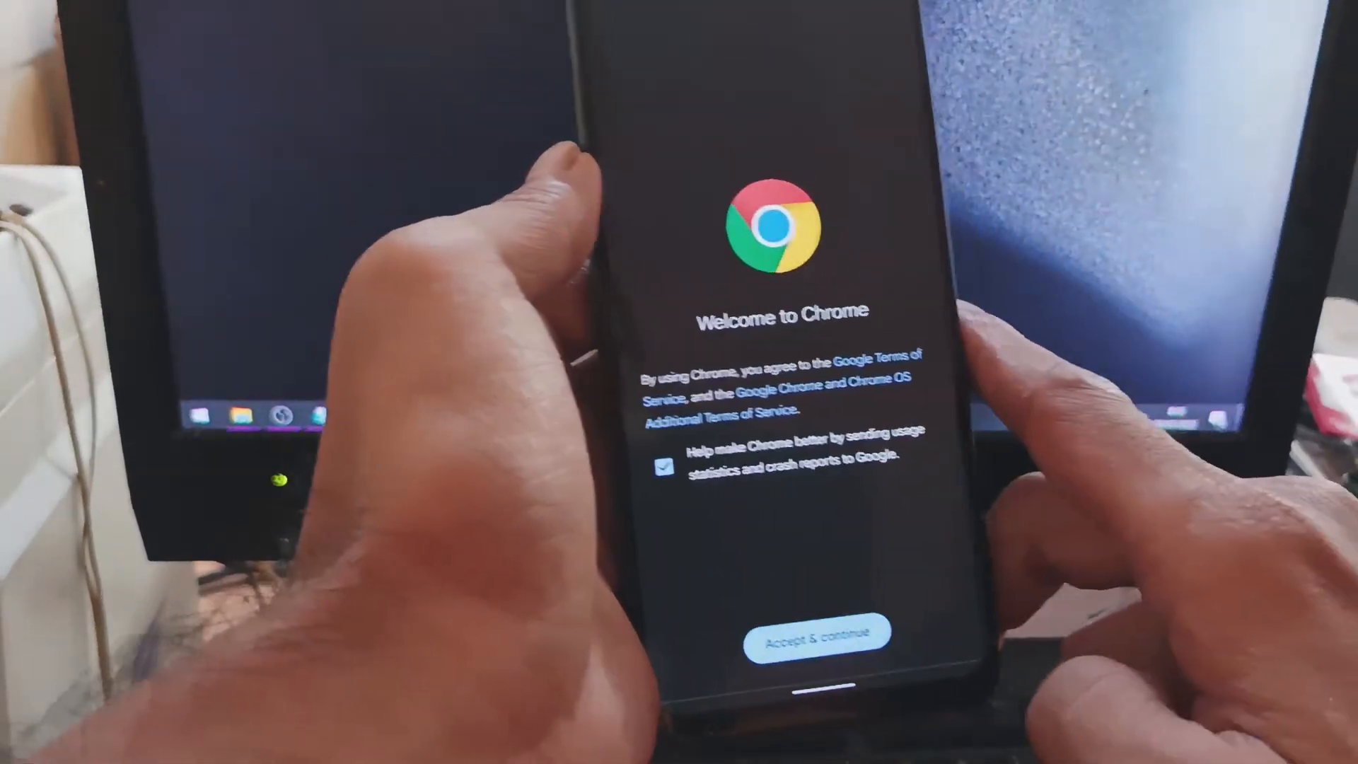
pyautogui.click(794, 631)
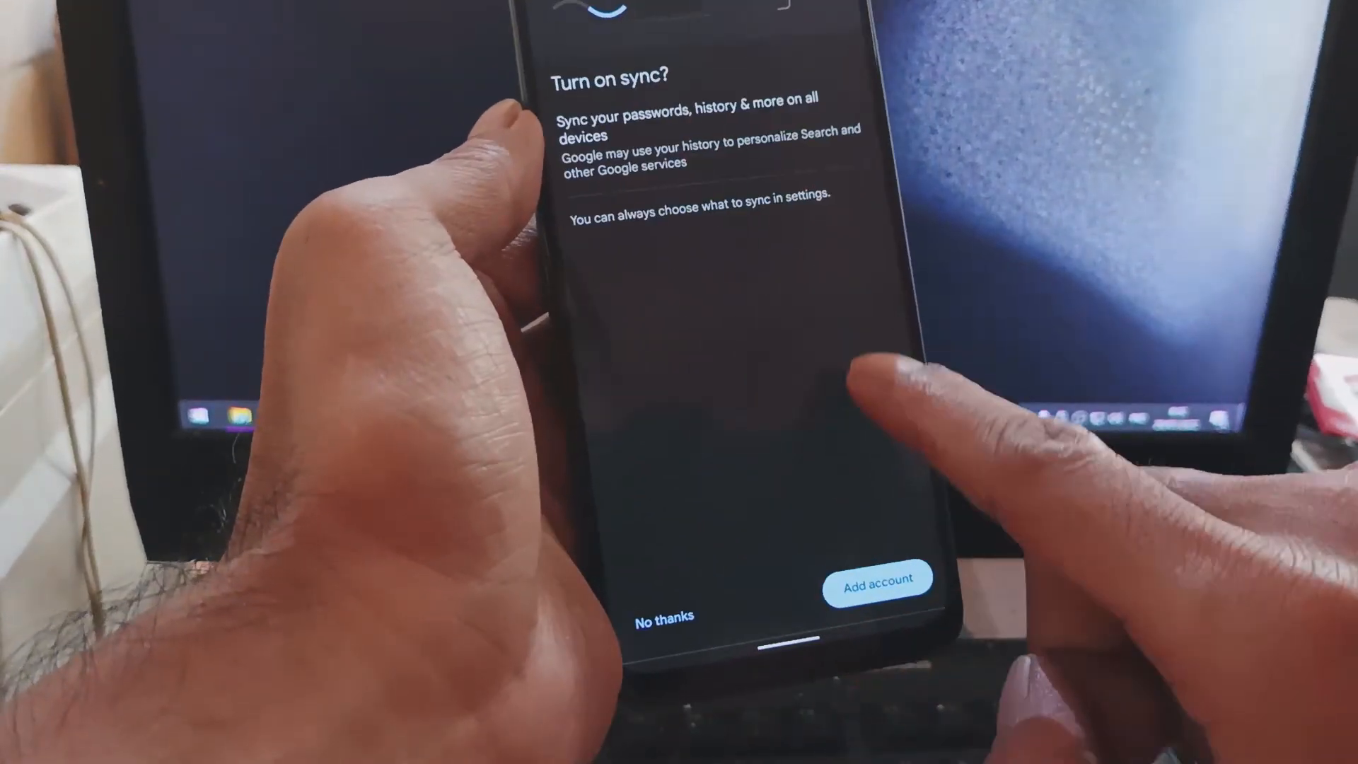
pyautogui.click(663, 617)
pyautogui.write('Doraemon indonesia')
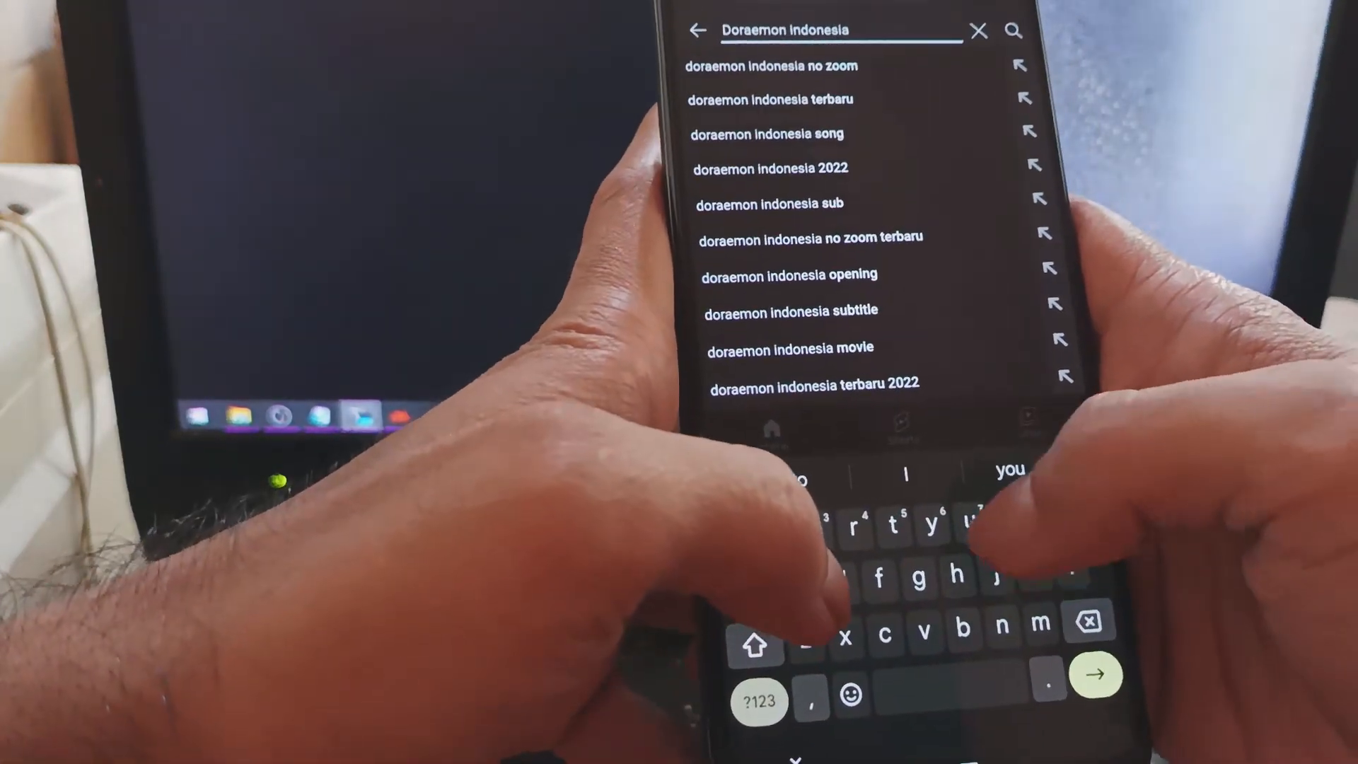
# Step: Search 'doraemon indonesia intro' and play Opening Doraemon bahasa indonesia, skipping ahead and resuming
pyautogui.write('intro')
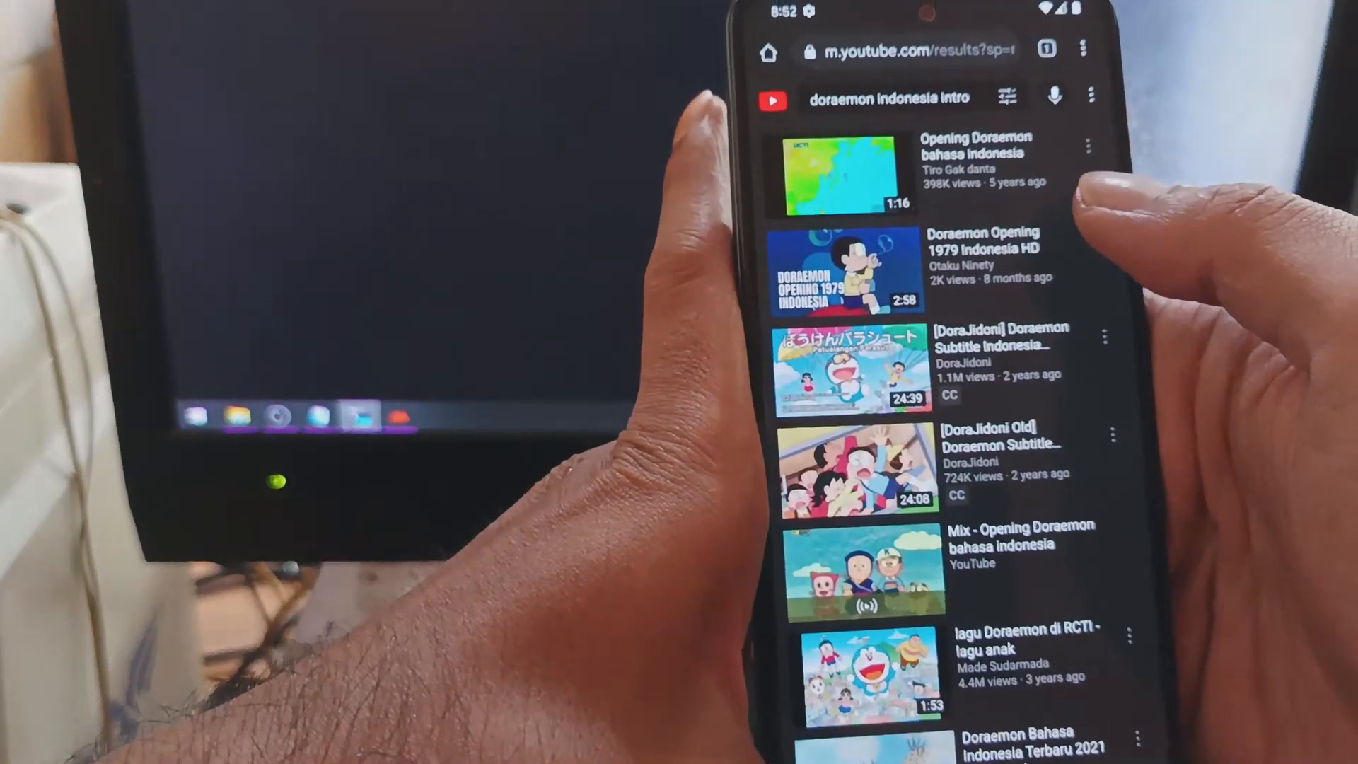
pyautogui.click(833, 173)
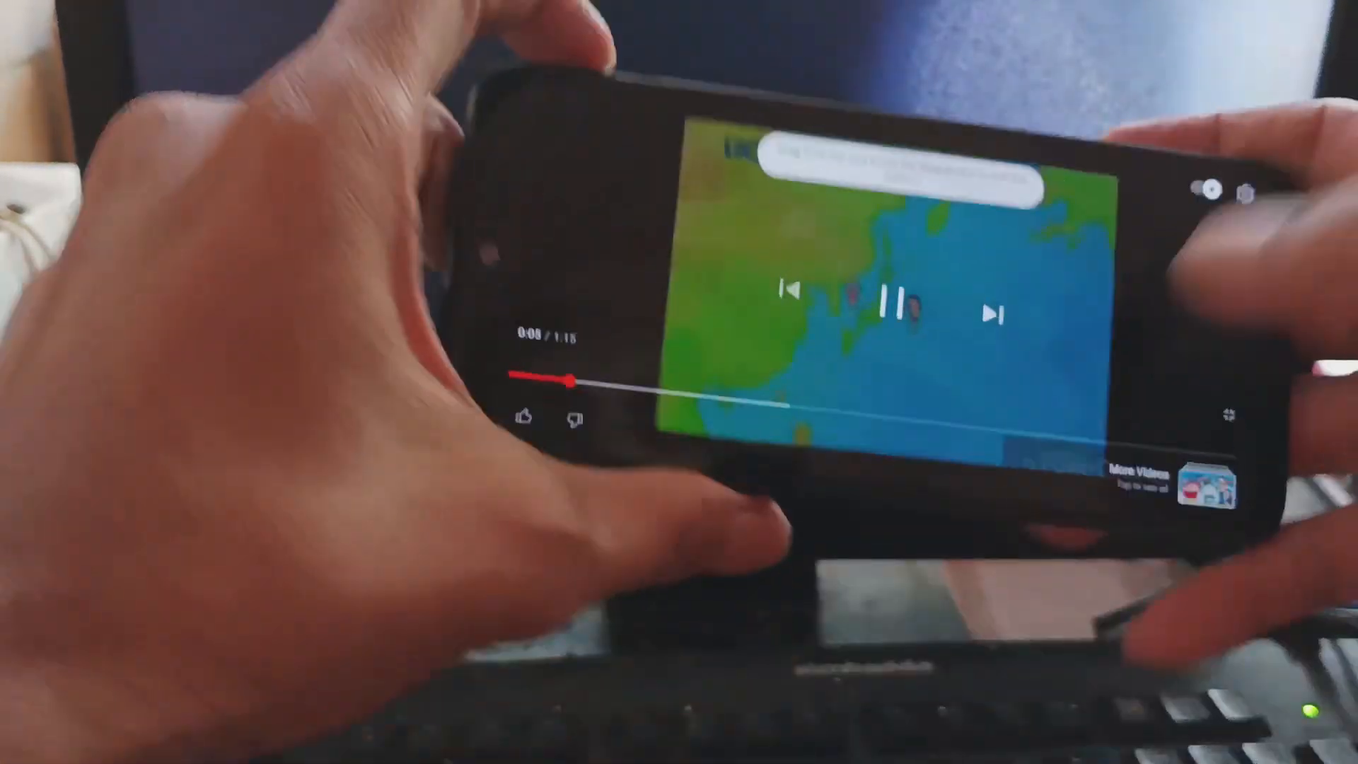
pyautogui.click(896, 307)
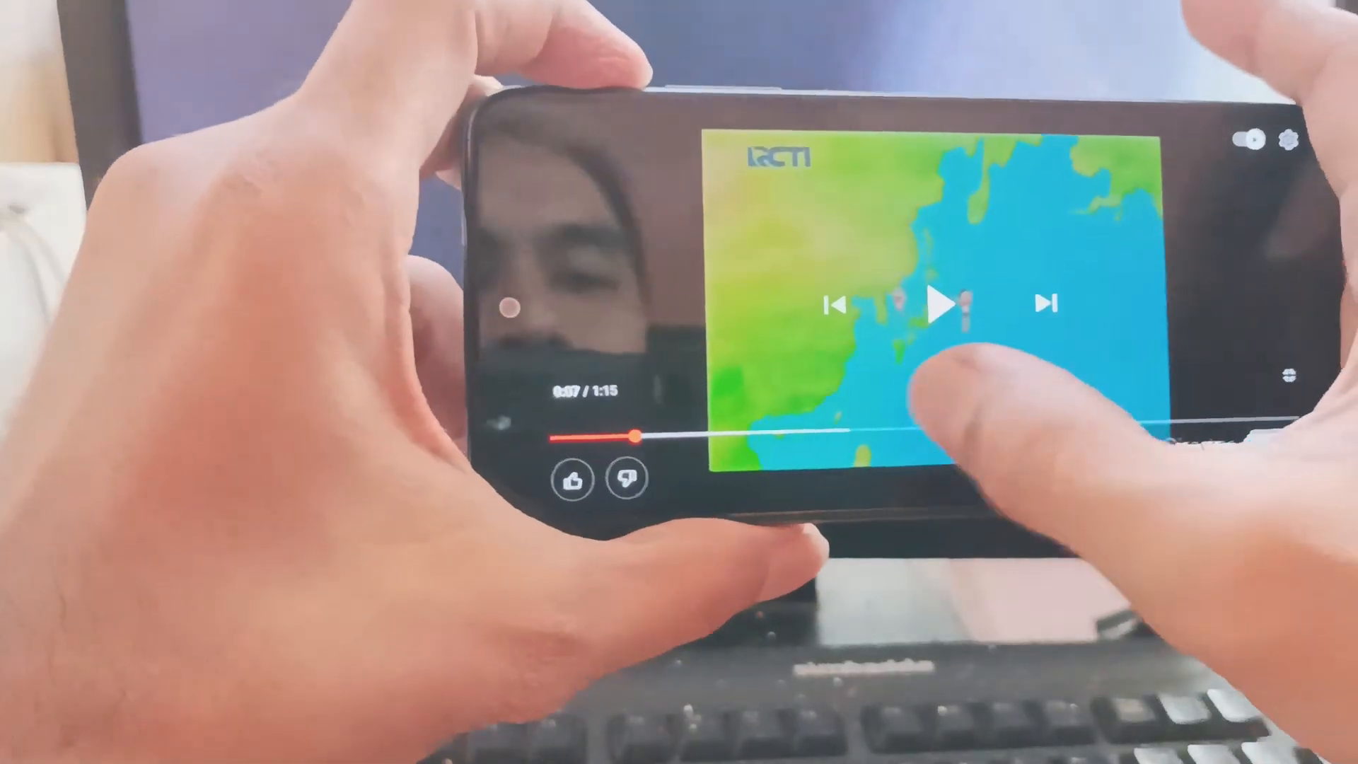
pyautogui.click(942, 303)
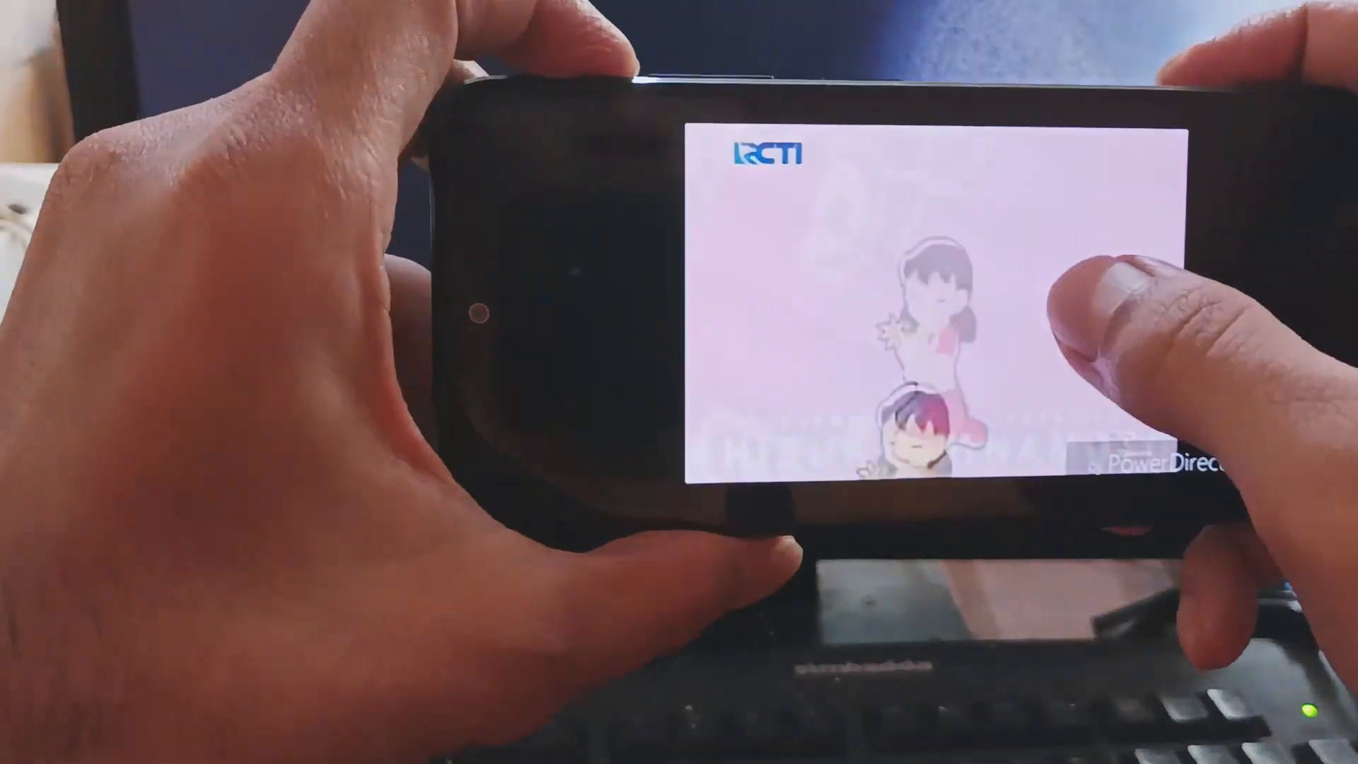
pyautogui.click(944, 320)
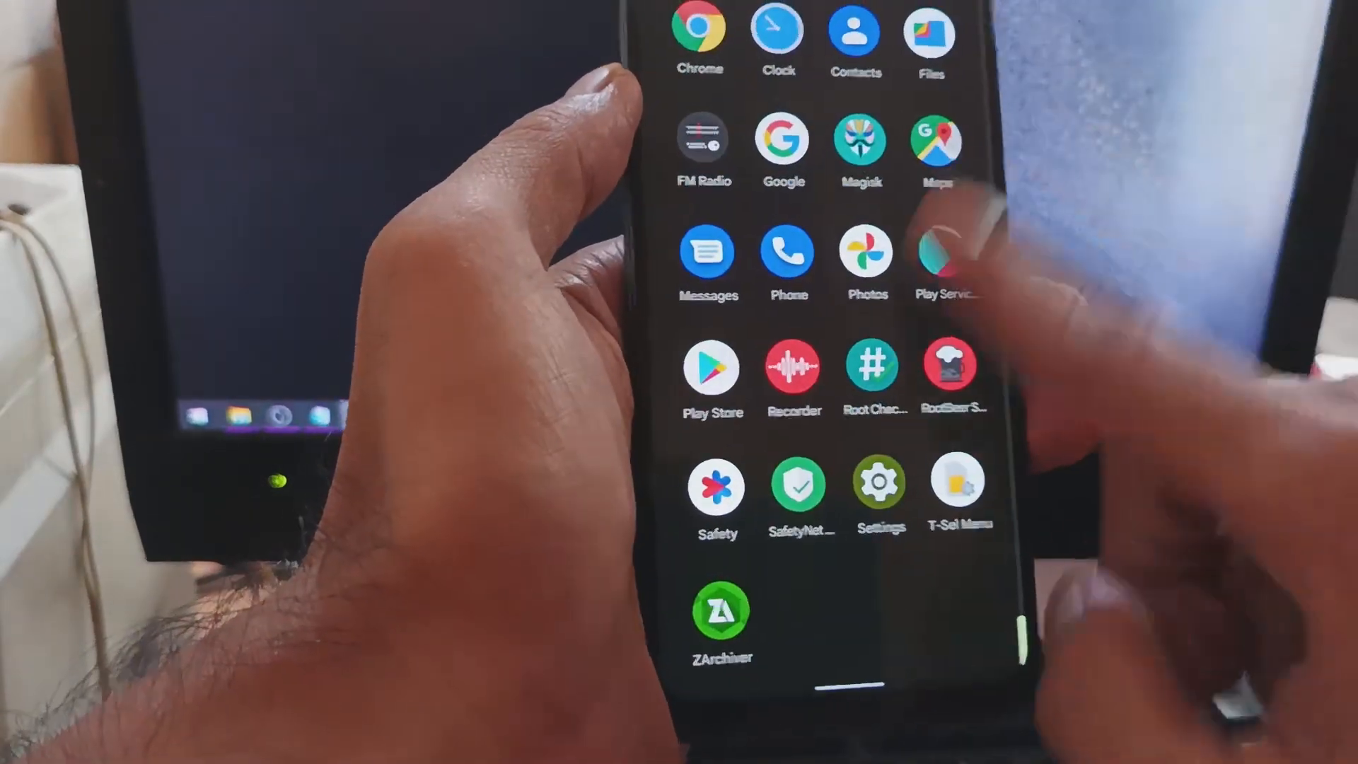
# Step: Launch Root Checker from the app drawer and grant it Magisk superuser access
pyautogui.scroll(-3)
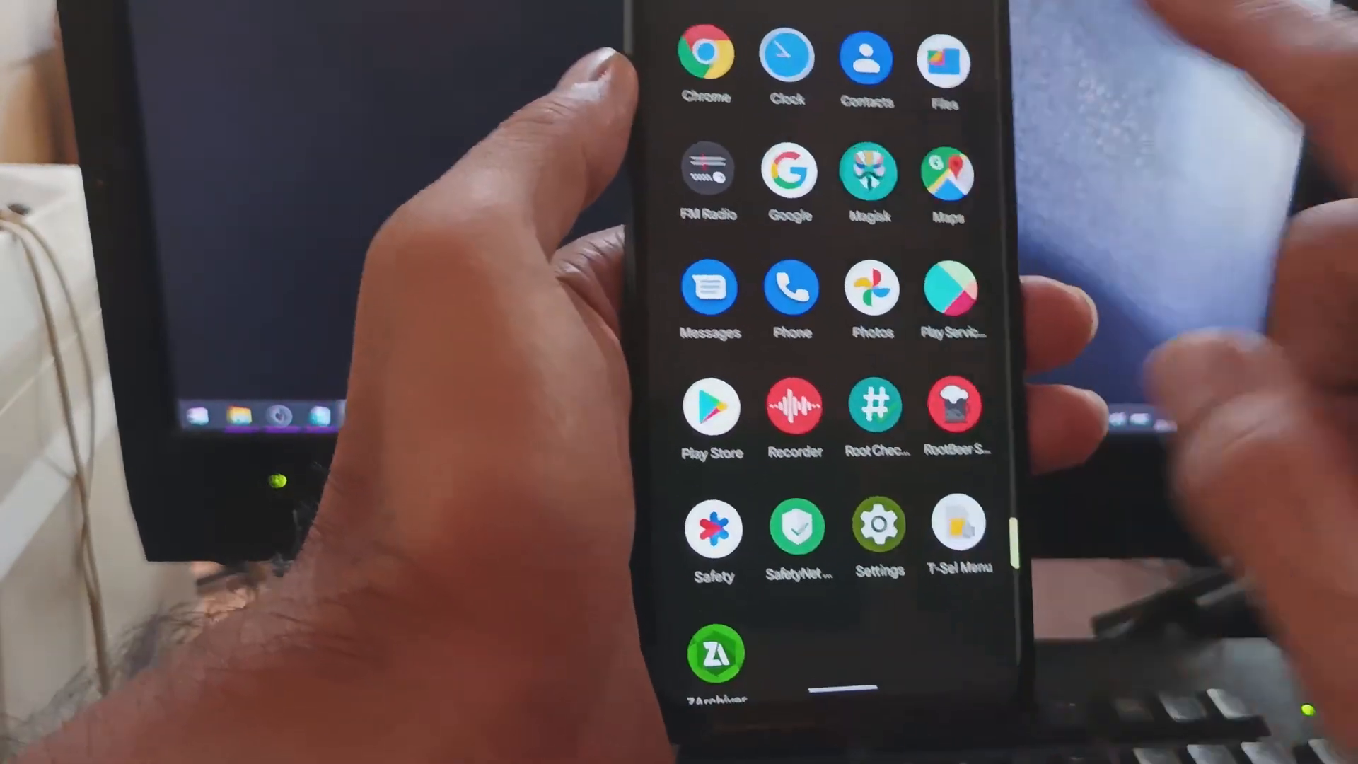
pyautogui.click(869, 170)
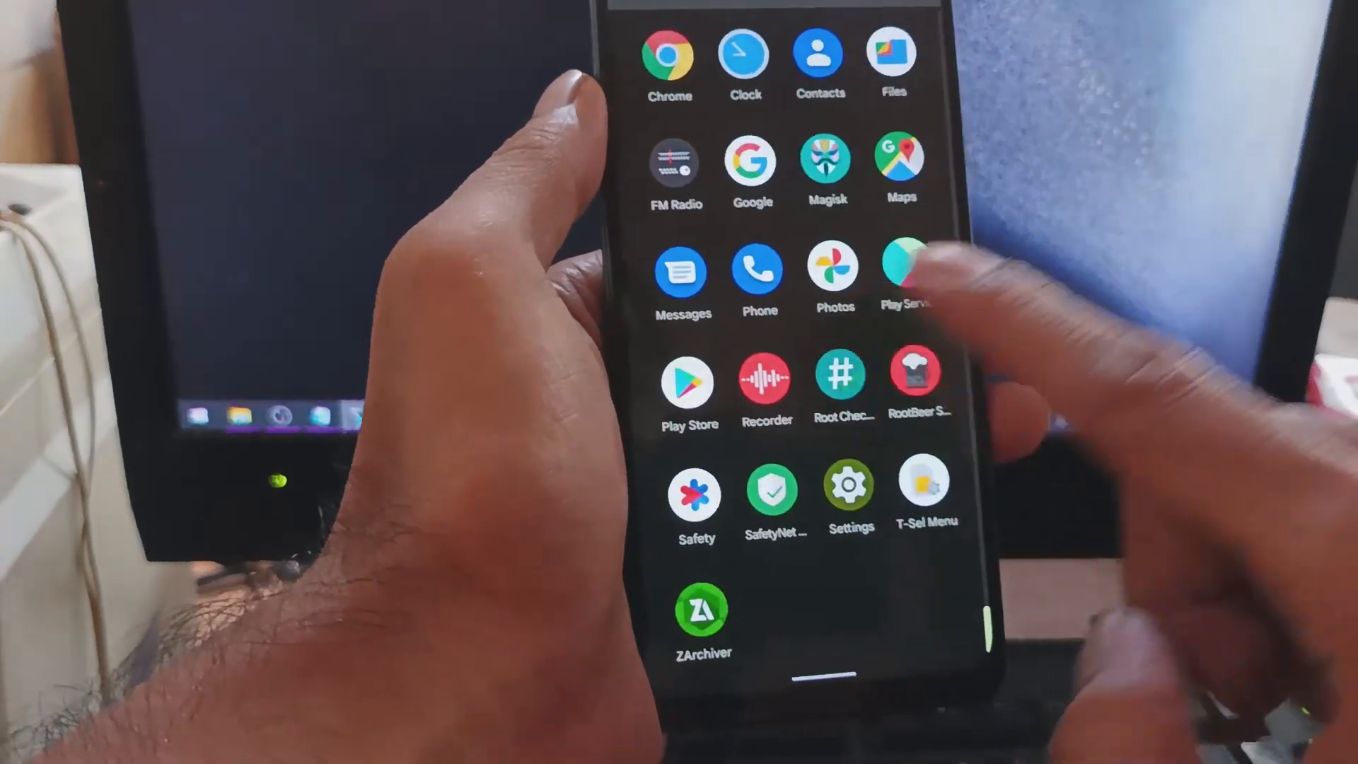
pyautogui.click(840, 385)
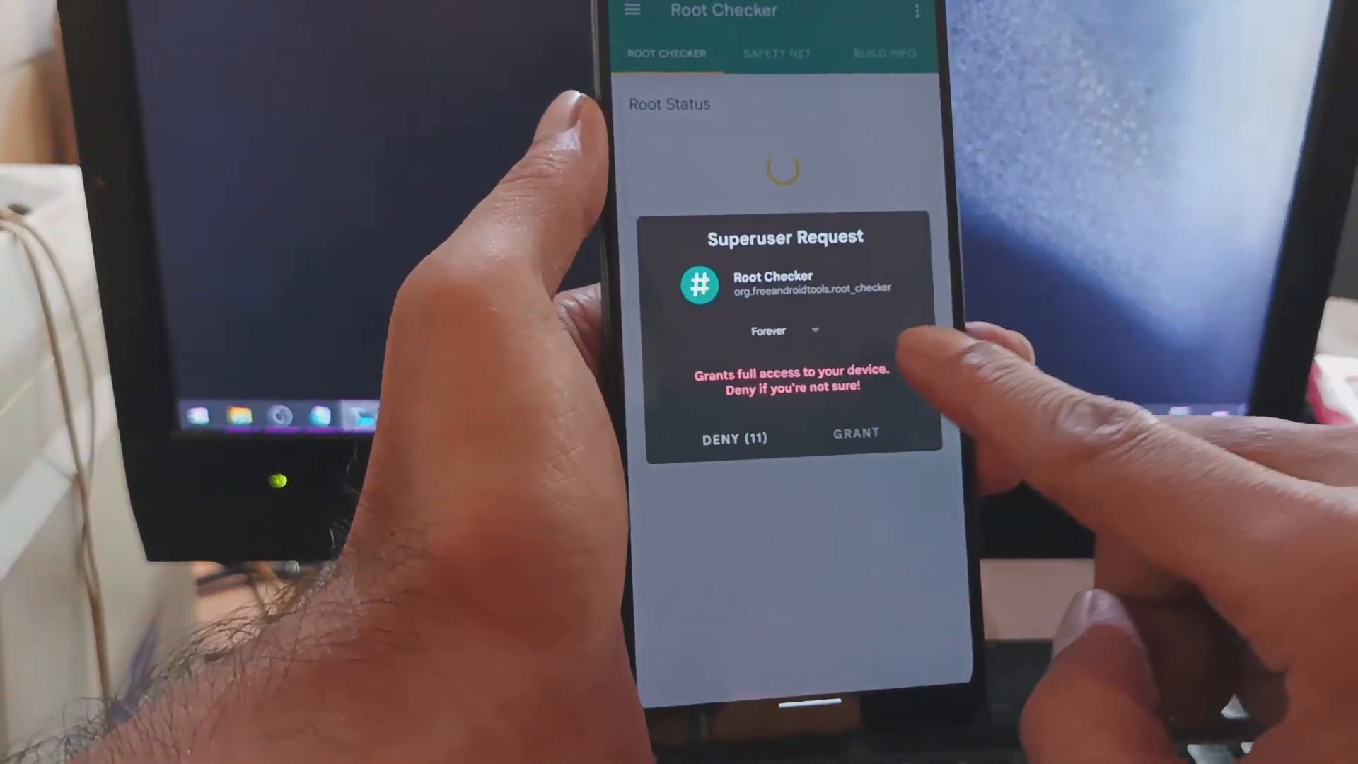
pyautogui.click(855, 433)
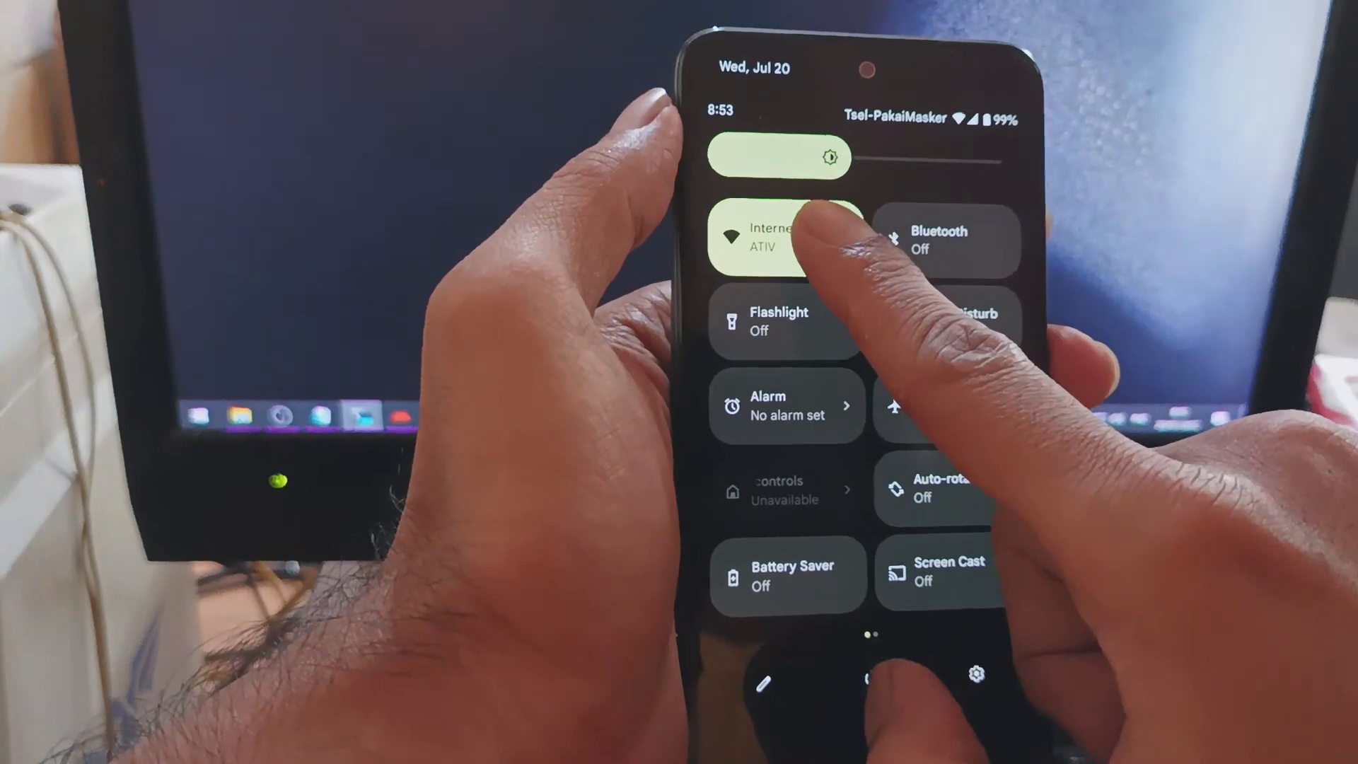
# Step: Open the Internet quick-settings tile to view Wi-Fi and SIM connection status
pyautogui.click(778, 240)
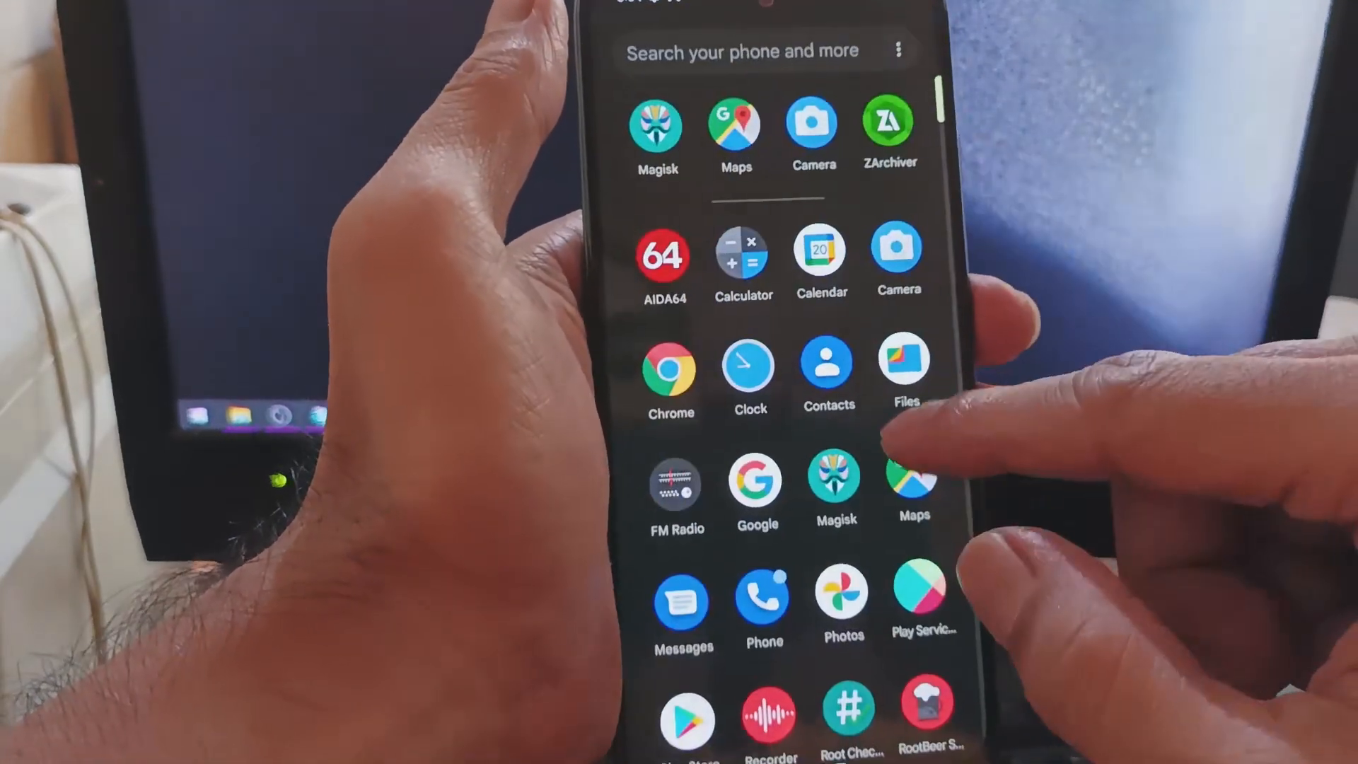
pyautogui.scroll(-3)
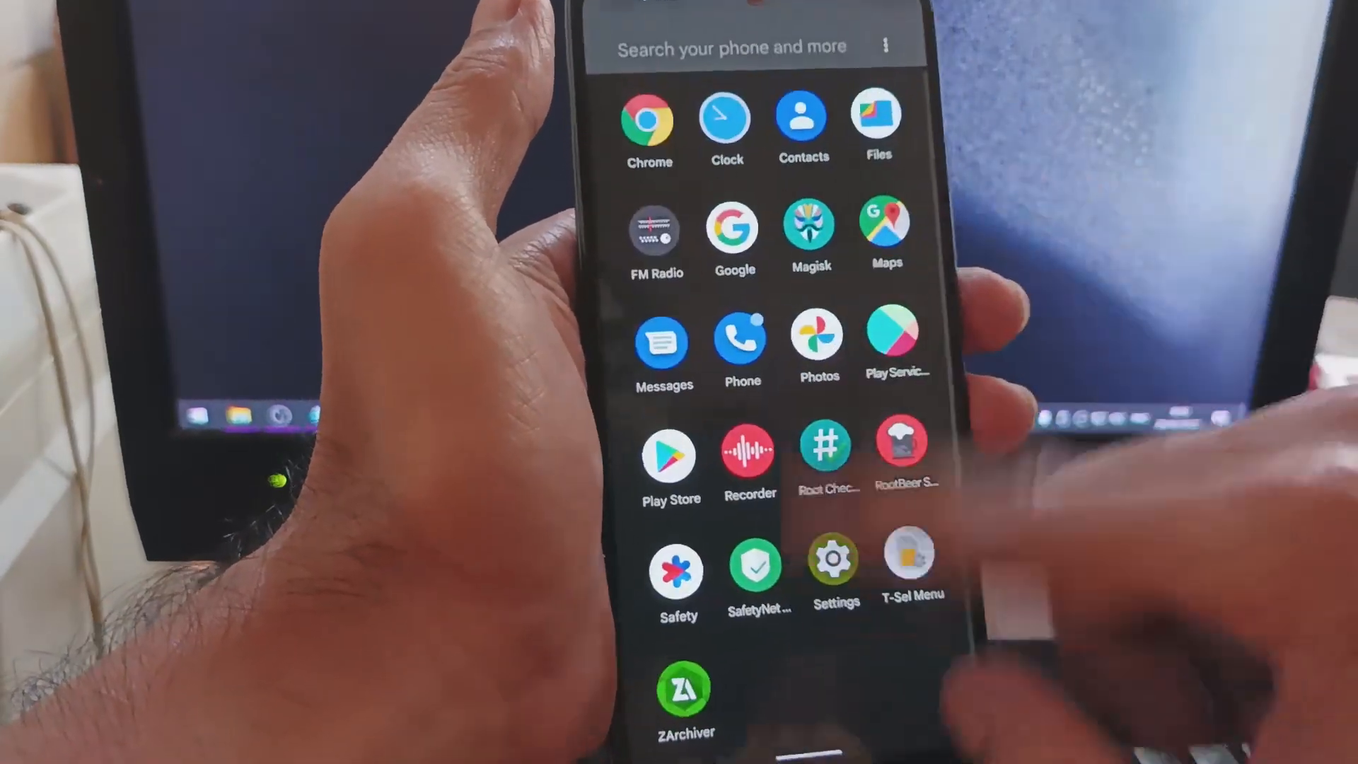
pyautogui.scroll(-3)
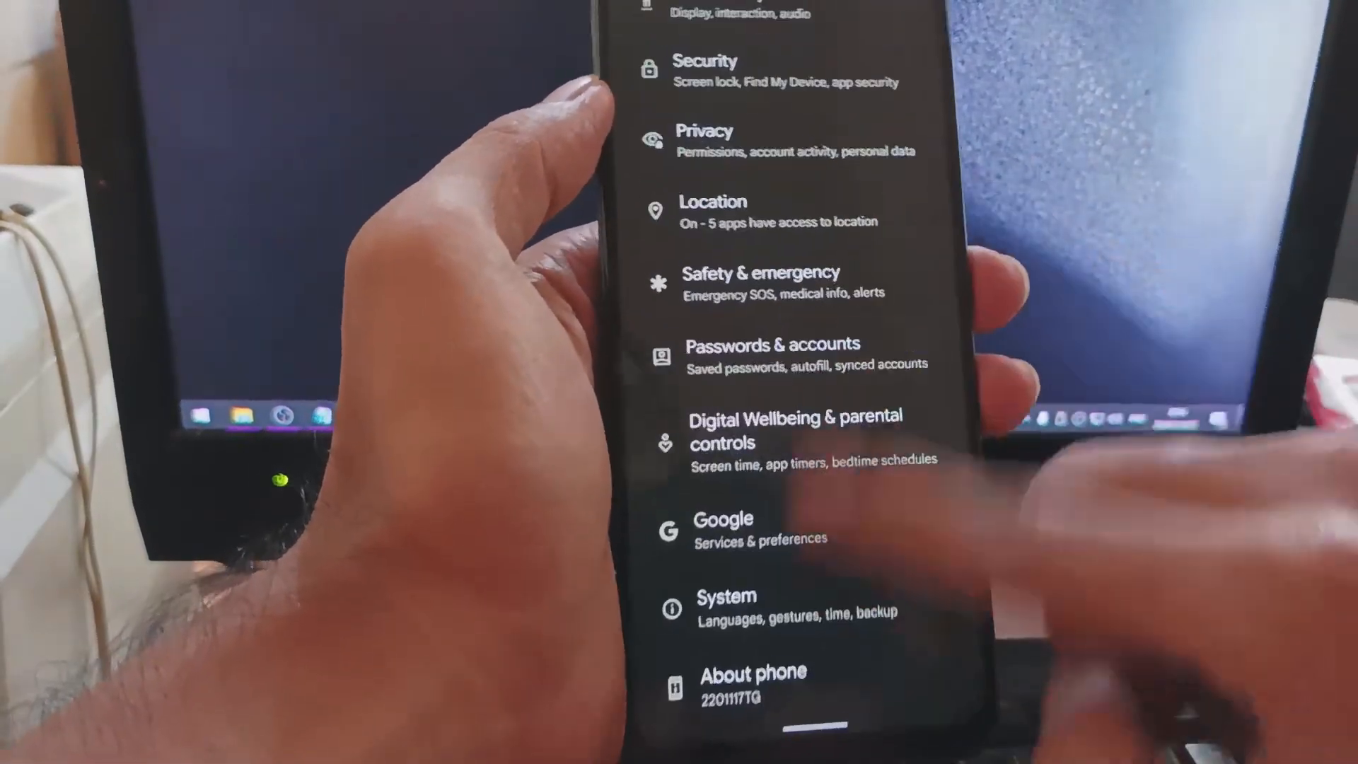
pyautogui.click(726, 603)
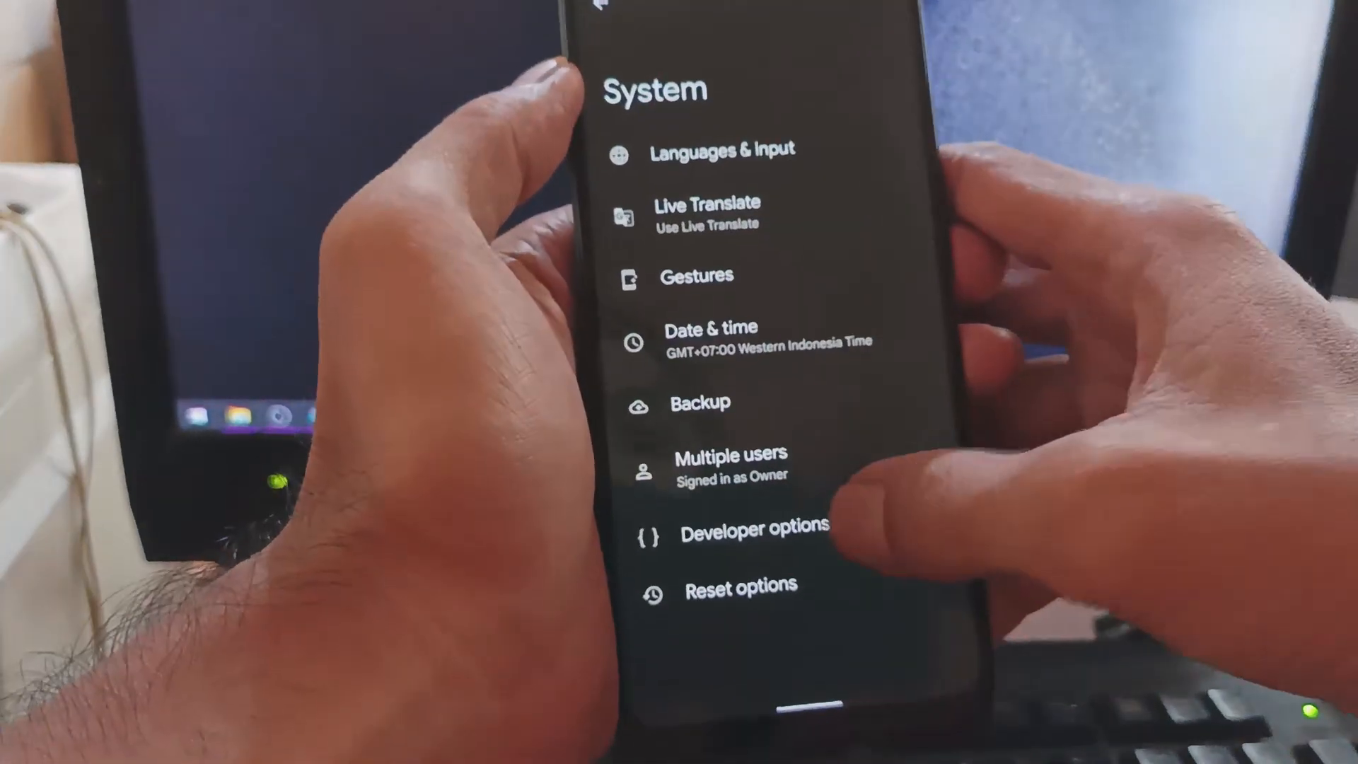
pyautogui.click(755, 528)
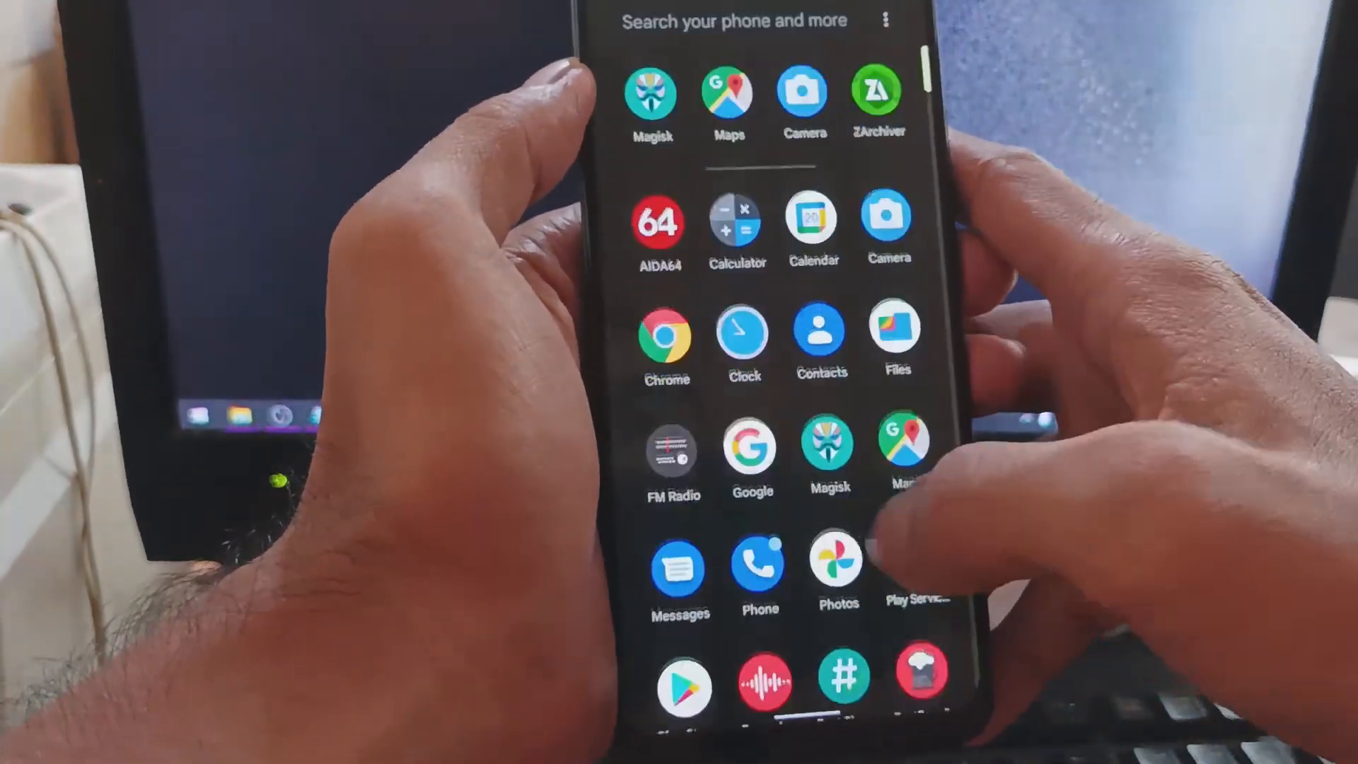
pyautogui.scroll(-3)
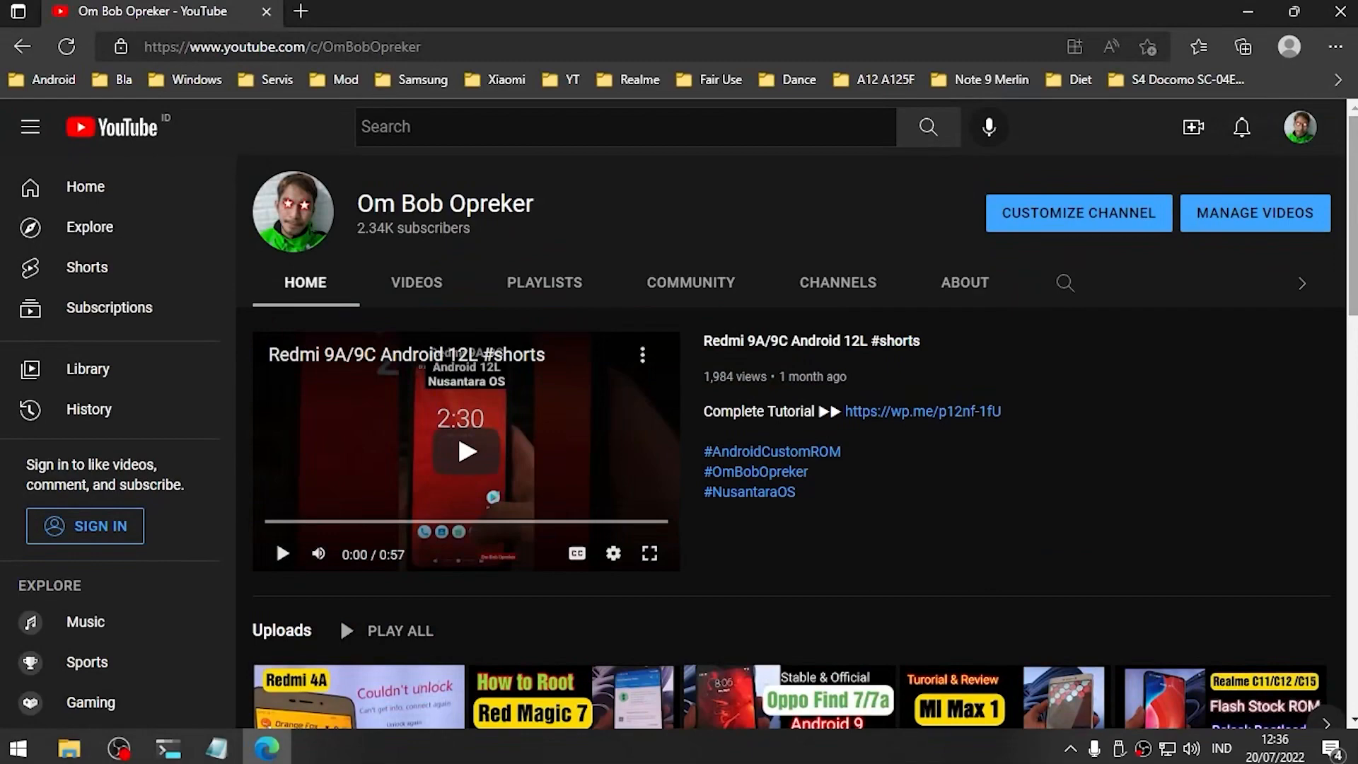
# Step: Open the Om Bob Opreker channel's VIDEOS tab and scroll through its uploads grid
pyautogui.scroll(-3)
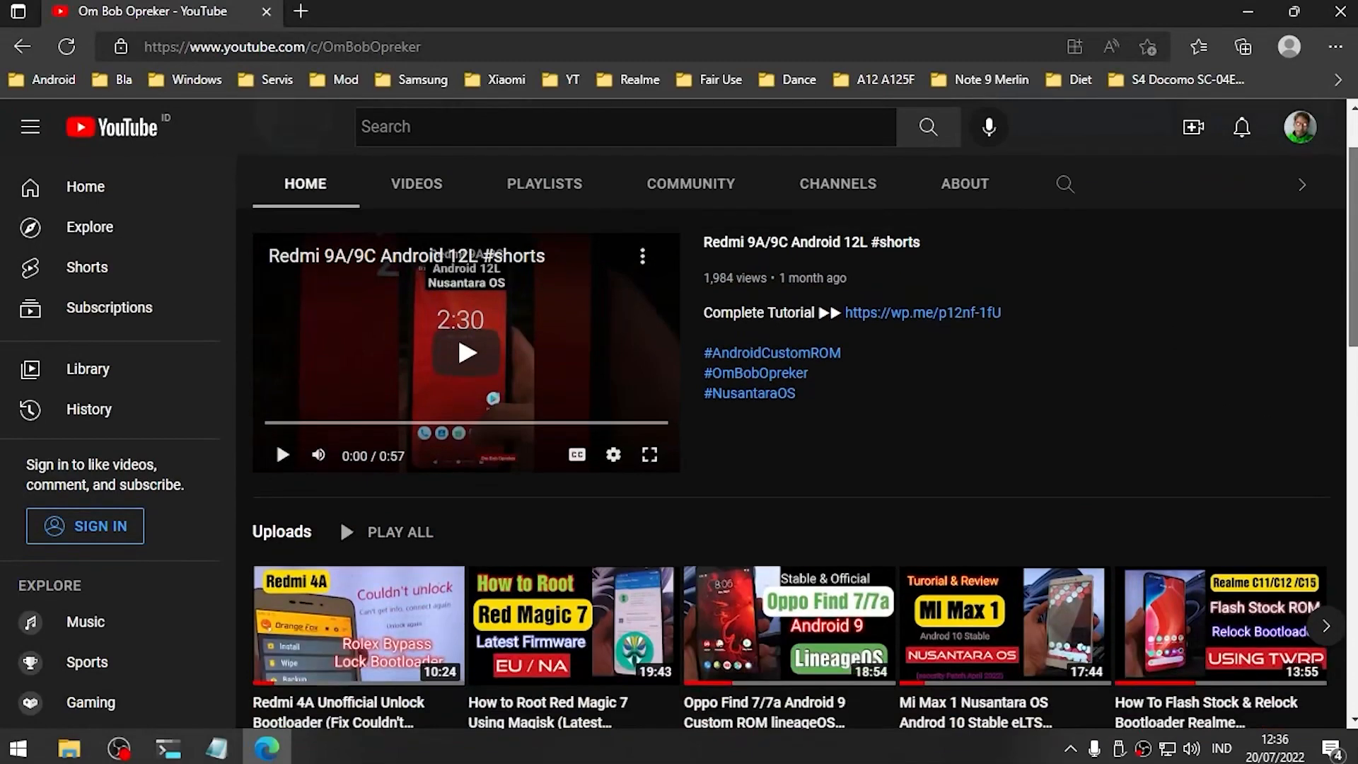
pyautogui.scroll(-3)
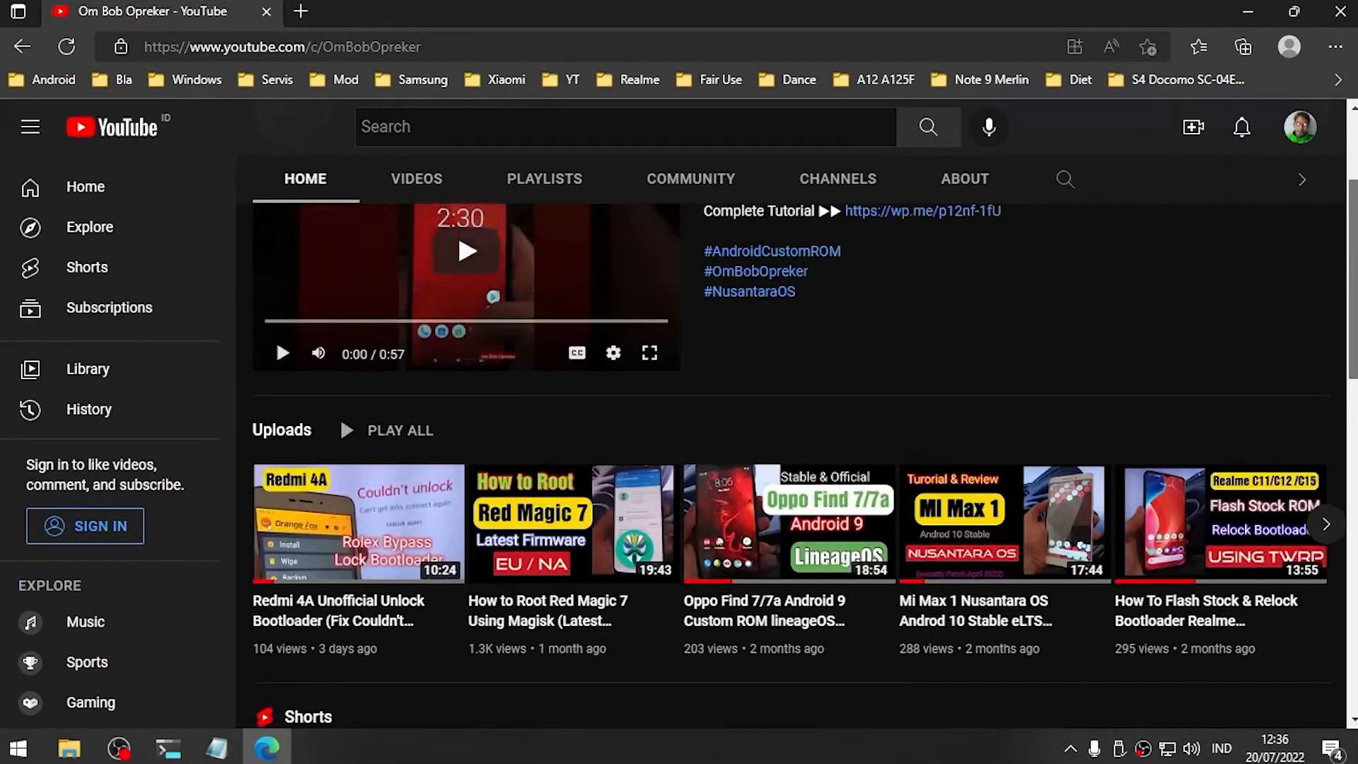
pyautogui.click(416, 179)
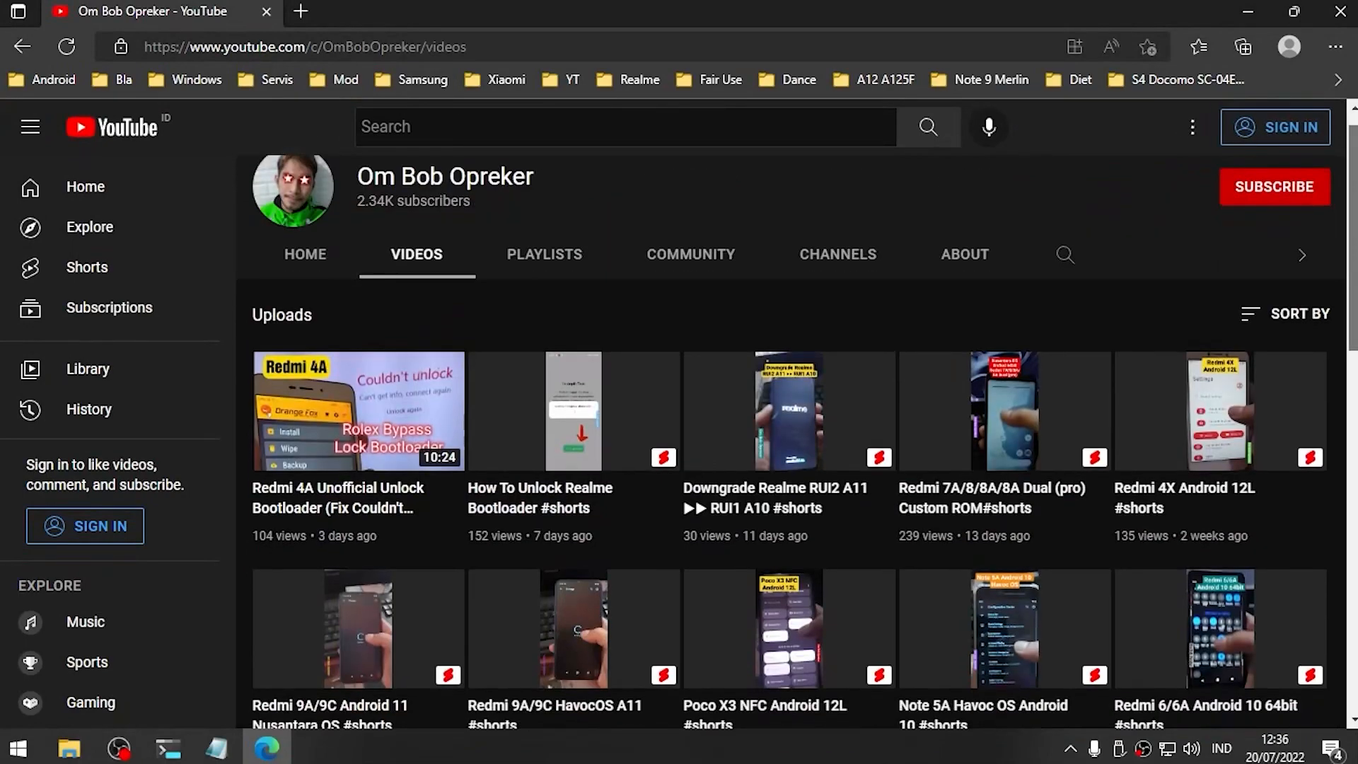
pyautogui.scroll(-3)
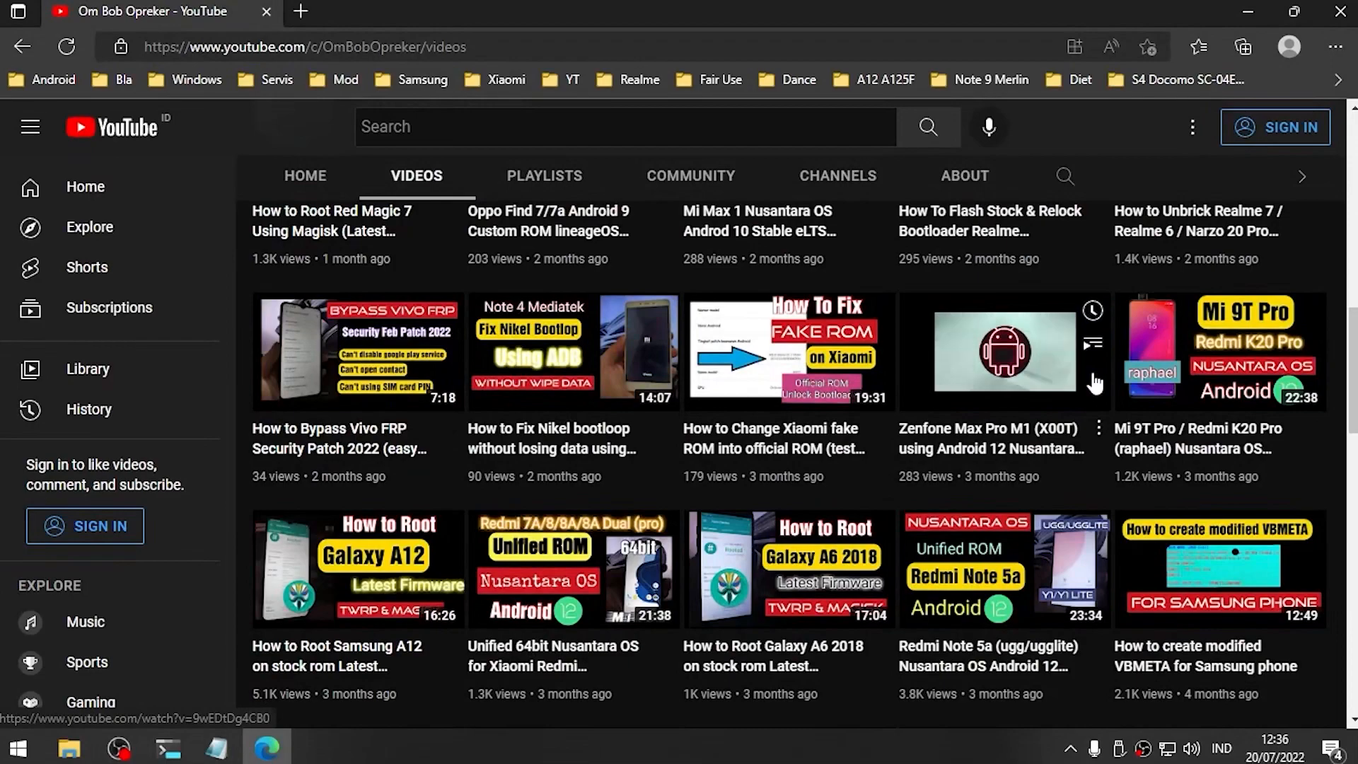
pyautogui.scroll(-3)
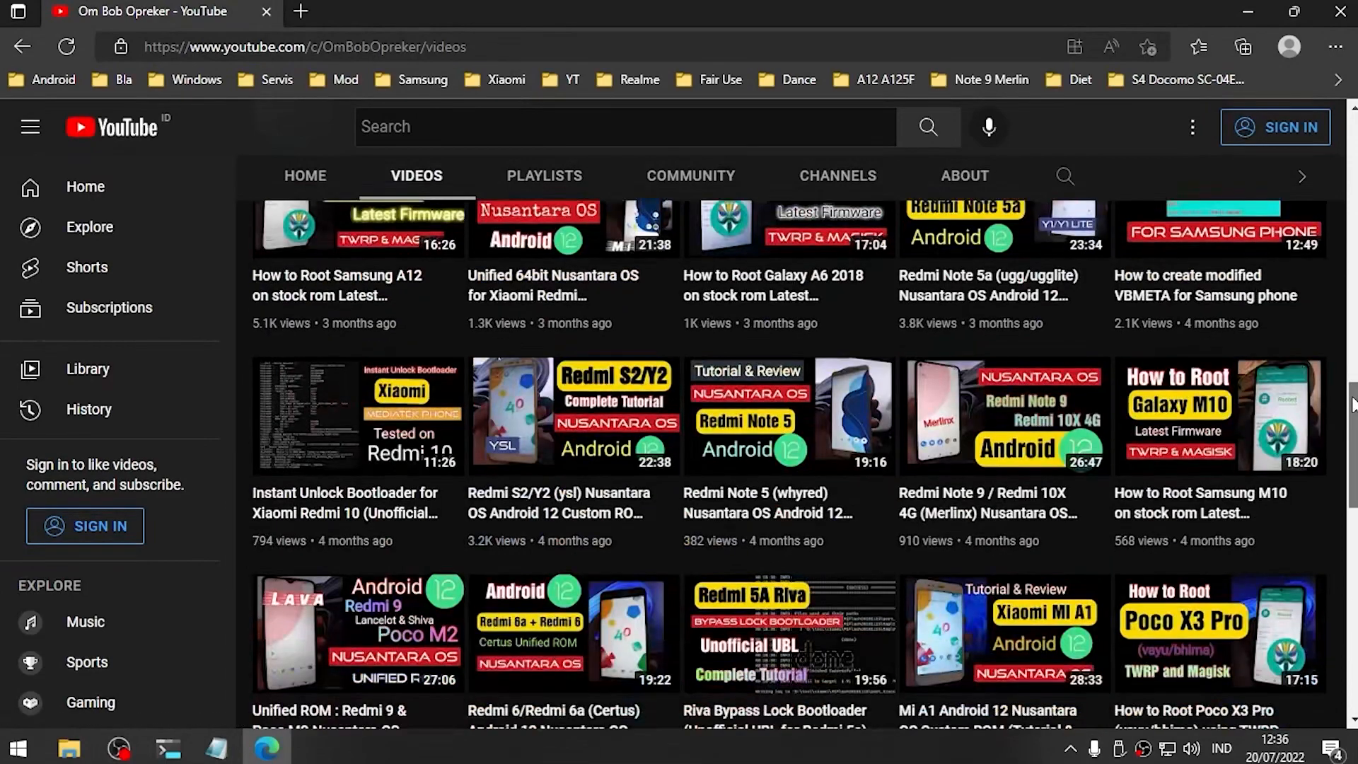
pyautogui.scroll(3)
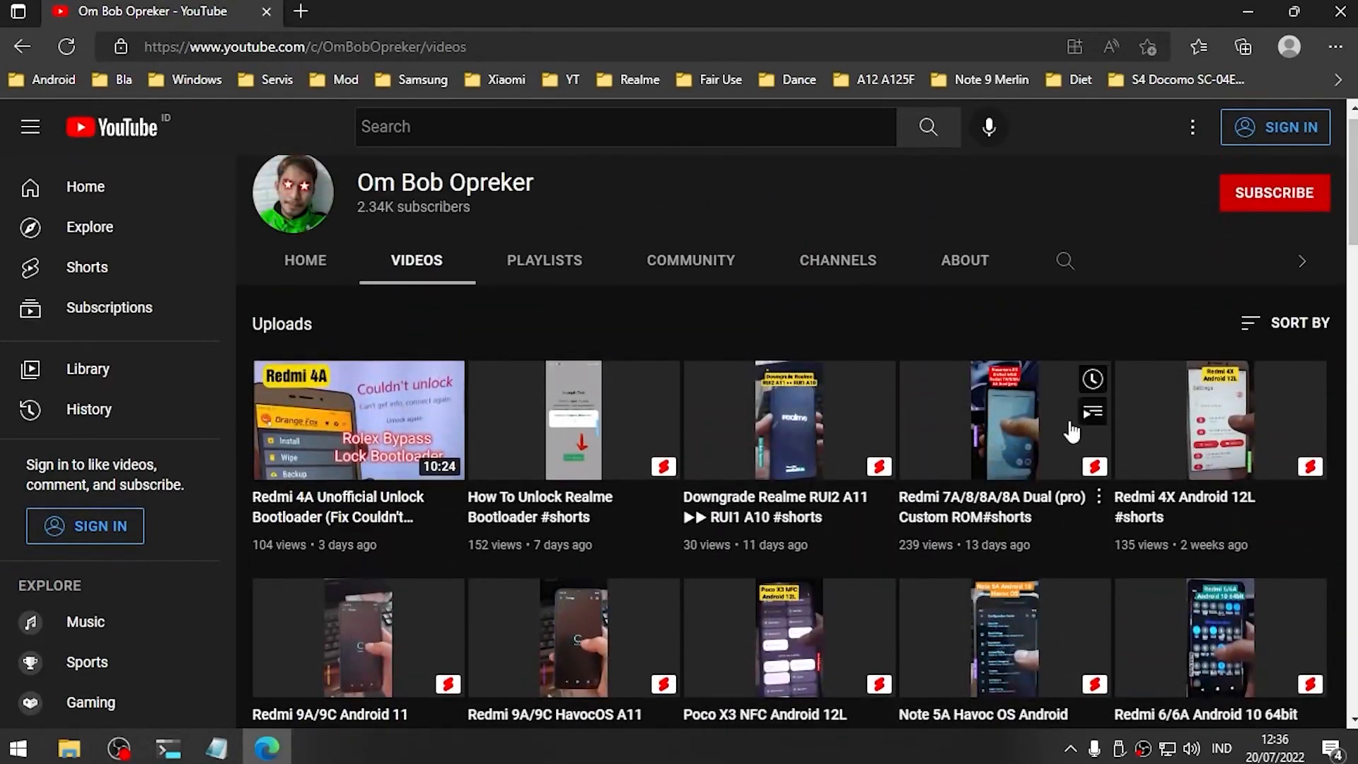
pyautogui.scroll(-3)
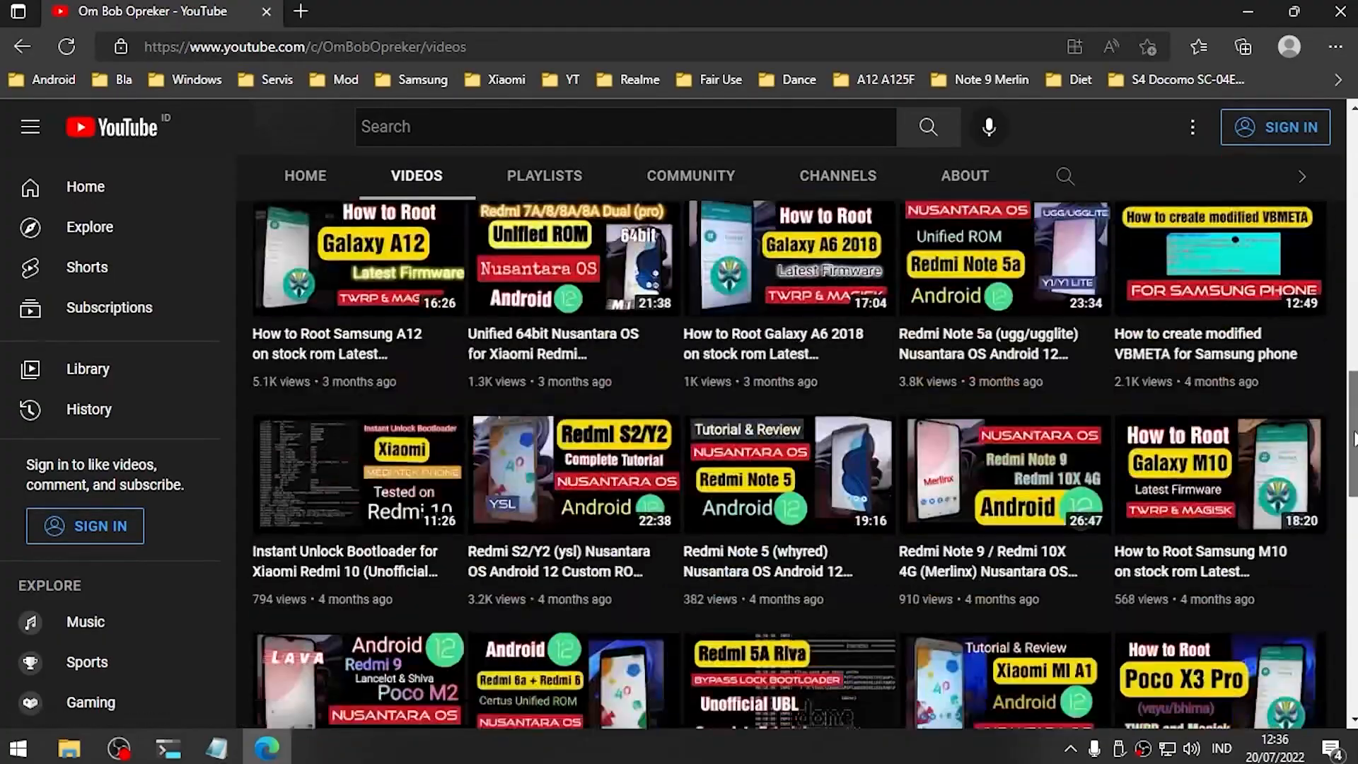
pyautogui.scroll(-3)
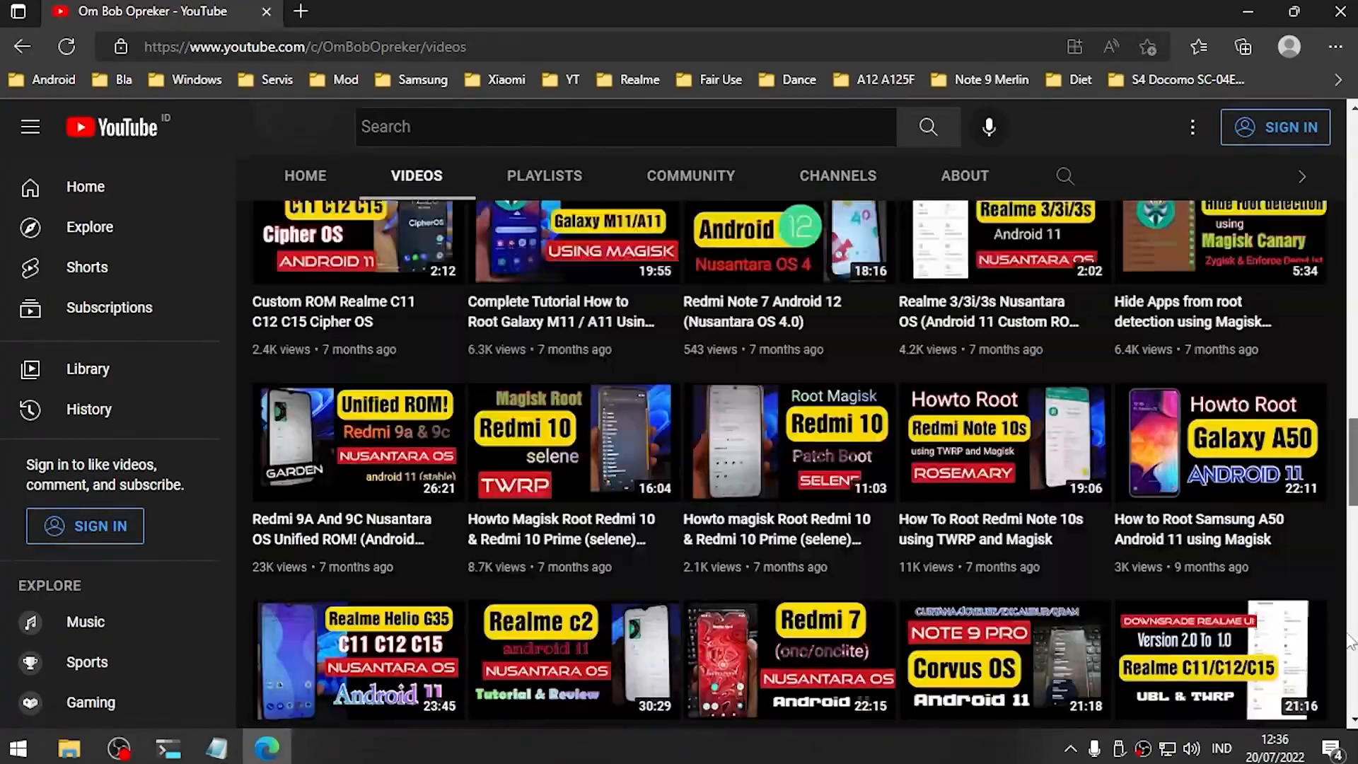
pyautogui.scroll(-3)
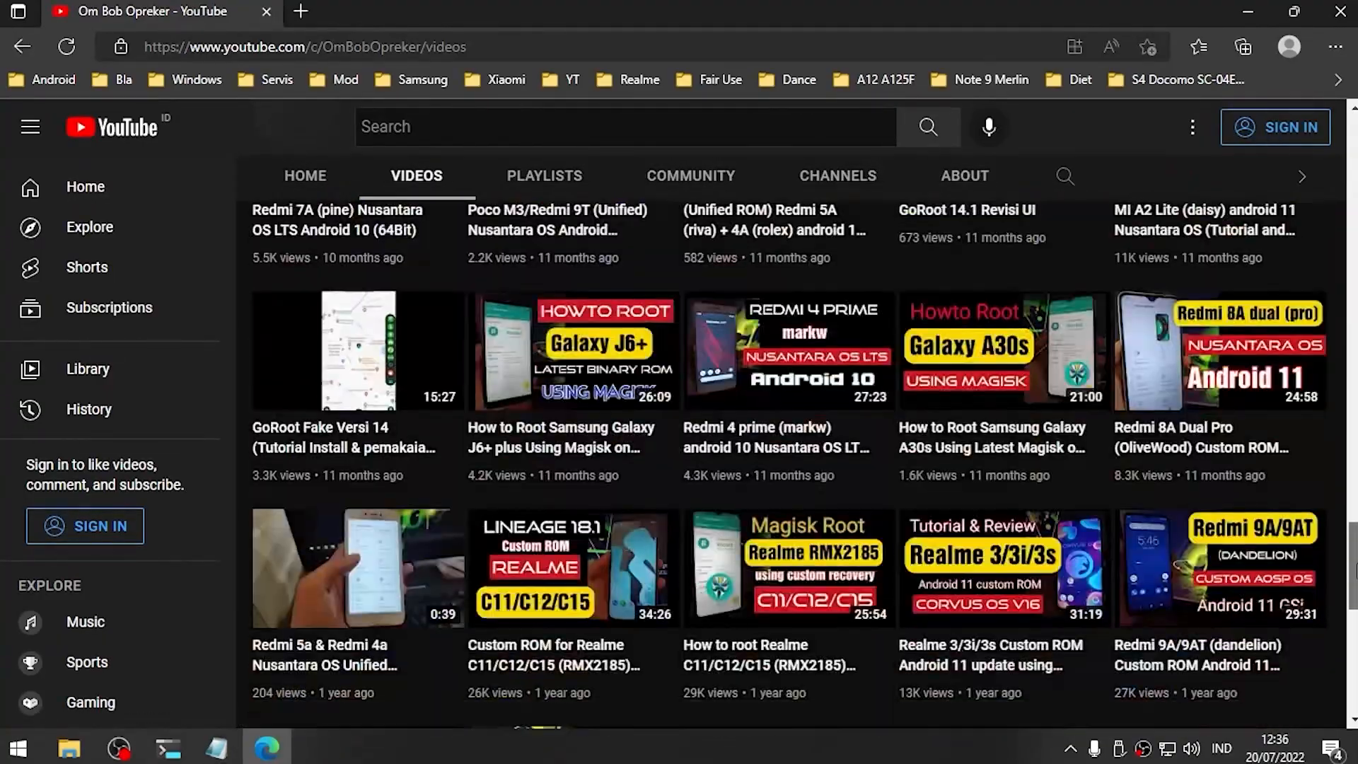
pyautogui.scroll(-3)
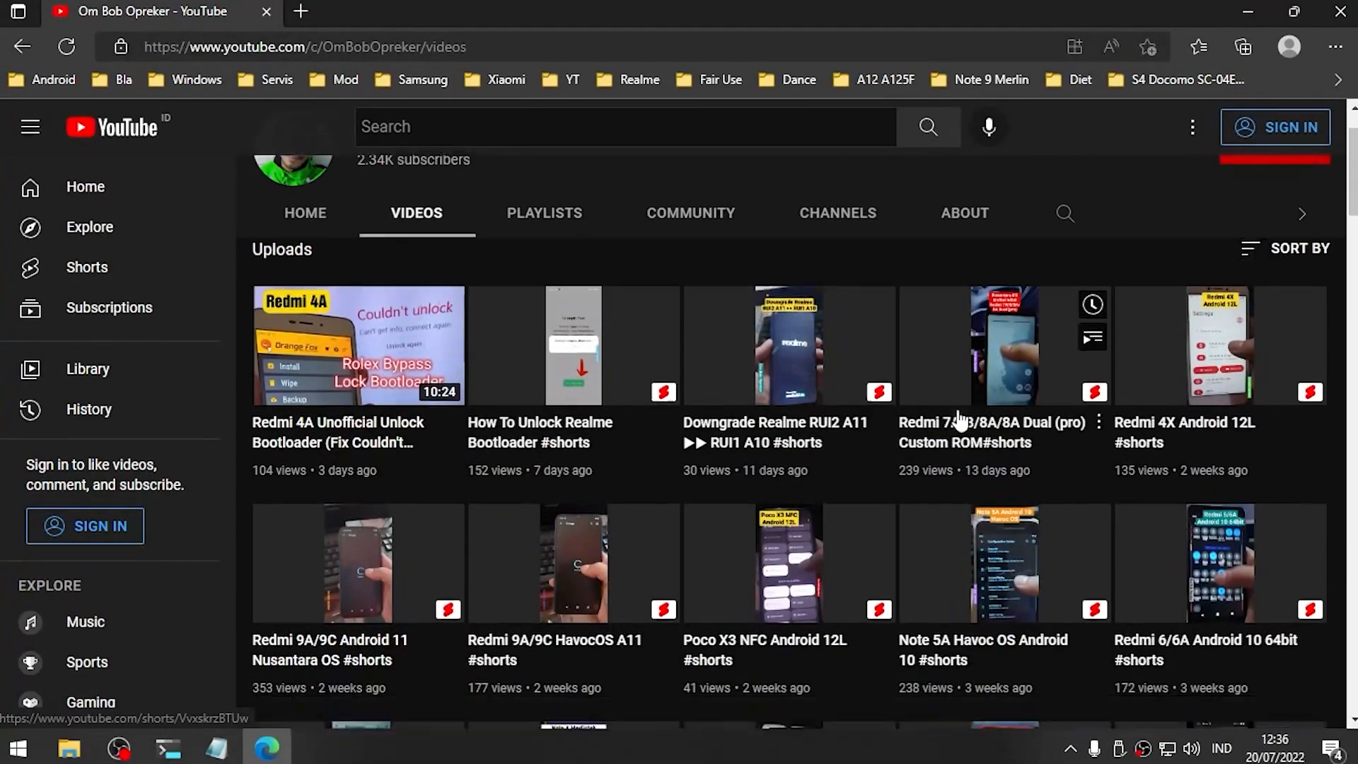
pyautogui.scroll(-3)
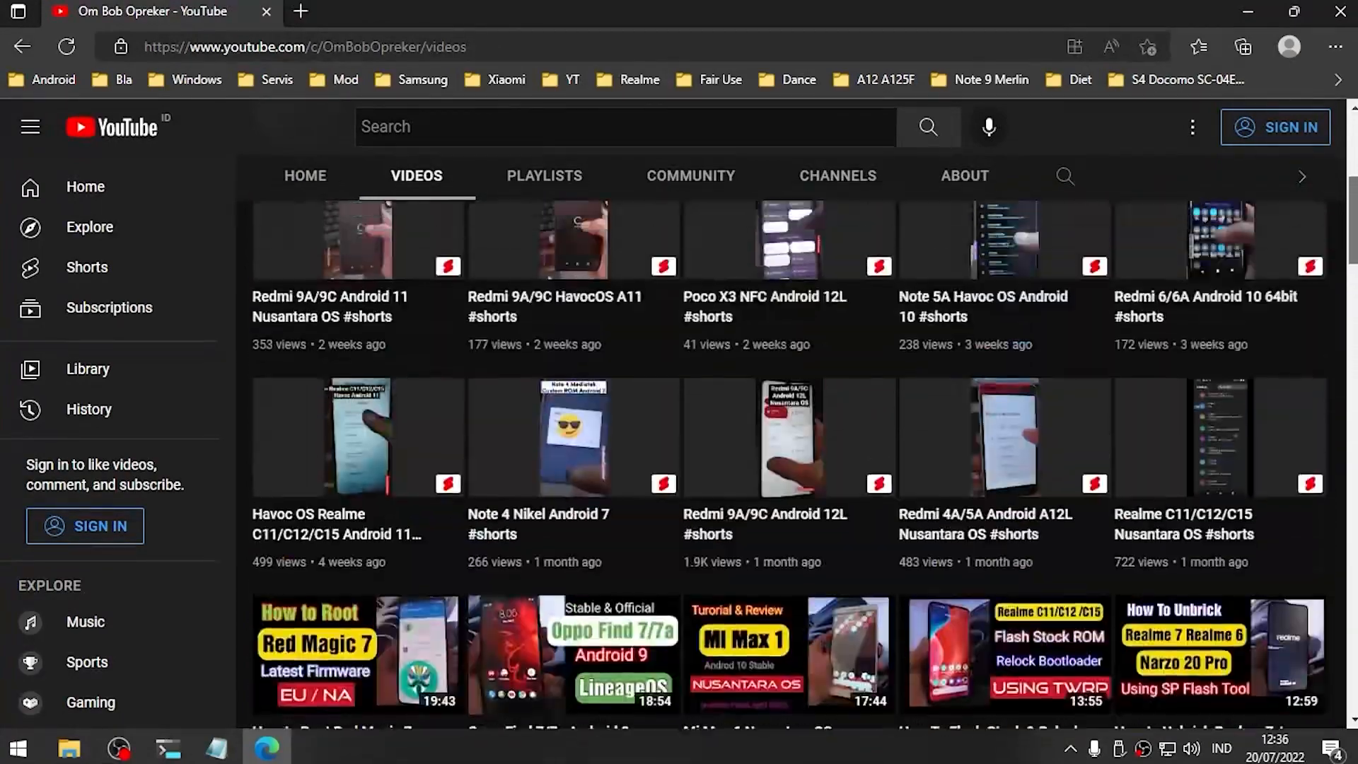
pyautogui.scroll(3)
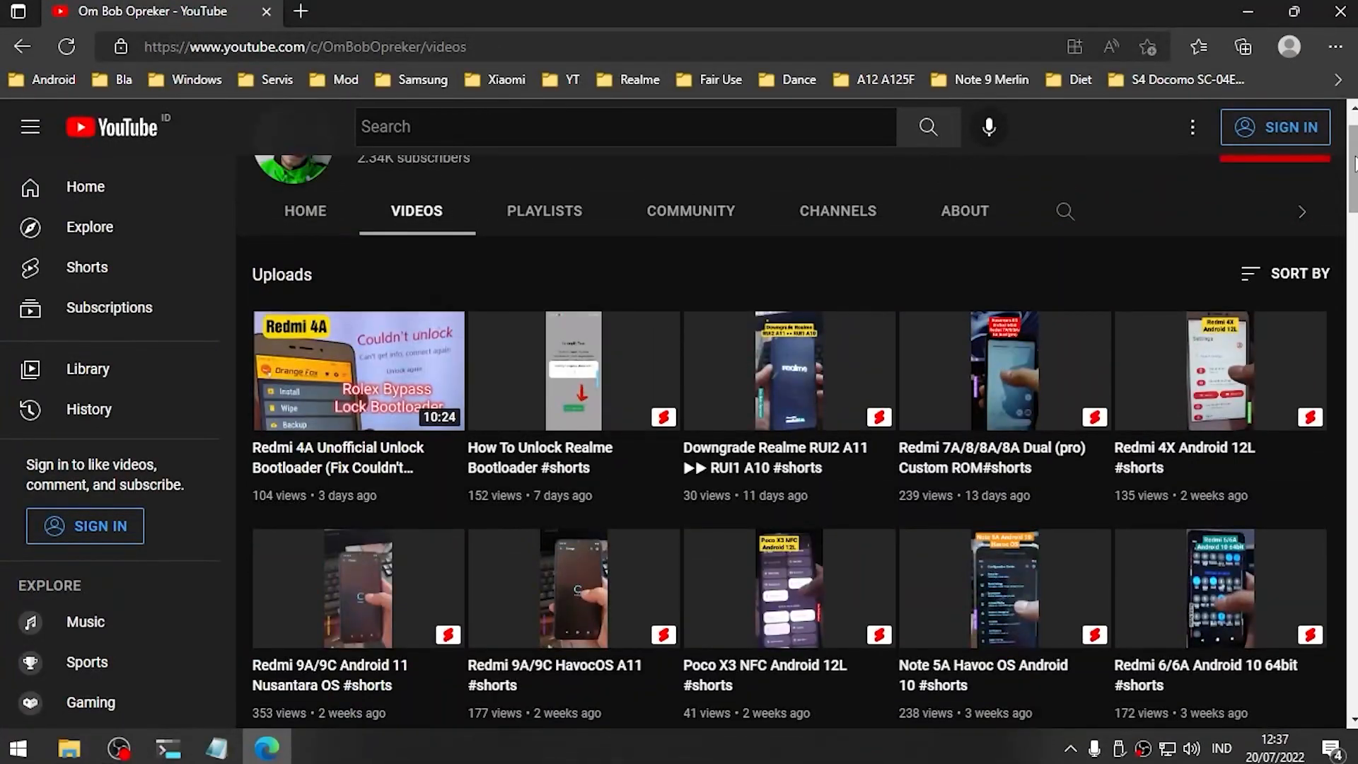